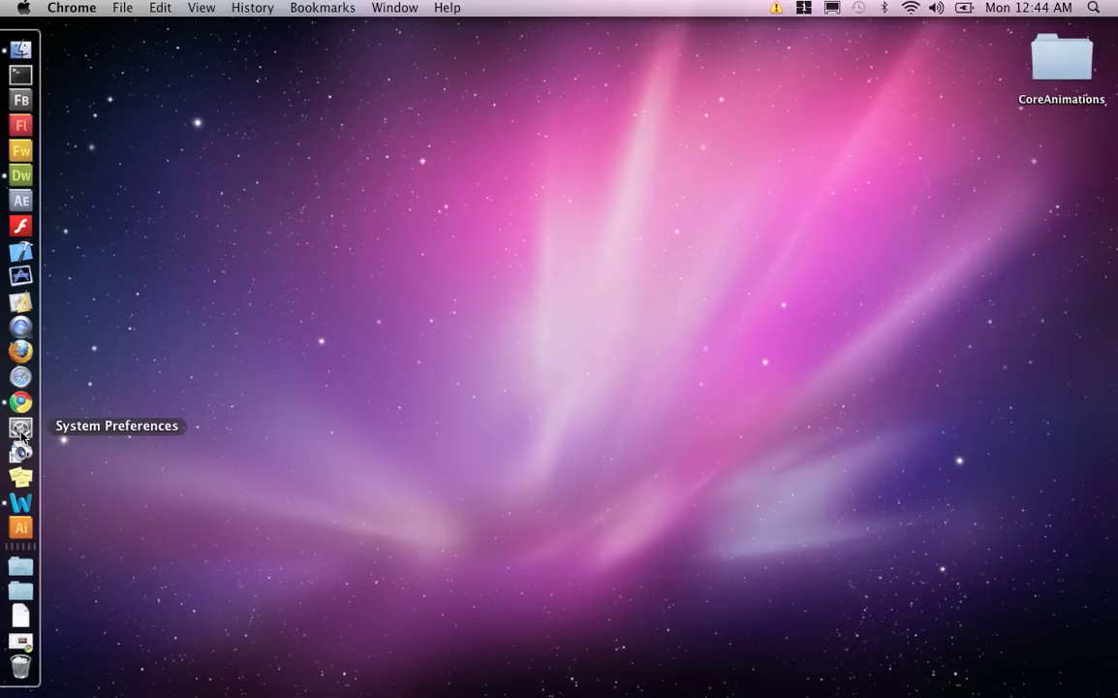
{"action": "mouse_move", "coordinate": [233, 400]}
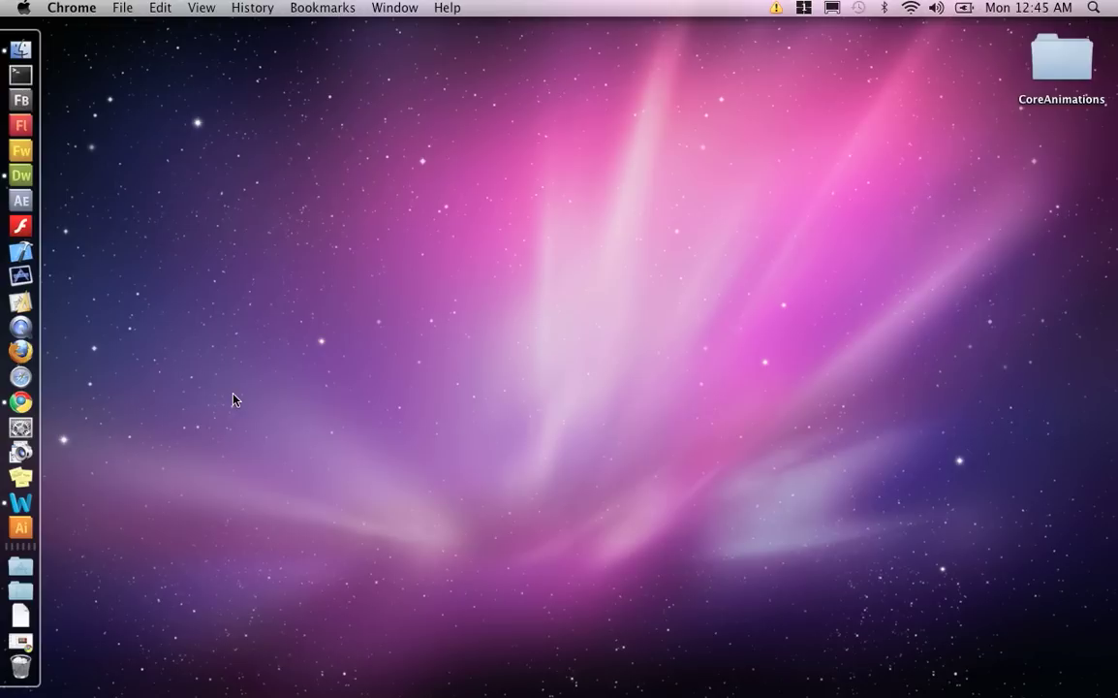
{"action": "mouse_move", "coordinate": [95, 390]}
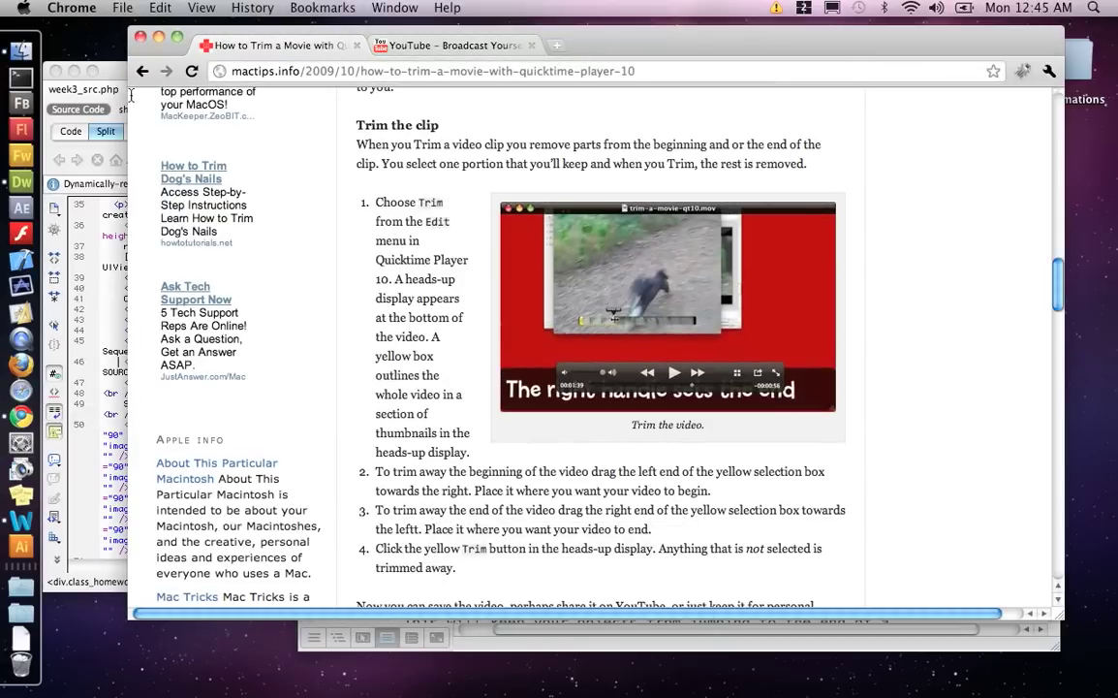
{"action": "right_click", "coordinate": [20, 181]}
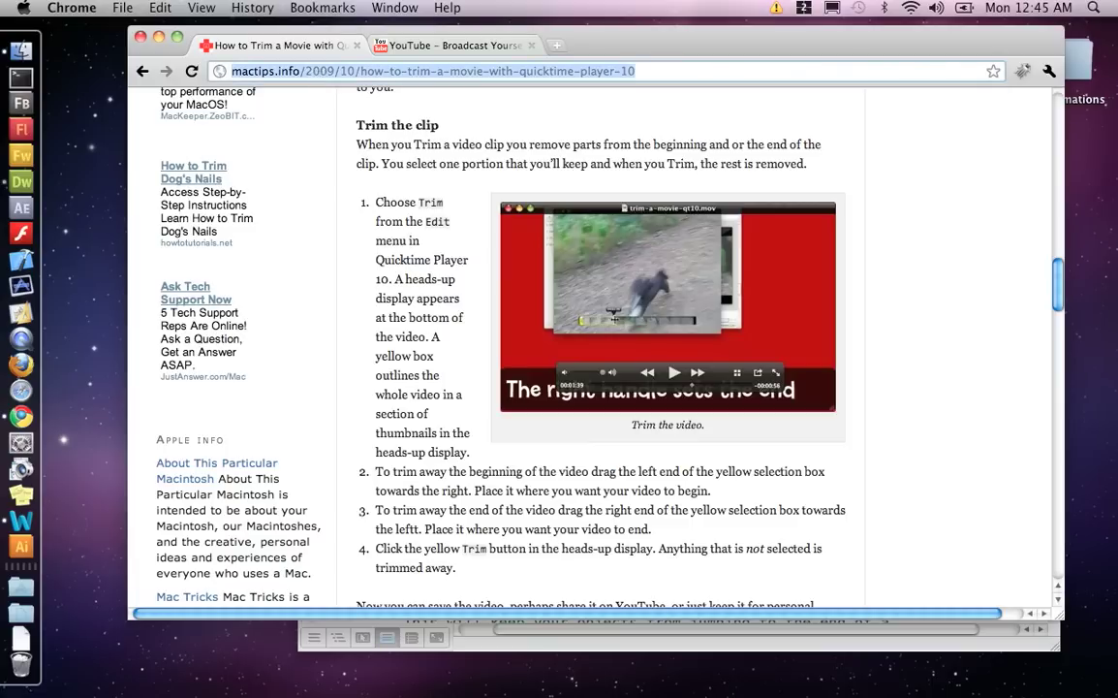
{"action": "type", "text": "www.garrahan.org"}
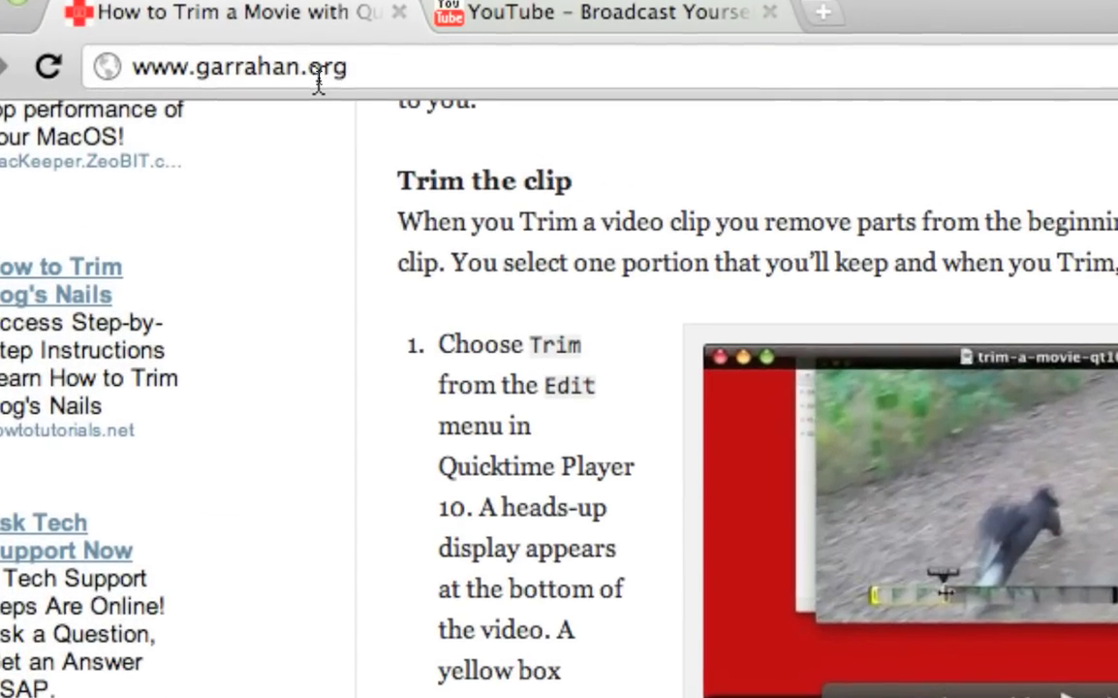
{"action": "left_click", "coordinate": [48, 67]}
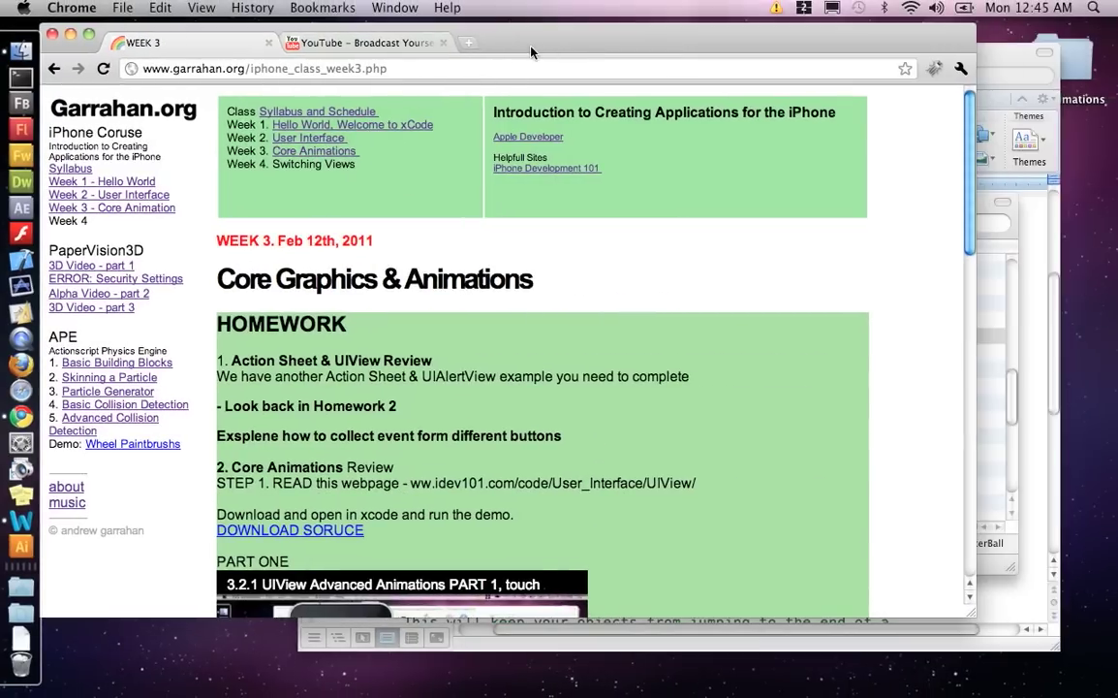
{"action": "scroll", "scroll_direction": "down", "scroll_amount": 3}
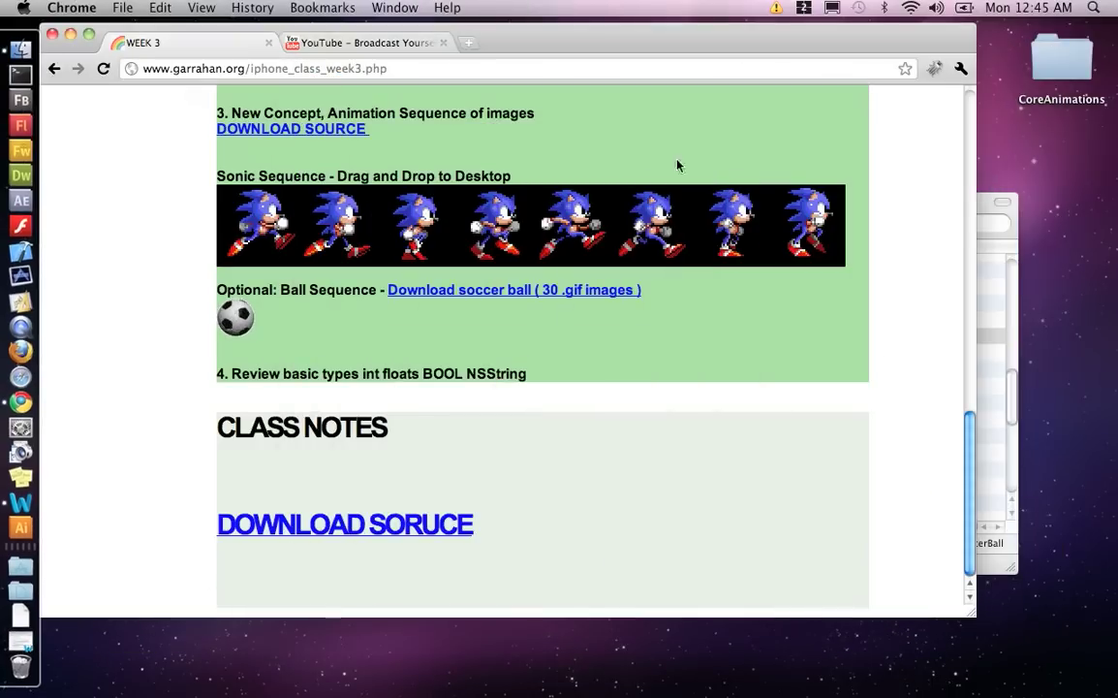
Drag the Sonic frame images from the page onto the desktop as GIF files
{"action": "left_click_drag", "start_coordinate": [256, 224], "coordinate": [1082, 181]}
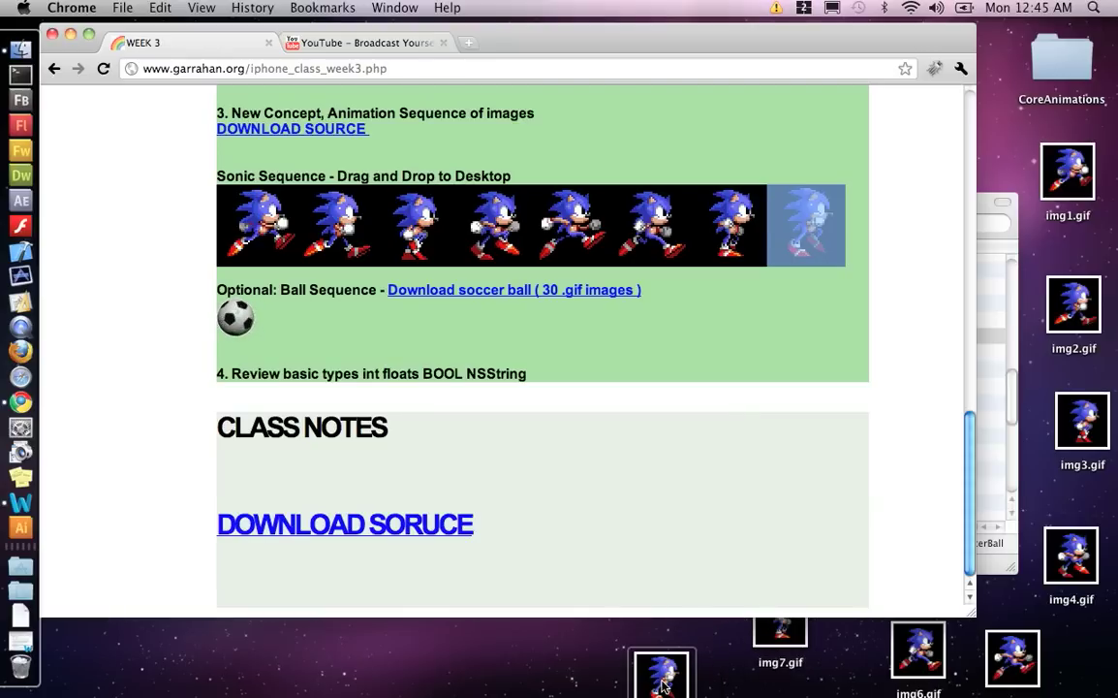
{"action": "mouse_move", "coordinate": [1042, 456]}
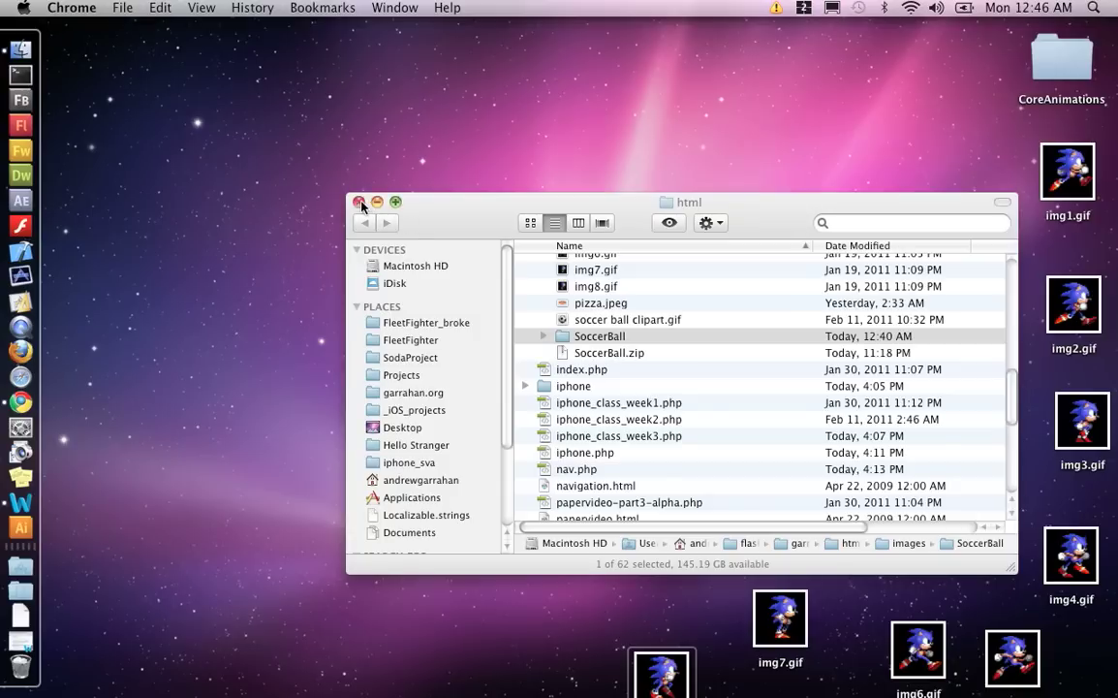
Close the html Finder window and move img8.gif beside the other Sonic frames
{"action": "left_click", "coordinate": [360, 202]}
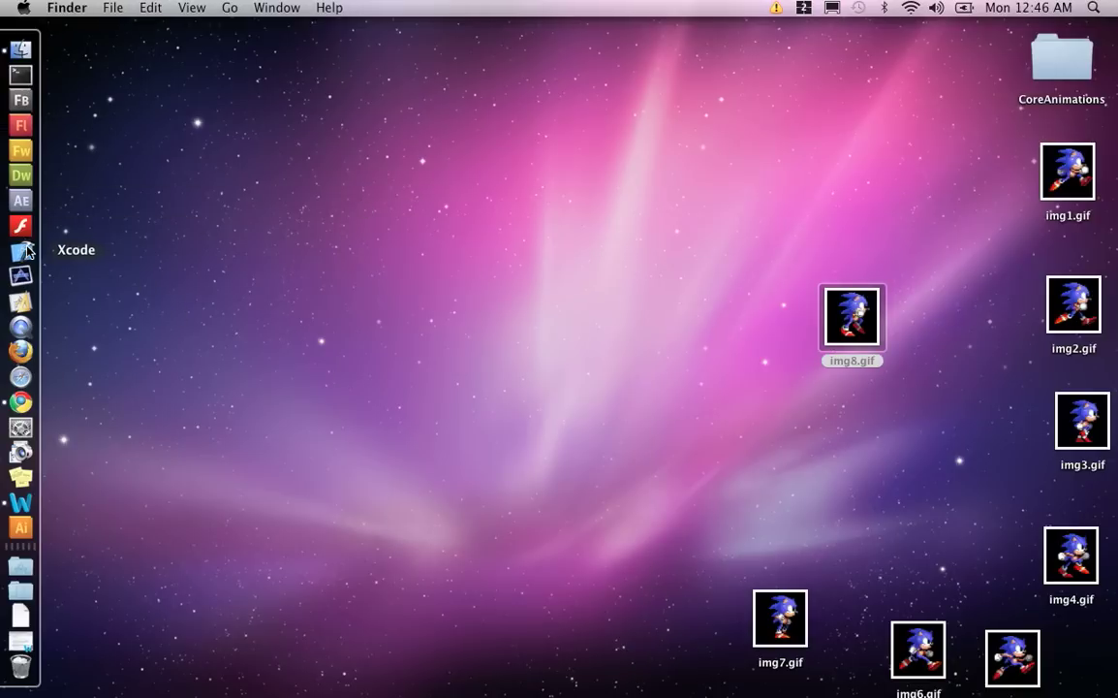
{"action": "left_click_drag", "start_coordinate": [780, 617], "coordinate": [973, 435]}
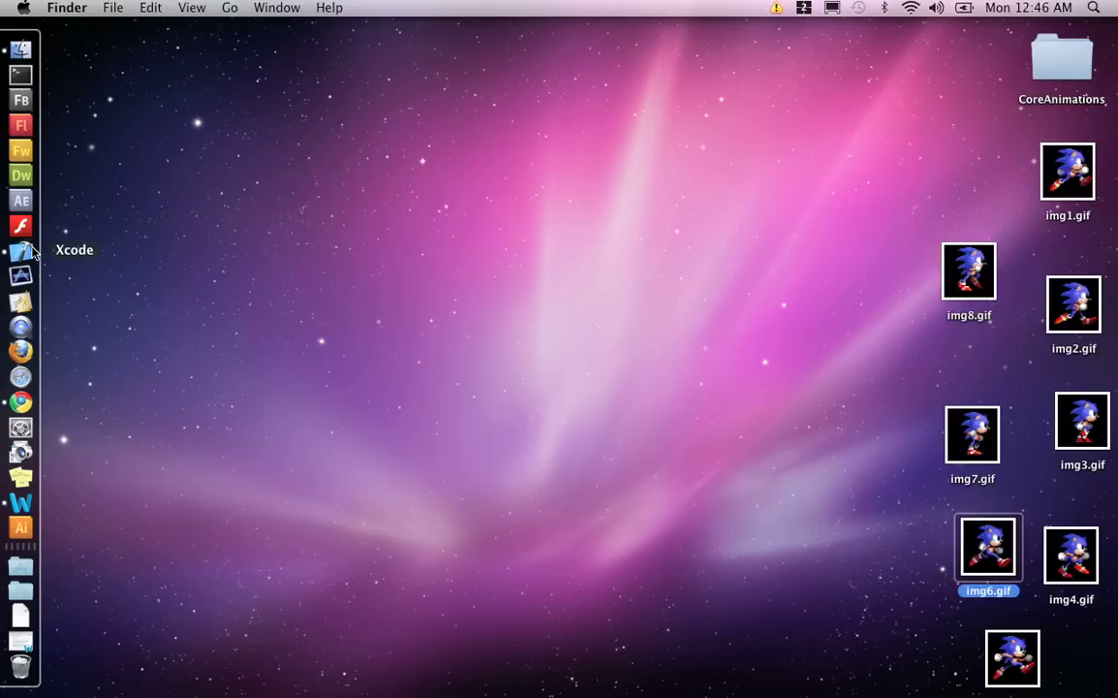
Create a View-based Application iPhone project named SonicSpeed, saved on the desktop
{"action": "left_click", "coordinate": [20, 250]}
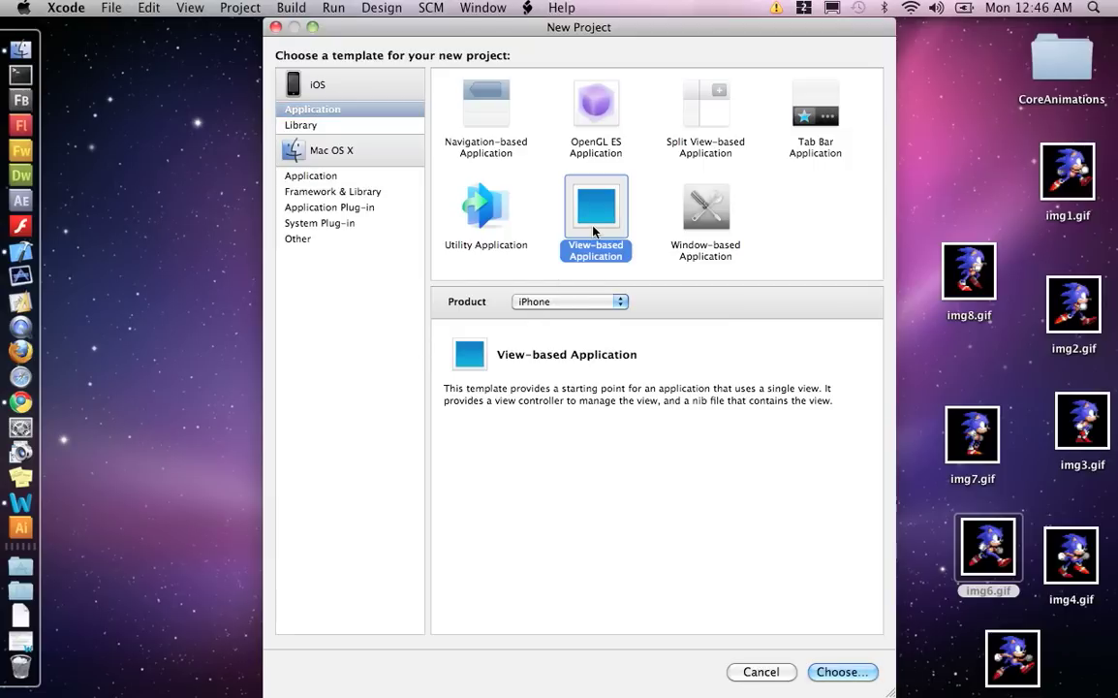
{"action": "mouse_move", "coordinate": [794, 592]}
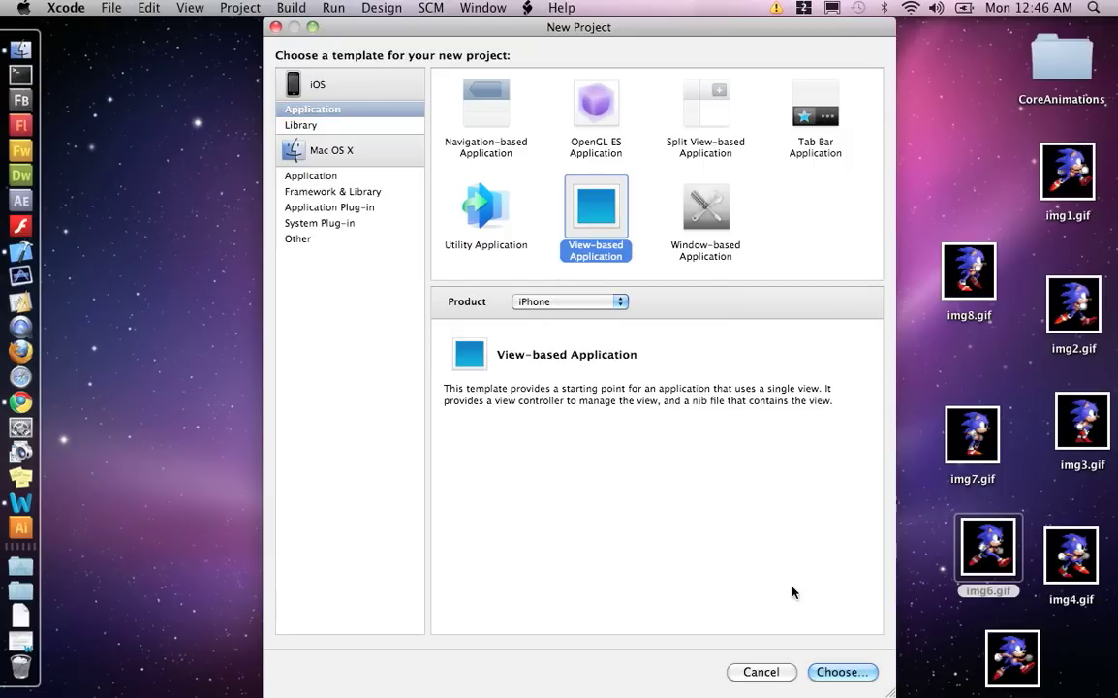
{"action": "left_click", "coordinate": [841, 672]}
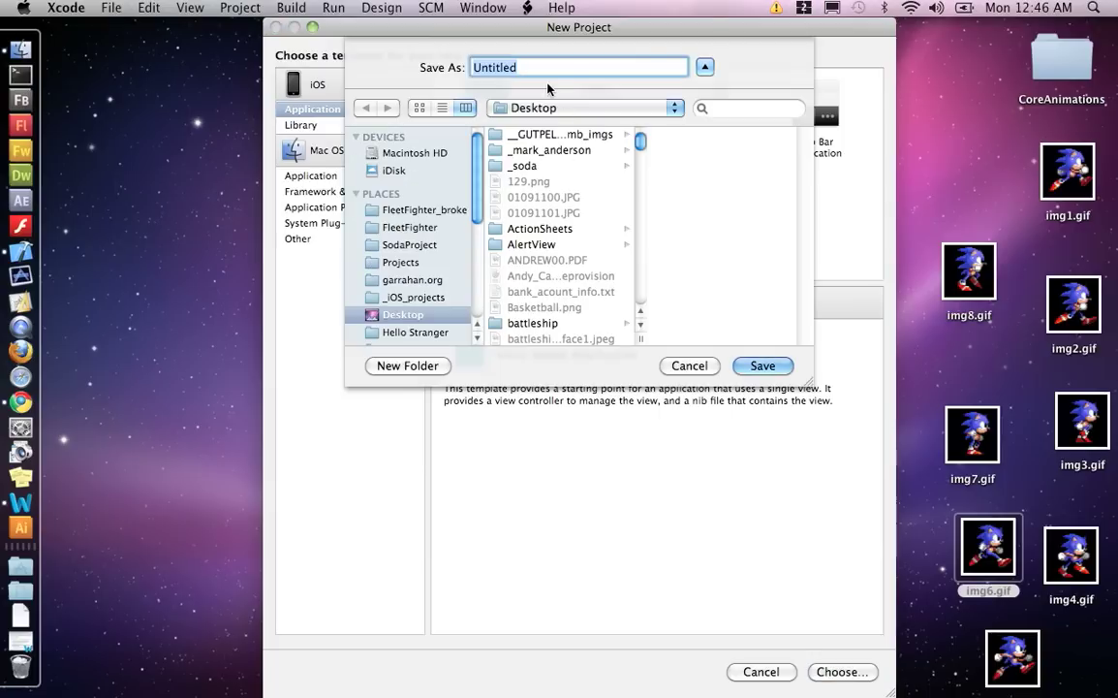
{"action": "left_click", "coordinate": [578, 67]}
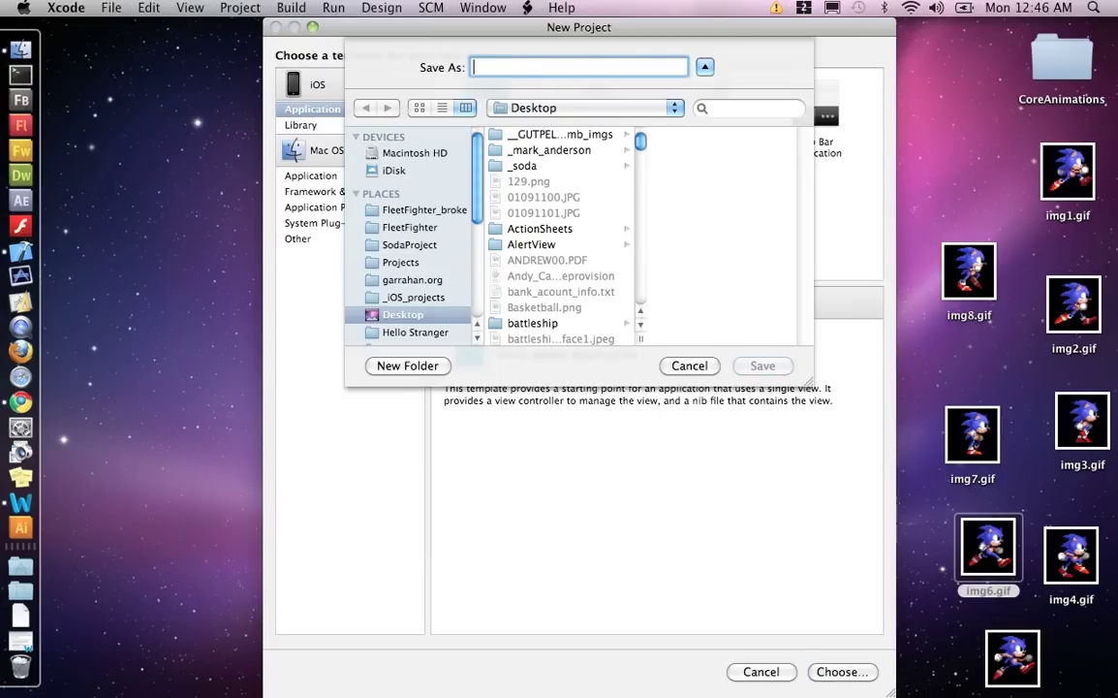
{"action": "type", "text": "SonicSpeed"}
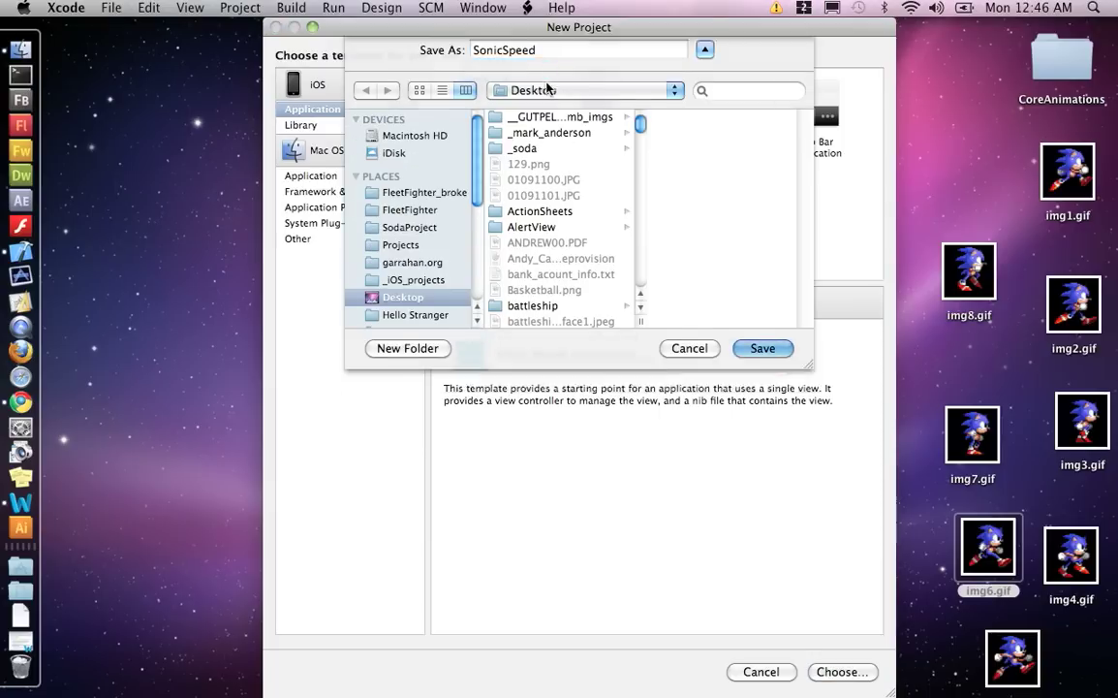
{"action": "left_click", "coordinate": [762, 348]}
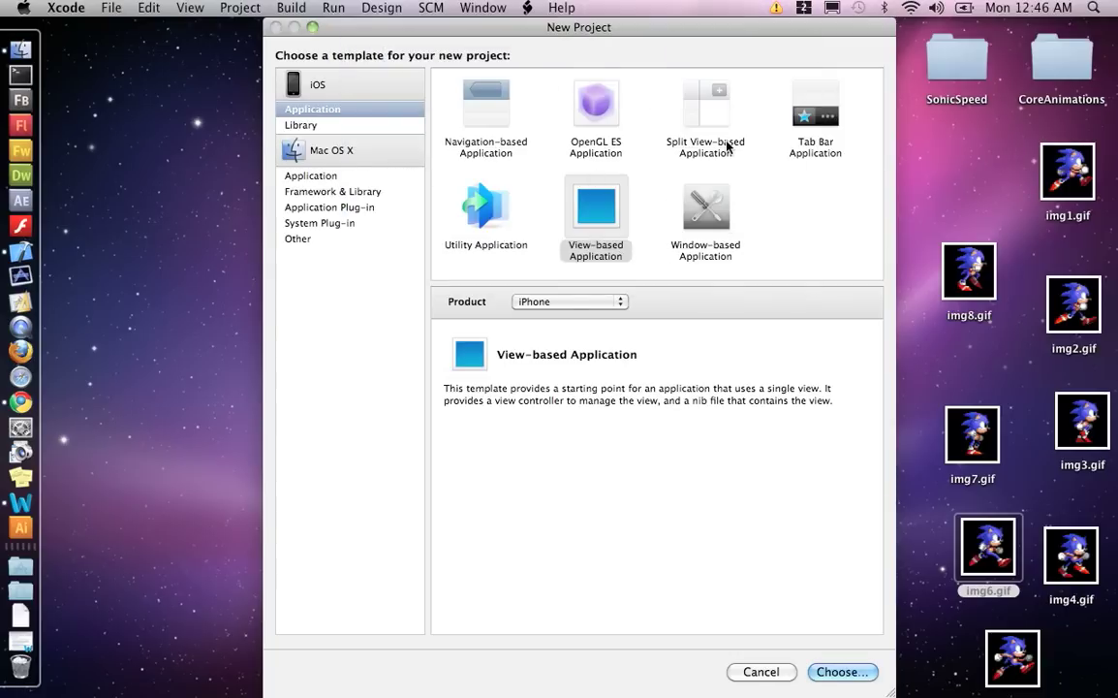
{"action": "left_click", "coordinate": [842, 671]}
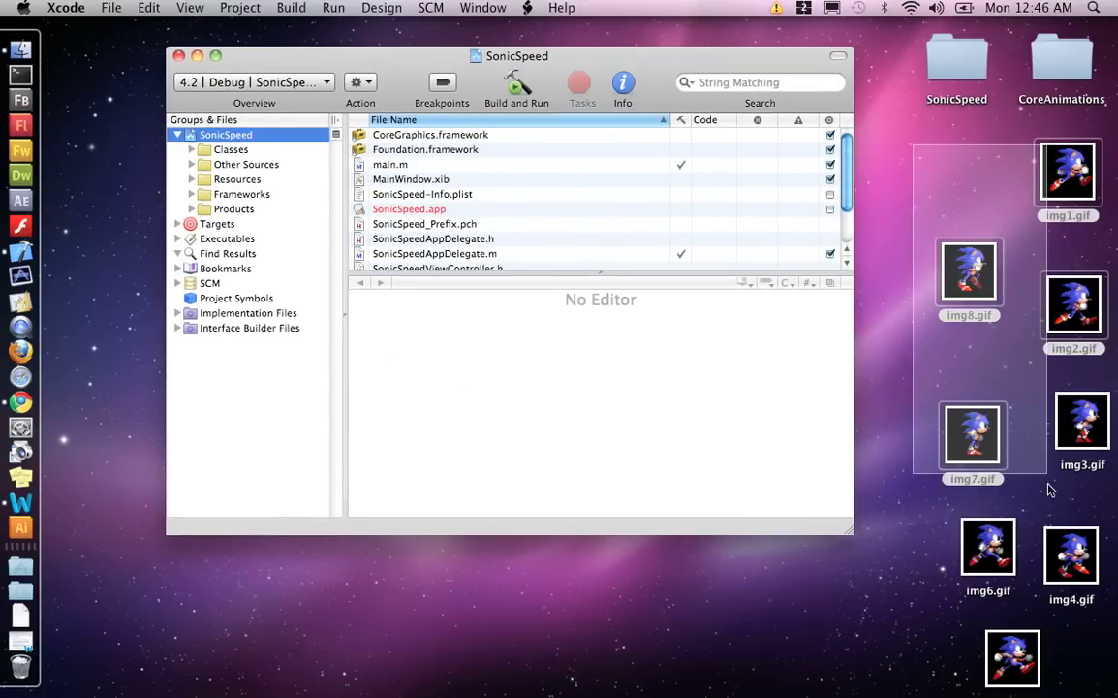
Copy the eight Sonic GIFs into the project folder, preview img3.gif, and expand Classes
{"action": "left_click", "coordinate": [1068, 173]}
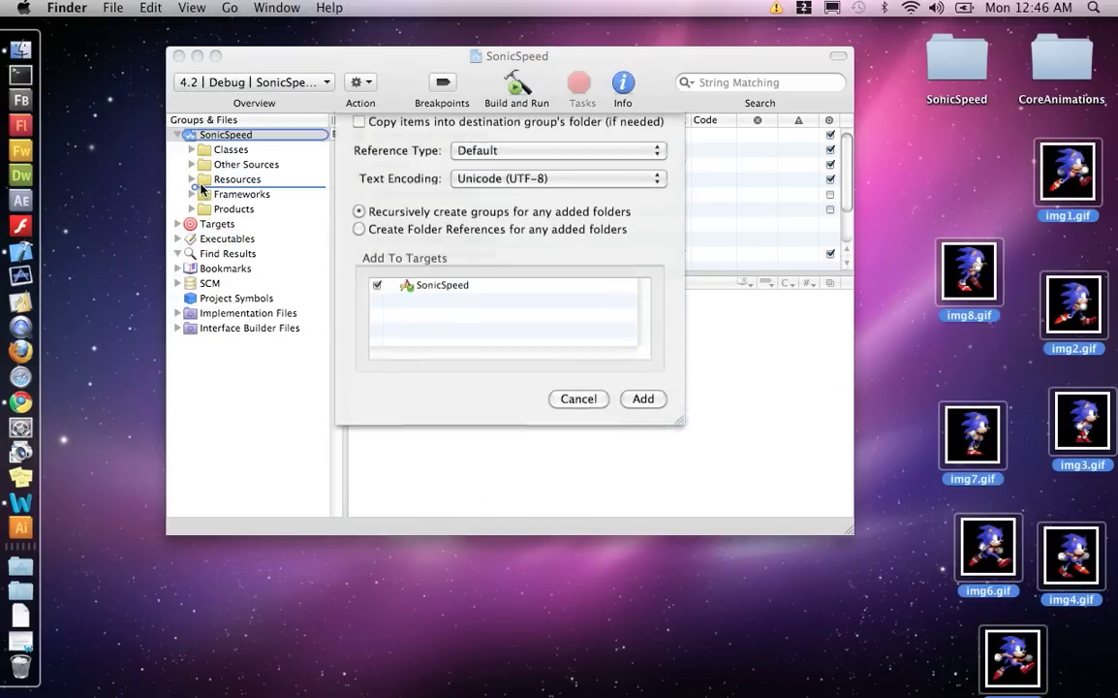
{"action": "left_click", "coordinate": [359, 137]}
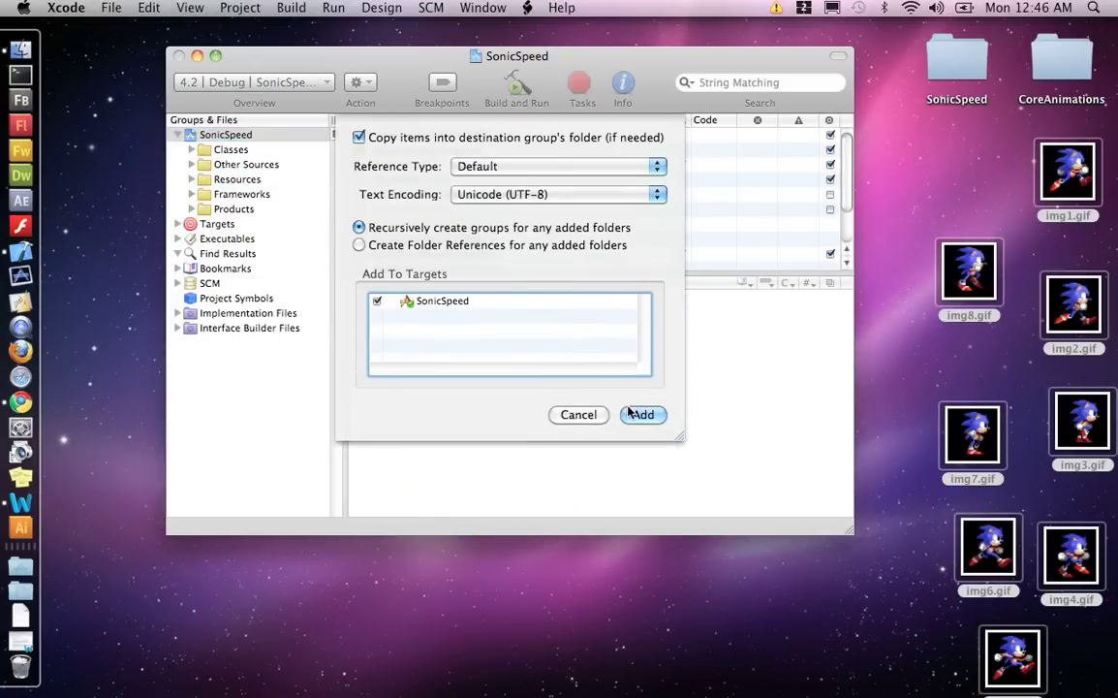
{"action": "left_click", "coordinate": [641, 415]}
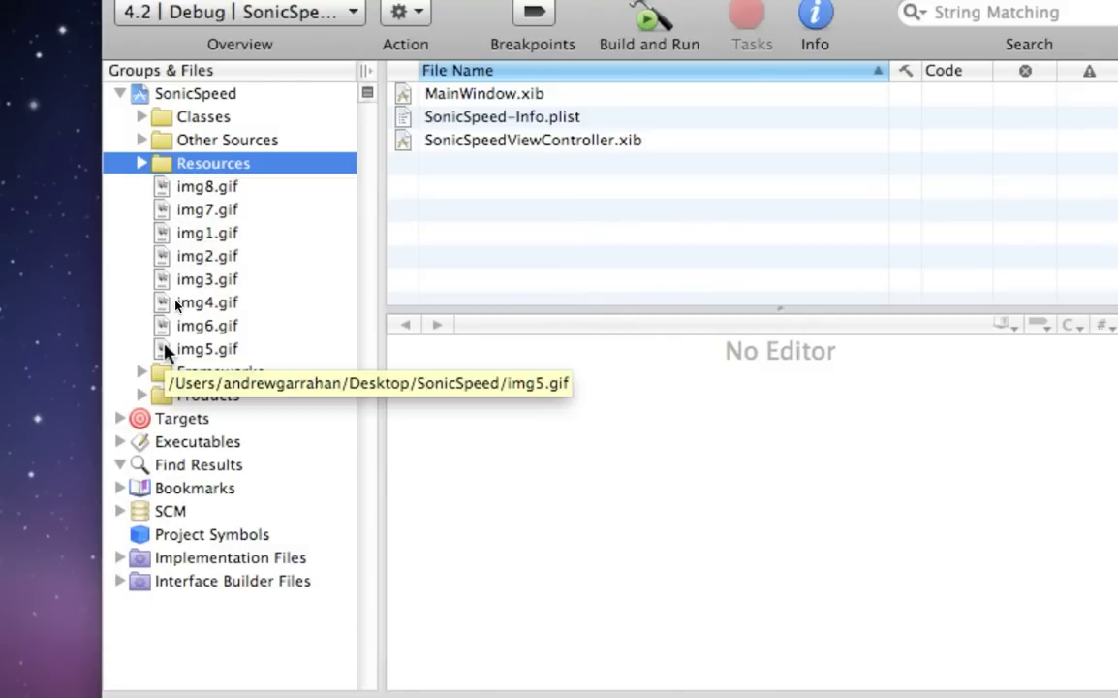
{"action": "left_click", "coordinate": [207, 279]}
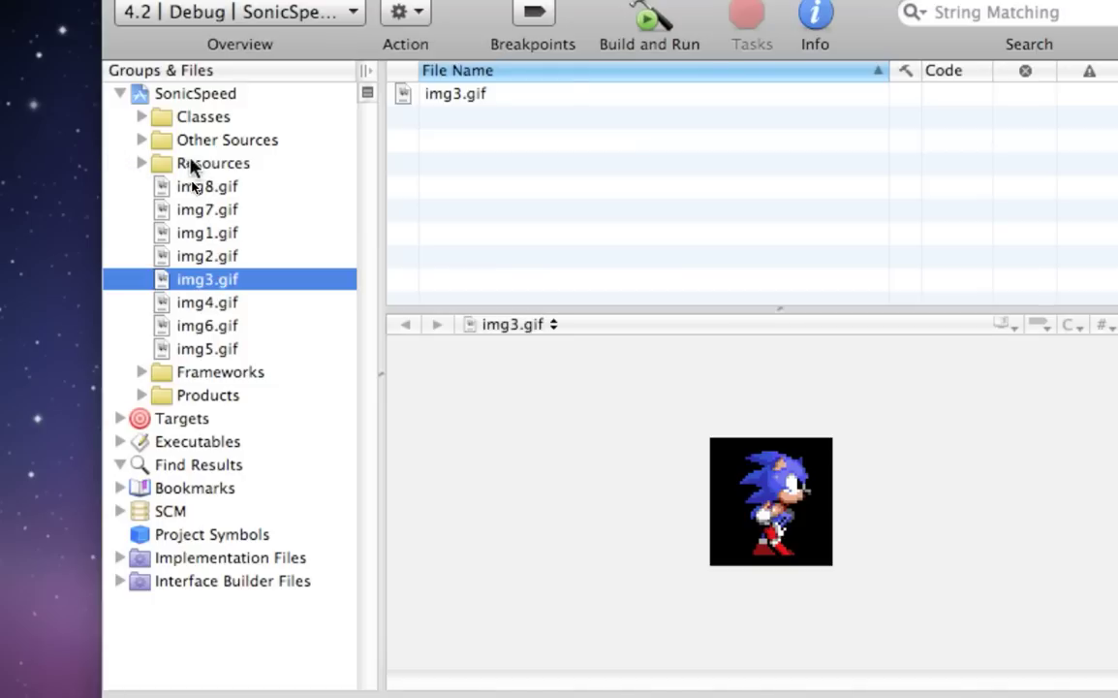
{"action": "mouse_move", "coordinate": [155, 144]}
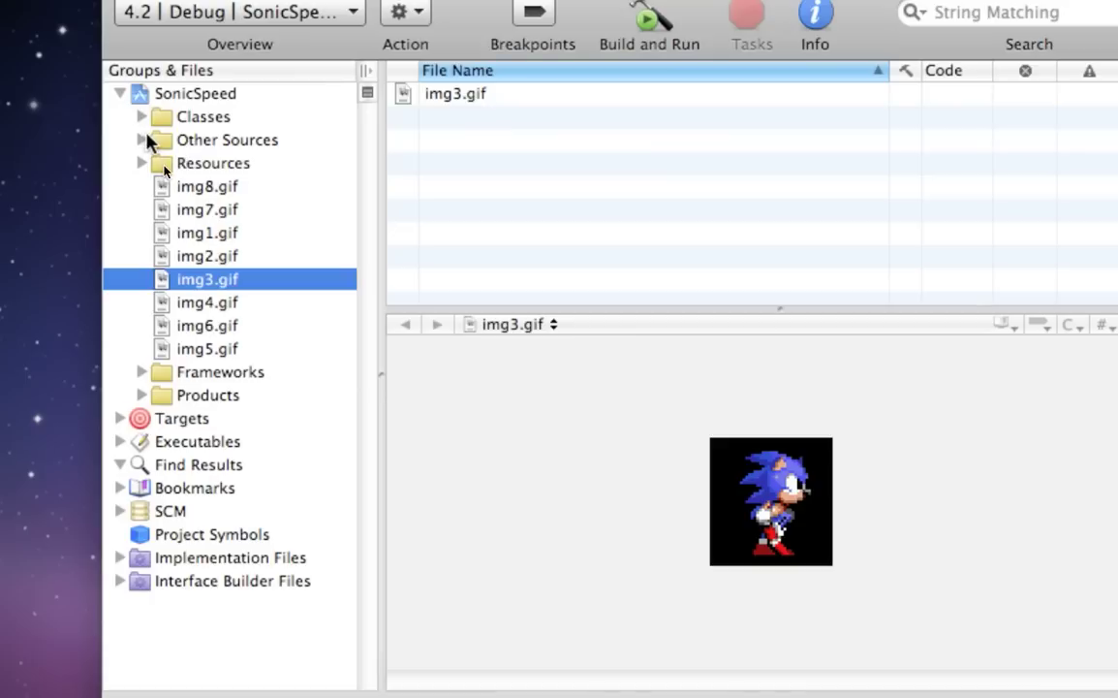
{"action": "left_click", "coordinate": [142, 116]}
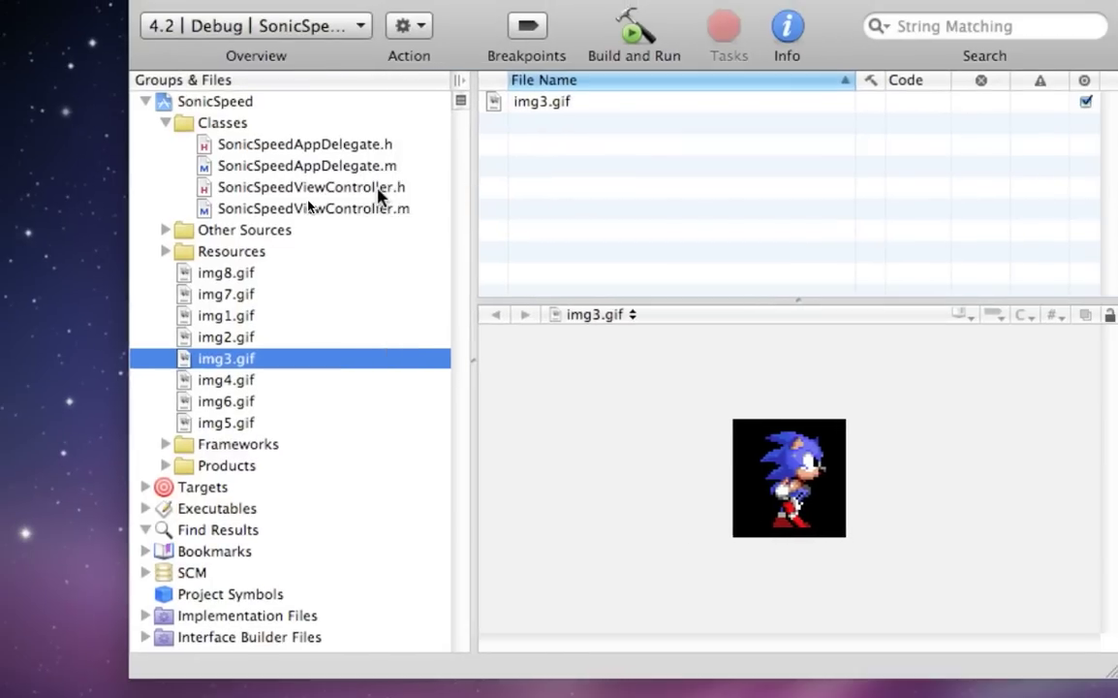
Declare 'UIImageView *sonic;' inside the SonicSpeedViewController.h interface braces
{"action": "left_click", "coordinate": [310, 187]}
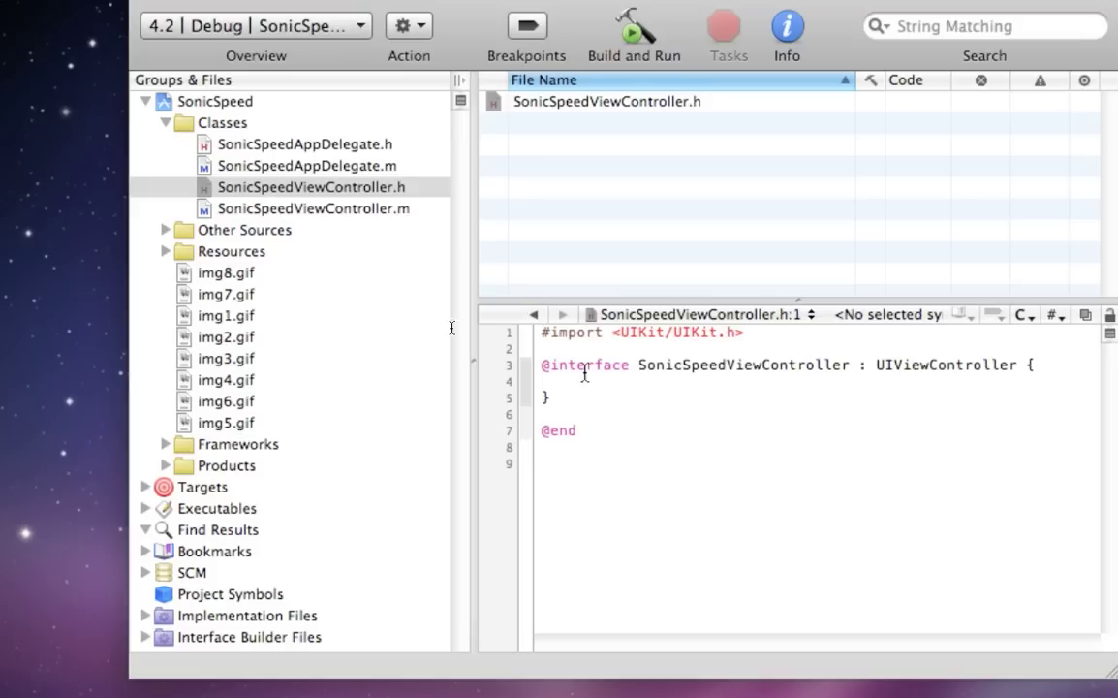
{"action": "left_click", "coordinate": [585, 371]}
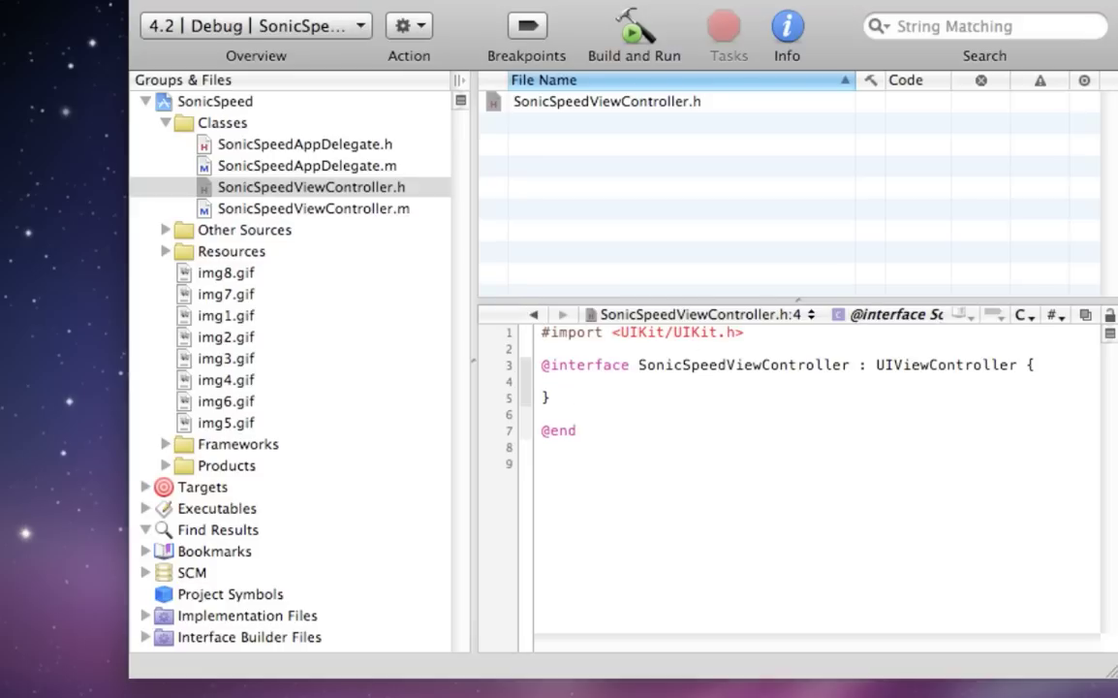
{"action": "type", "text": "UI"}
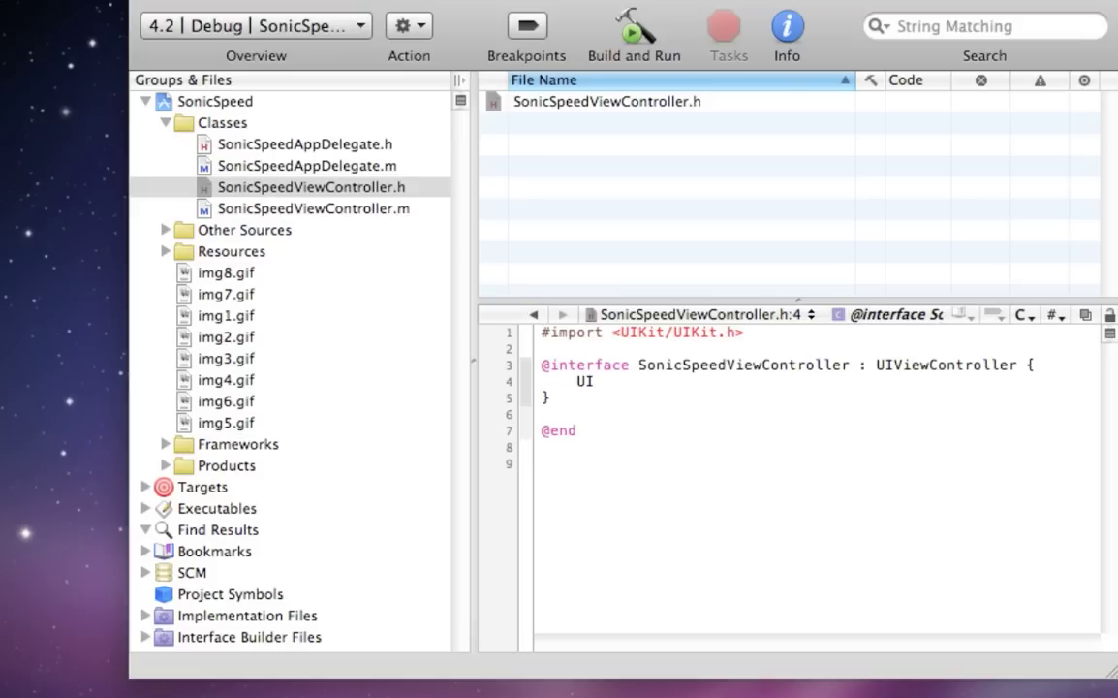
{"action": "type", "text": "ImageView"}
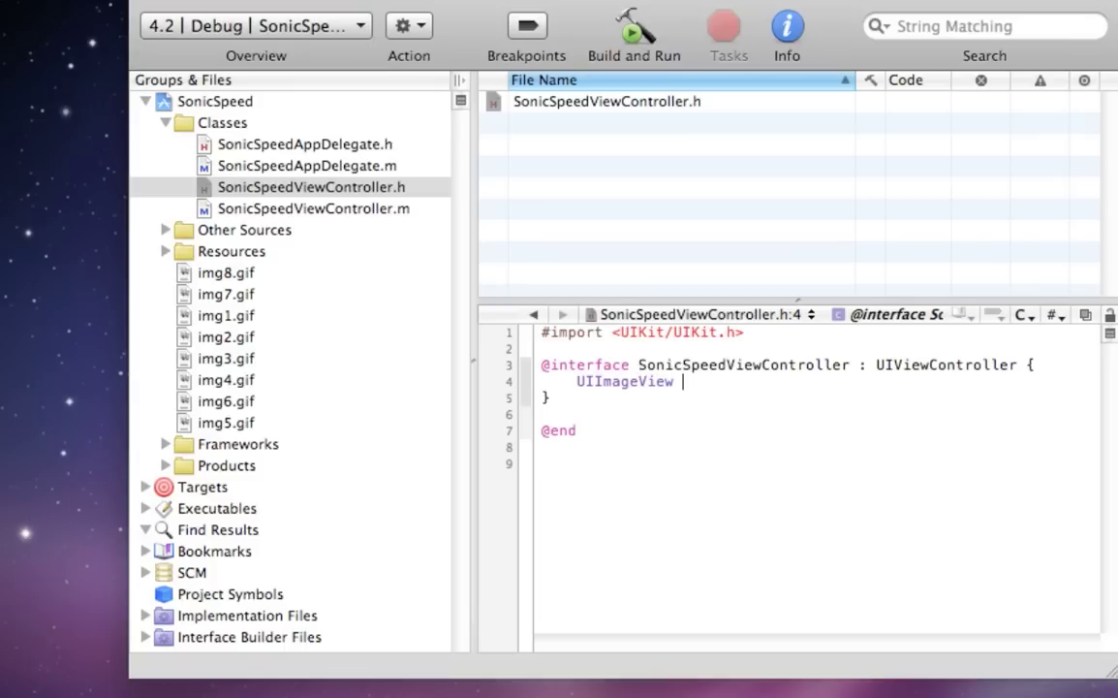
{"action": "type", "text": "*s"}
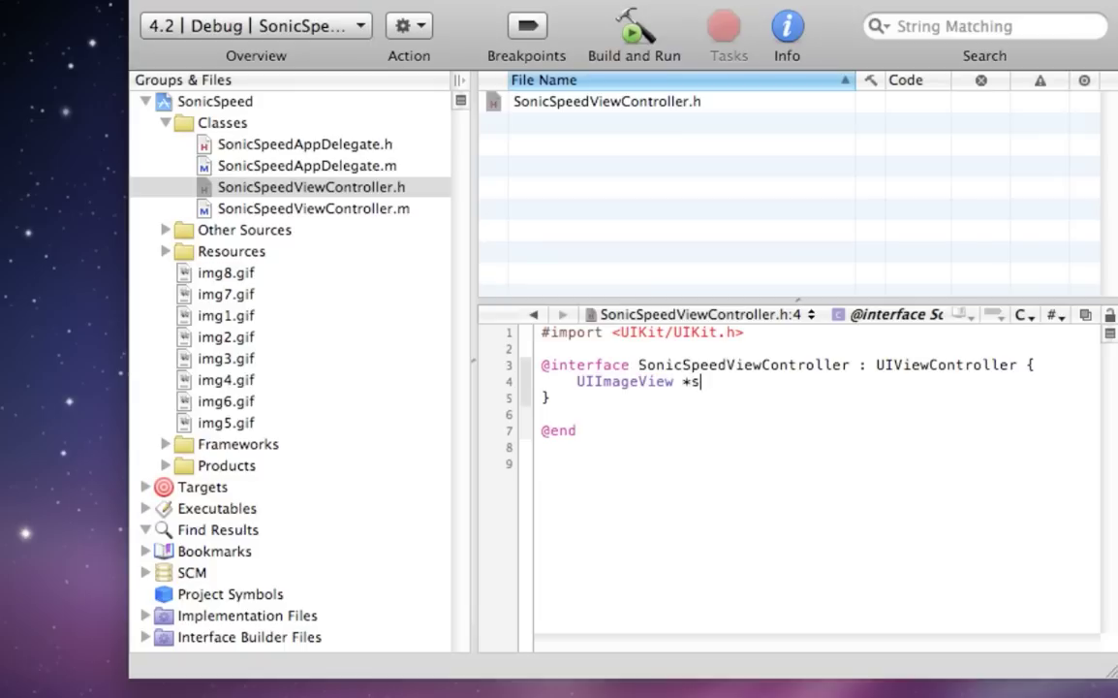
{"action": "type", "text": "onic"}
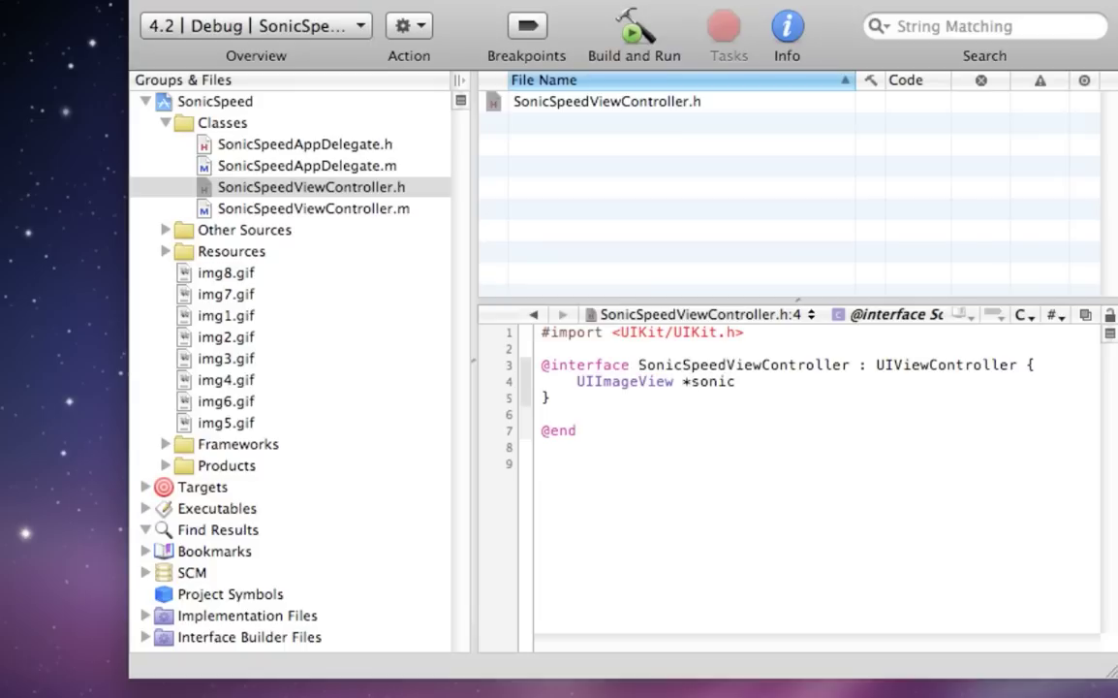
{"action": "type", "text": ";"}
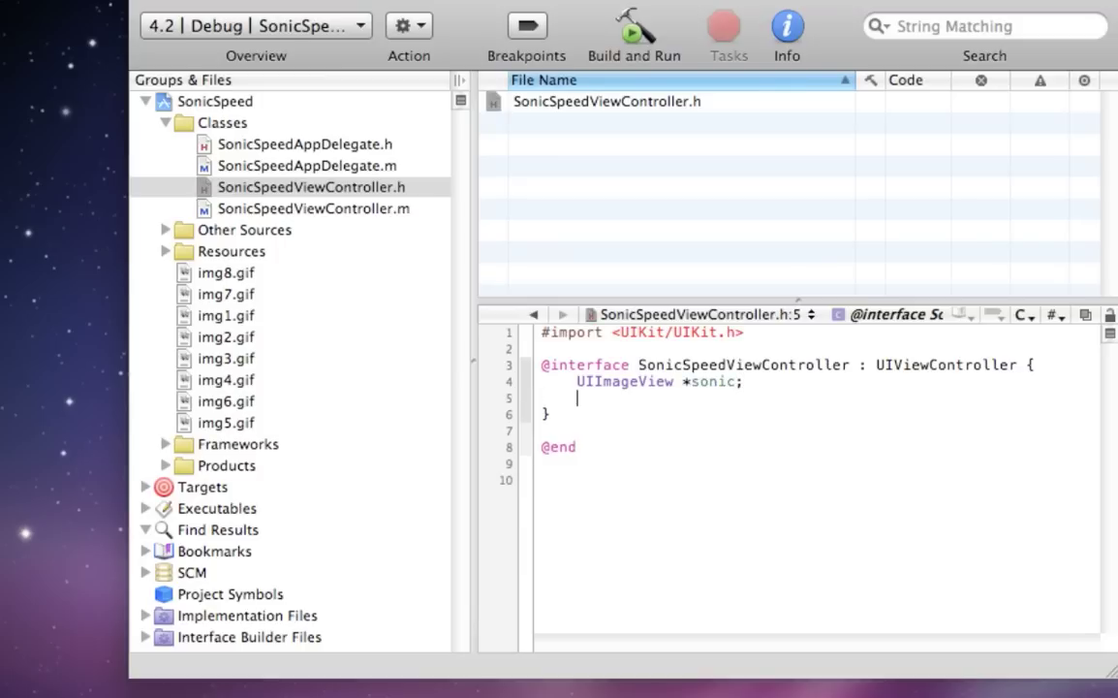
Add 'UISlider *slider;' and 'UILabel *myLabel;' declarations below sonic
{"action": "type", "text": "UI"}
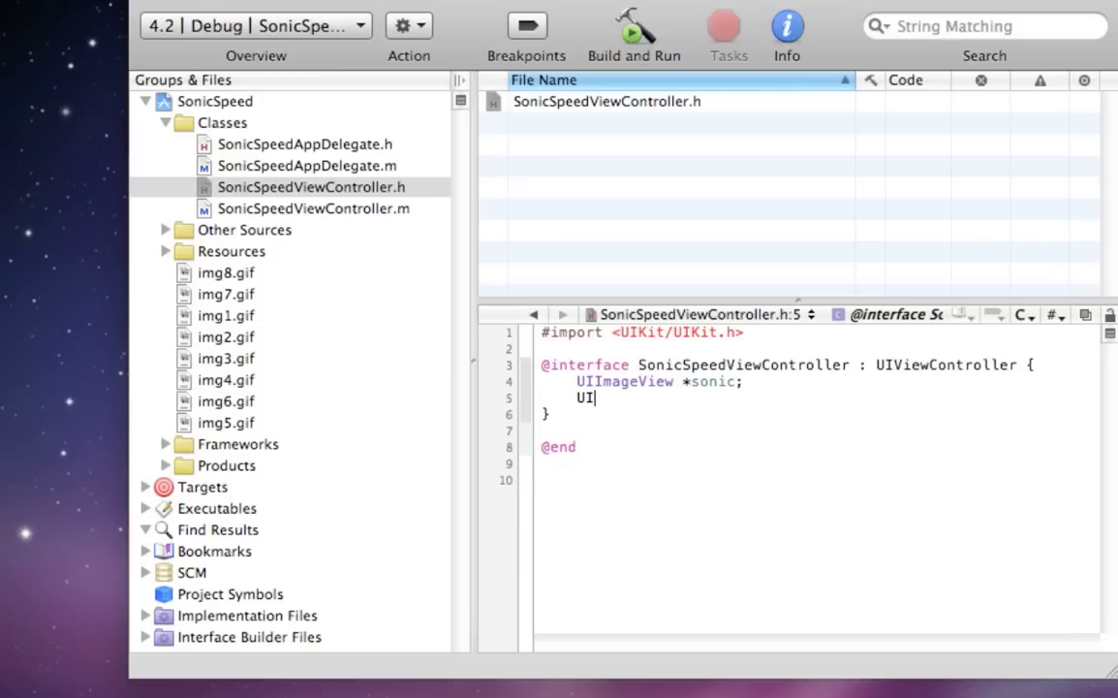
{"action": "type", "text": "Slider"}
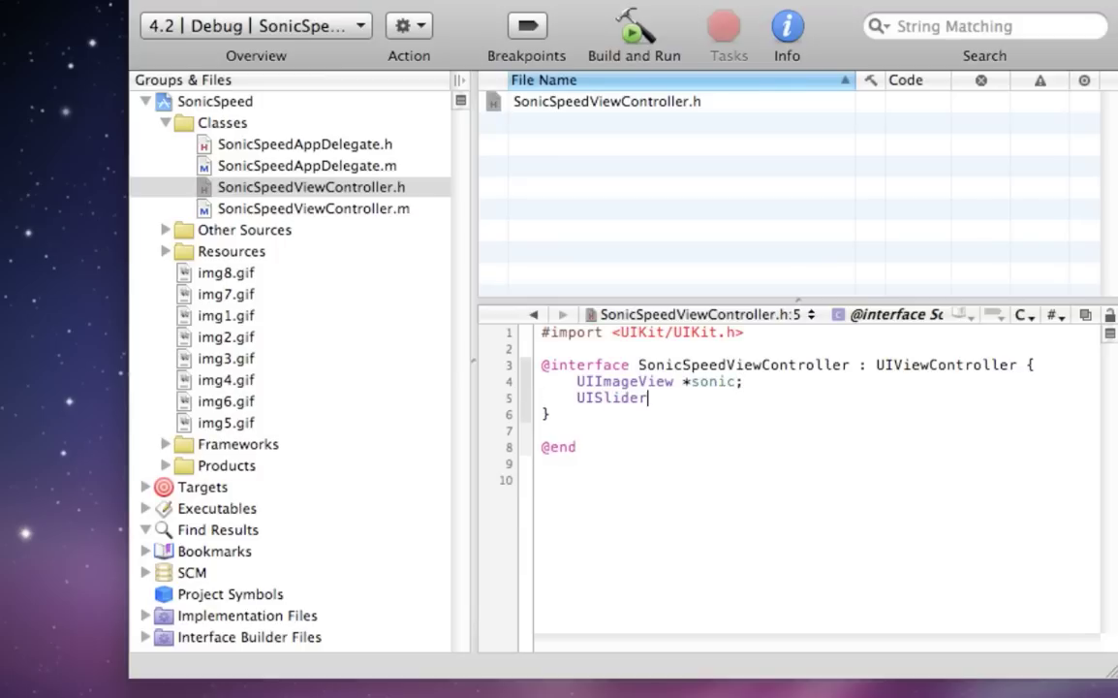
{"action": "type", "text": "*"}
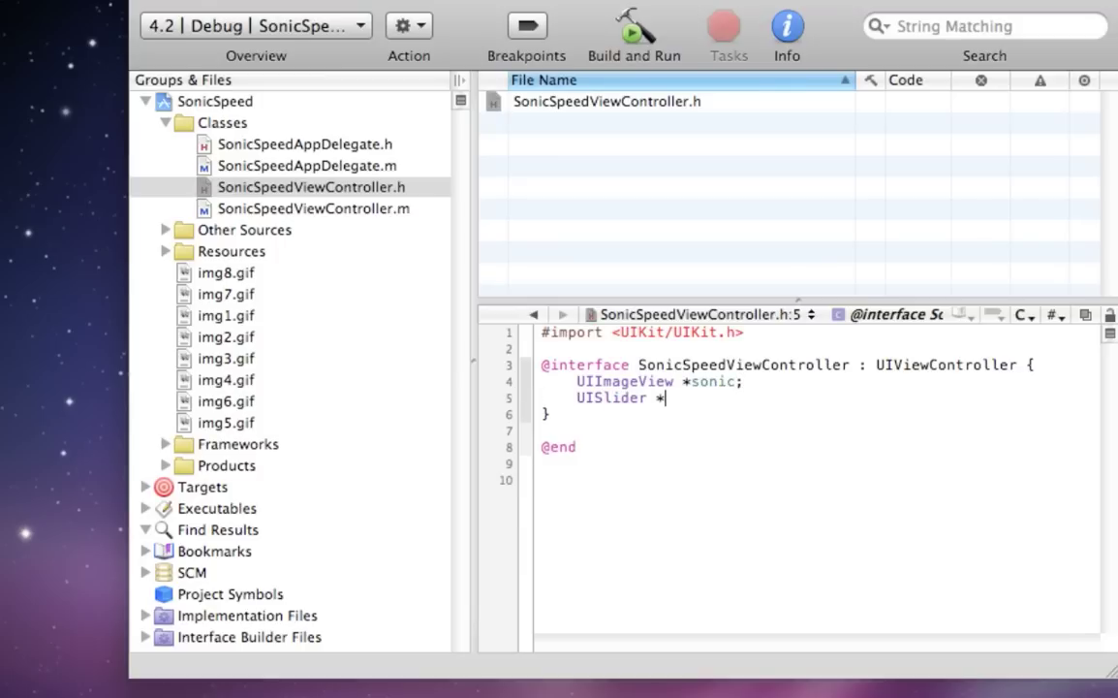
{"action": "type", "text": "s"}
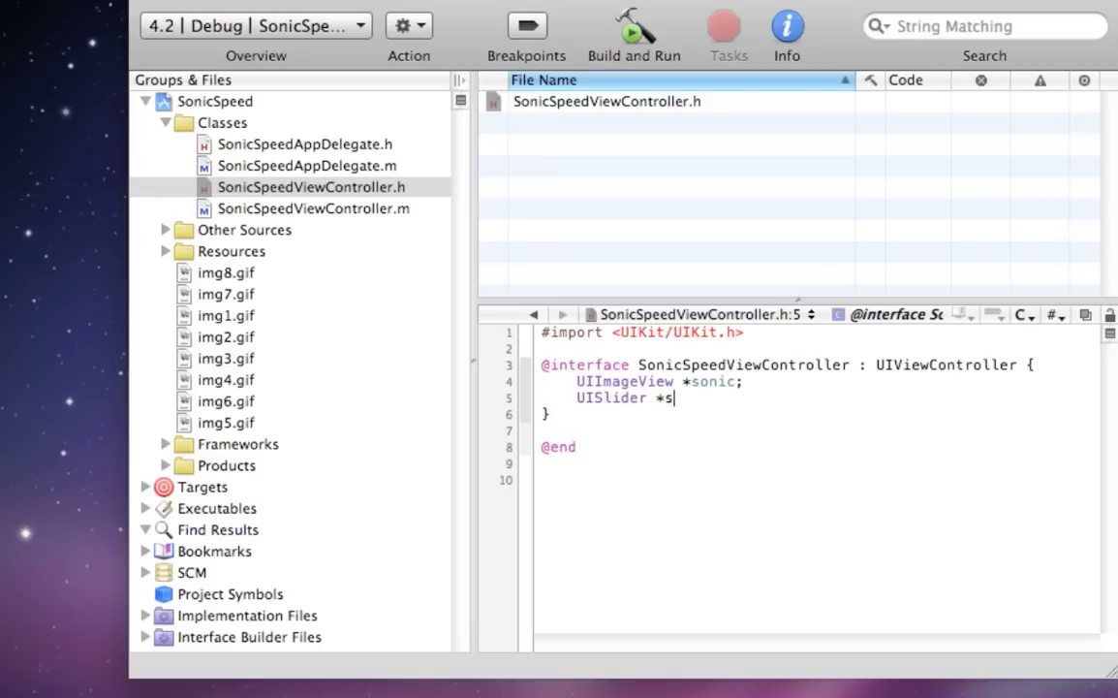
{"action": "type", "text": "li"}
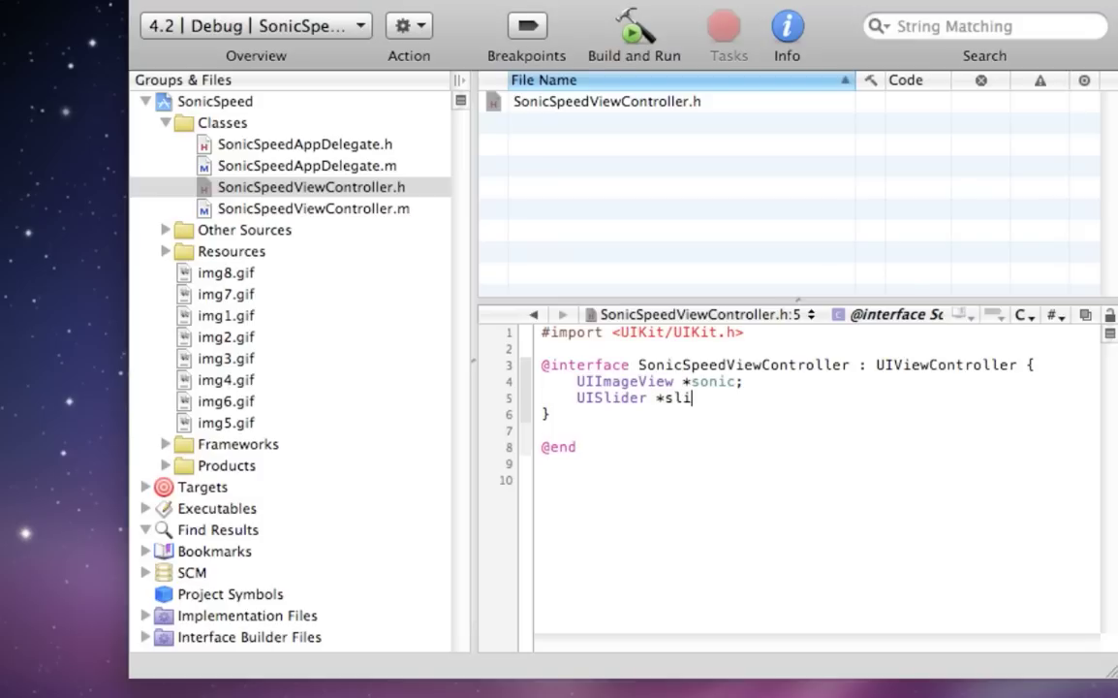
{"action": "type", "text": "der;"}
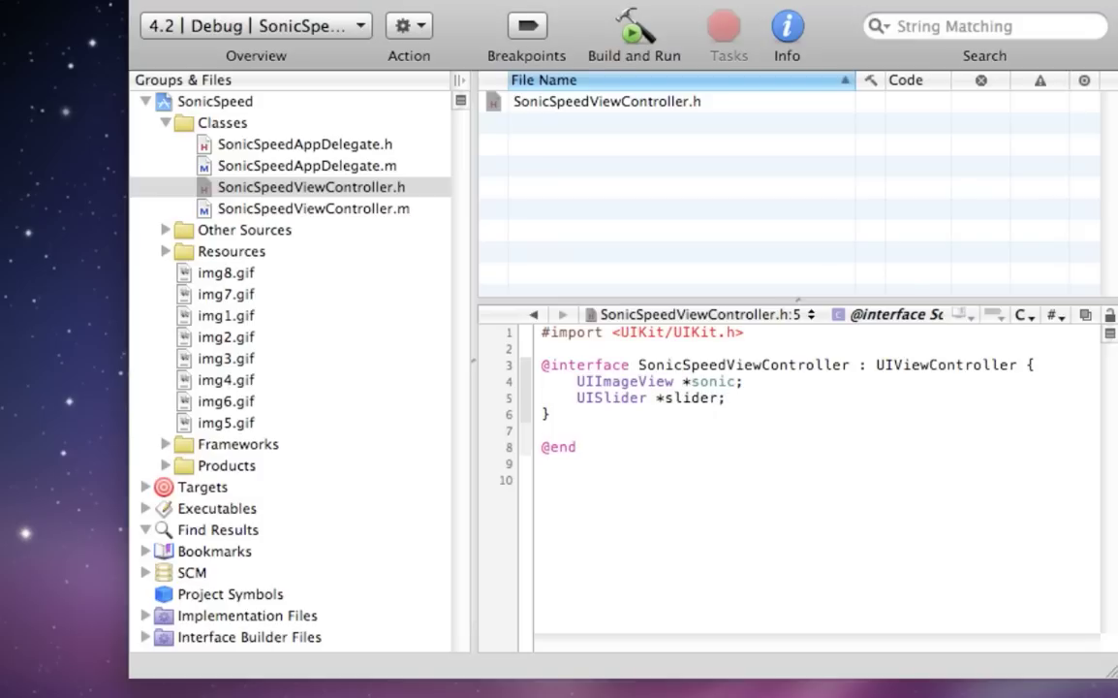
{"action": "left_click", "coordinate": [724, 397]}
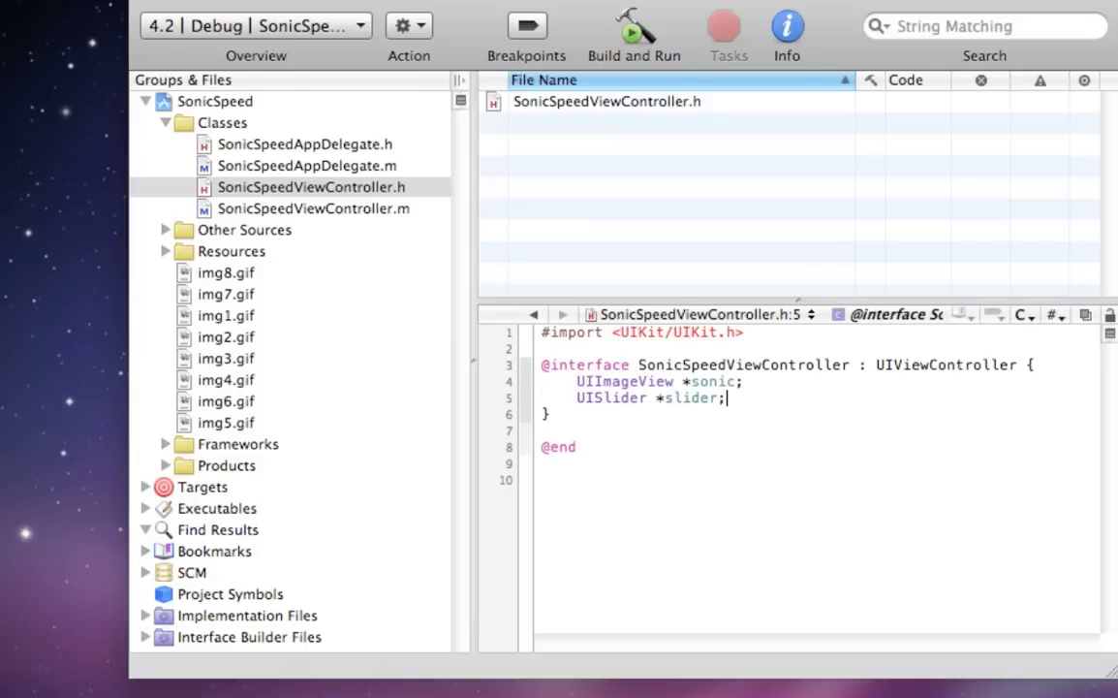
{"action": "type", "text": "UILabel"}
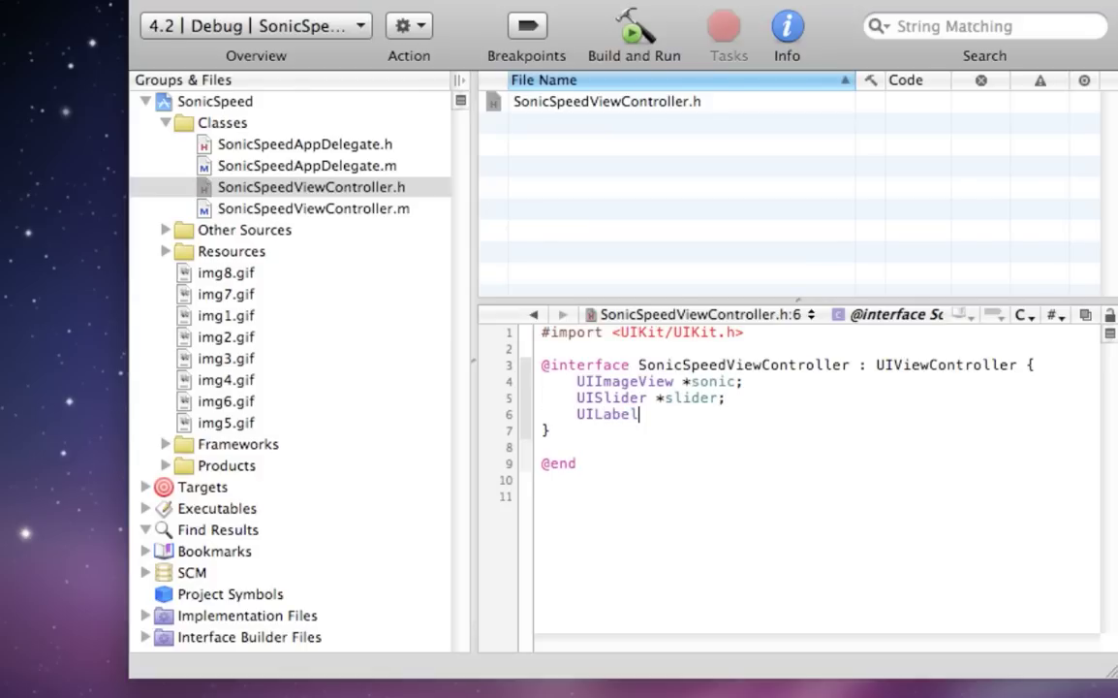
{"action": "type", "text": "*"}
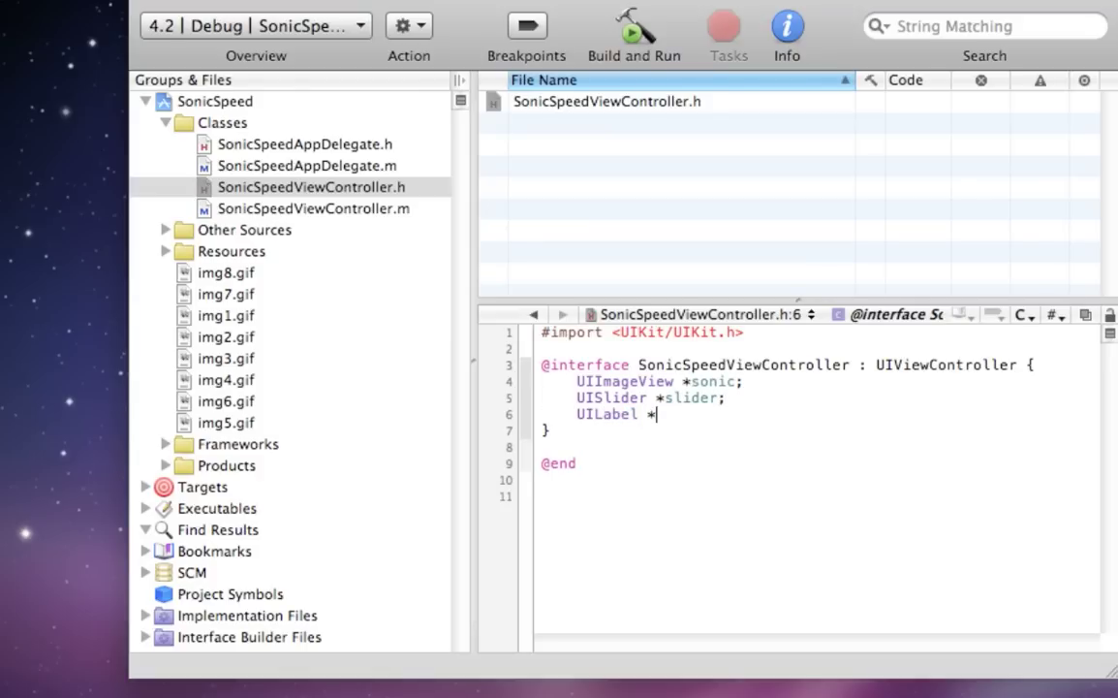
{"action": "type", "text": "my"}
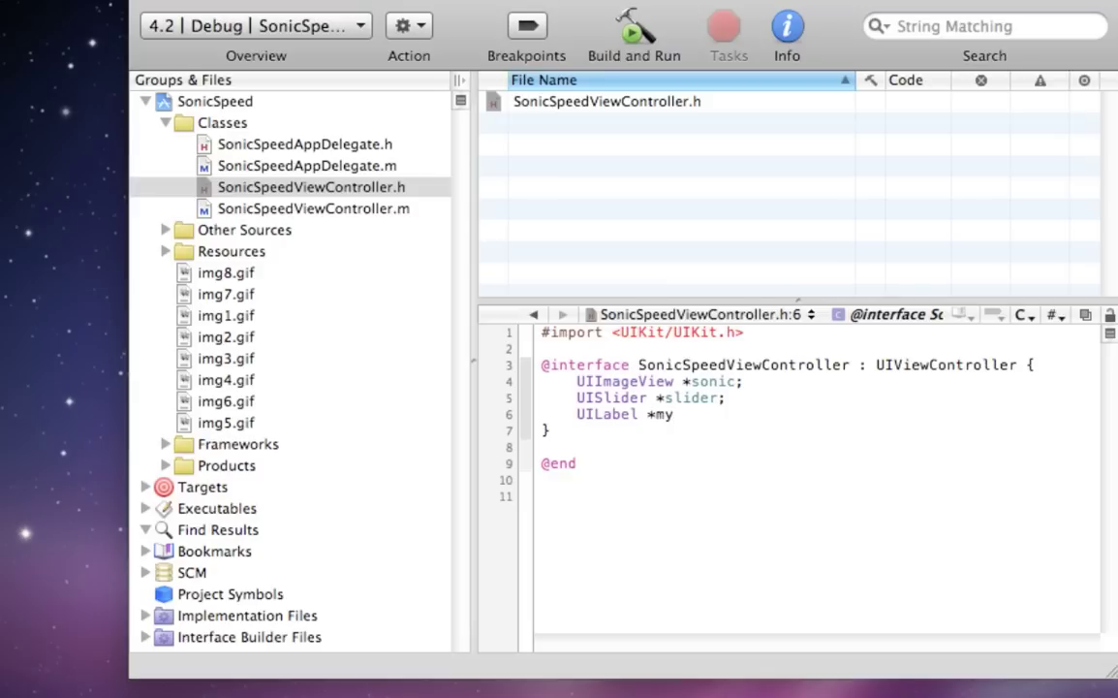
{"action": "type", "text": "Label;"}
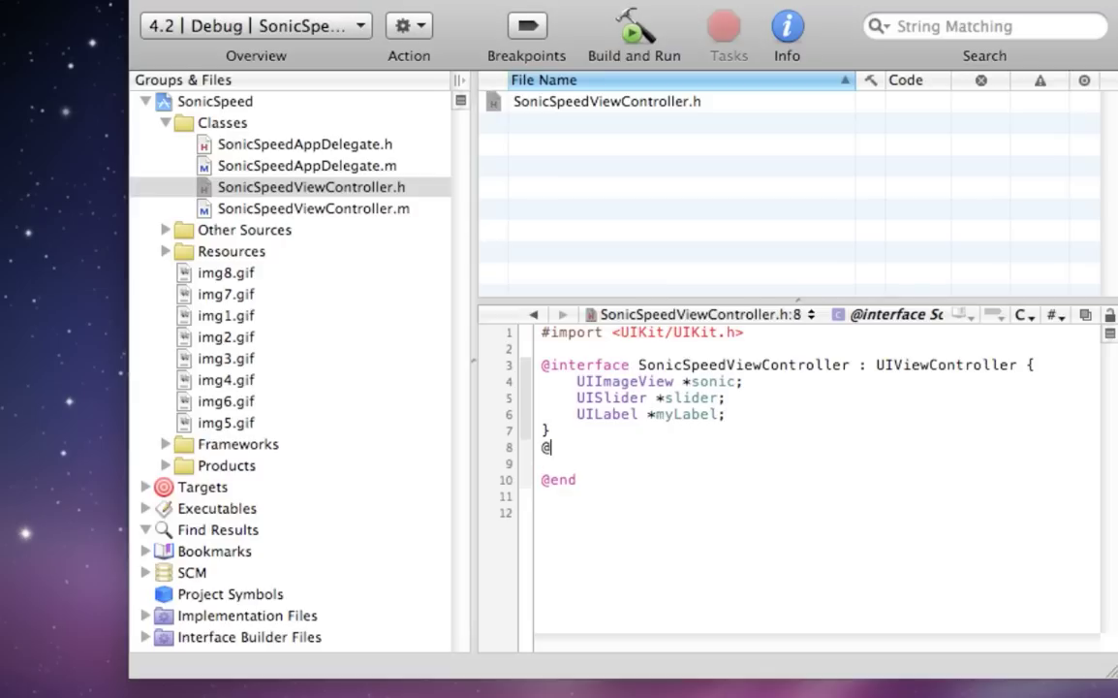
{"action": "type", "text": "pr"}
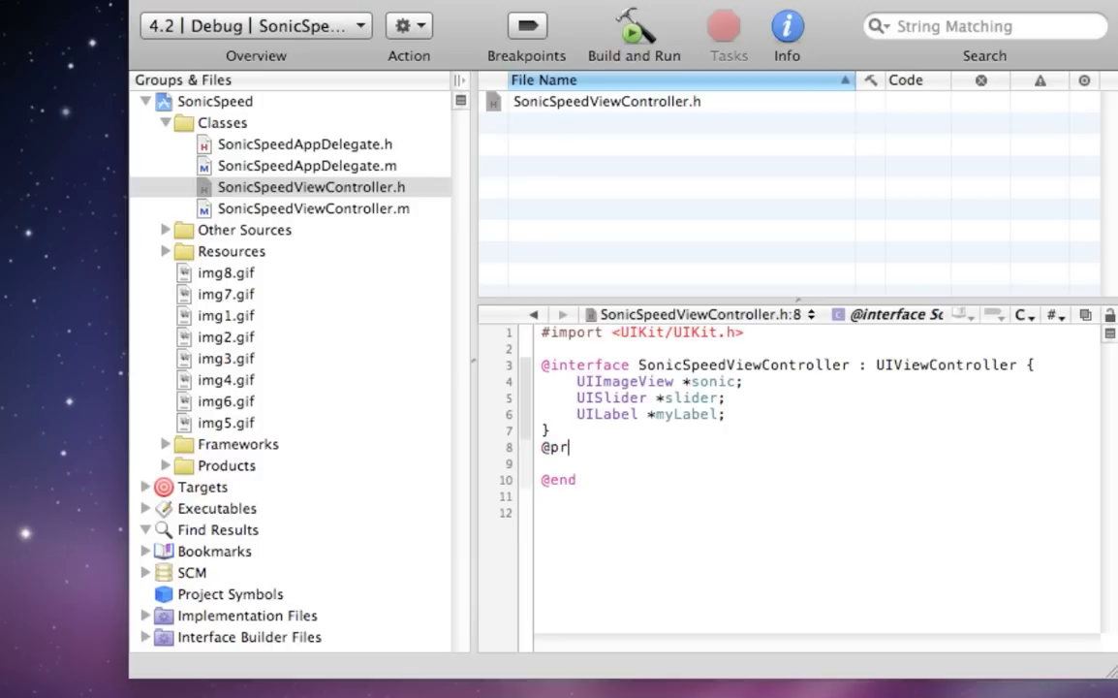
{"action": "type", "text": "operty("}
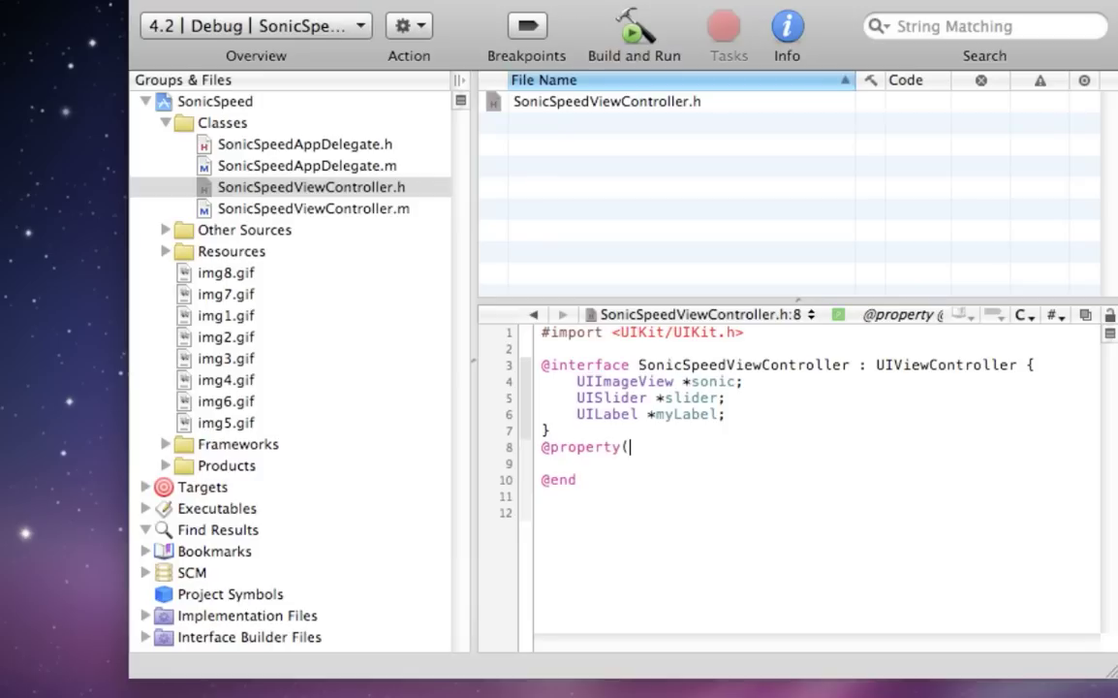
{"action": "type", "text": "nonatomic,retain"}
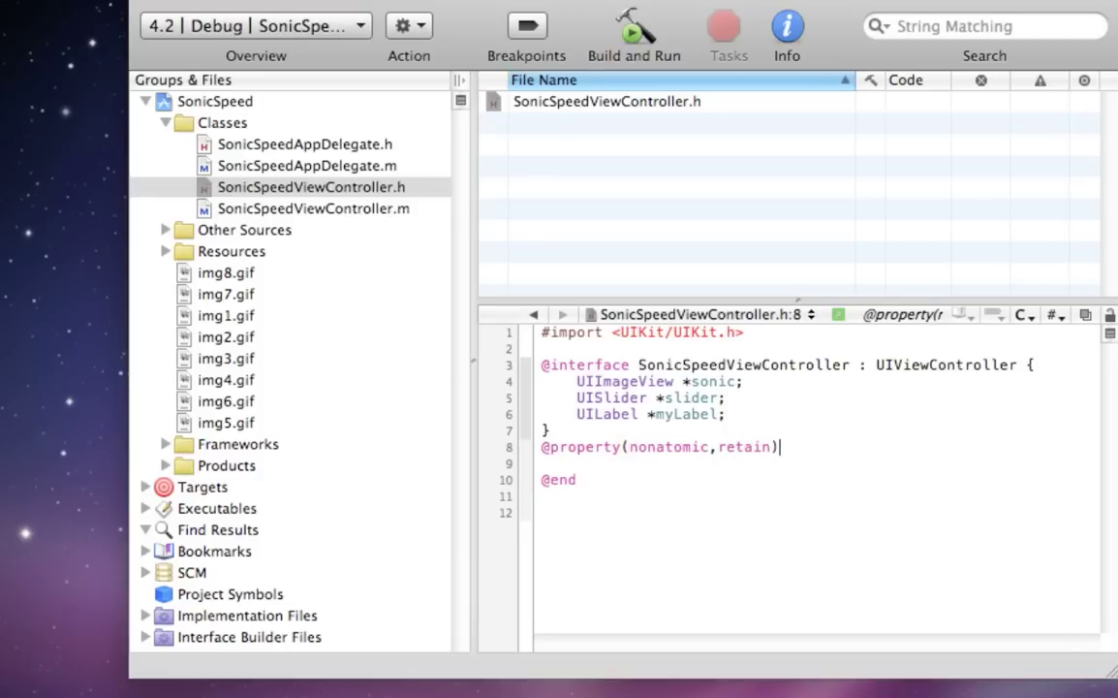
{"action": "type", "text": "IBOu"}
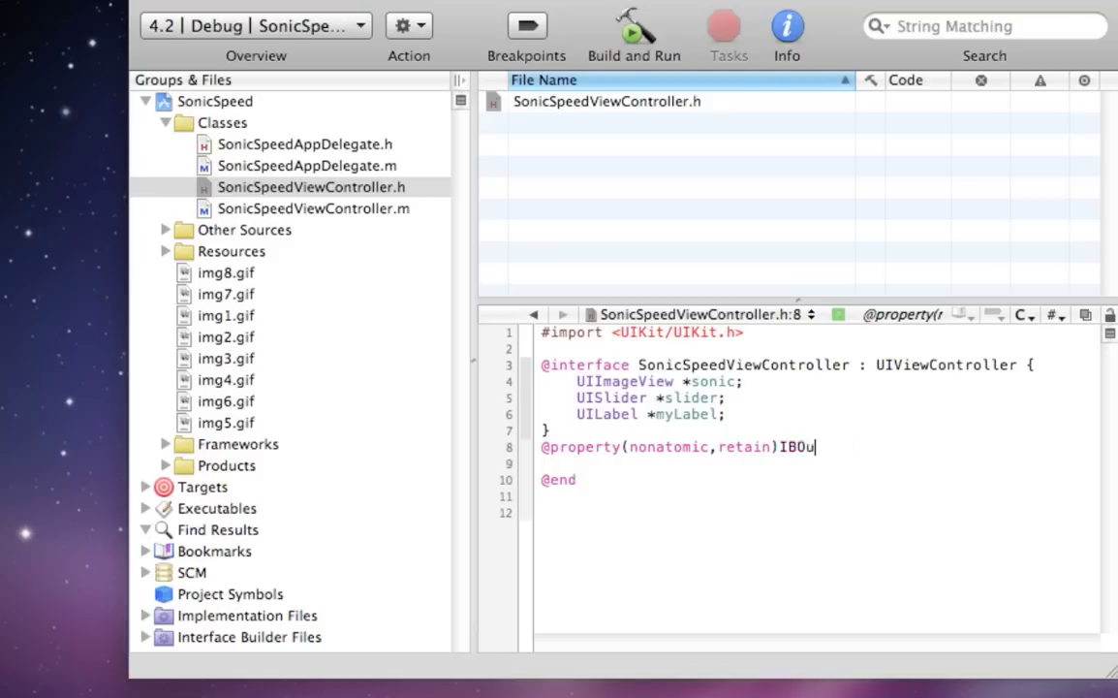
{"action": "type", "text": "tlet"}
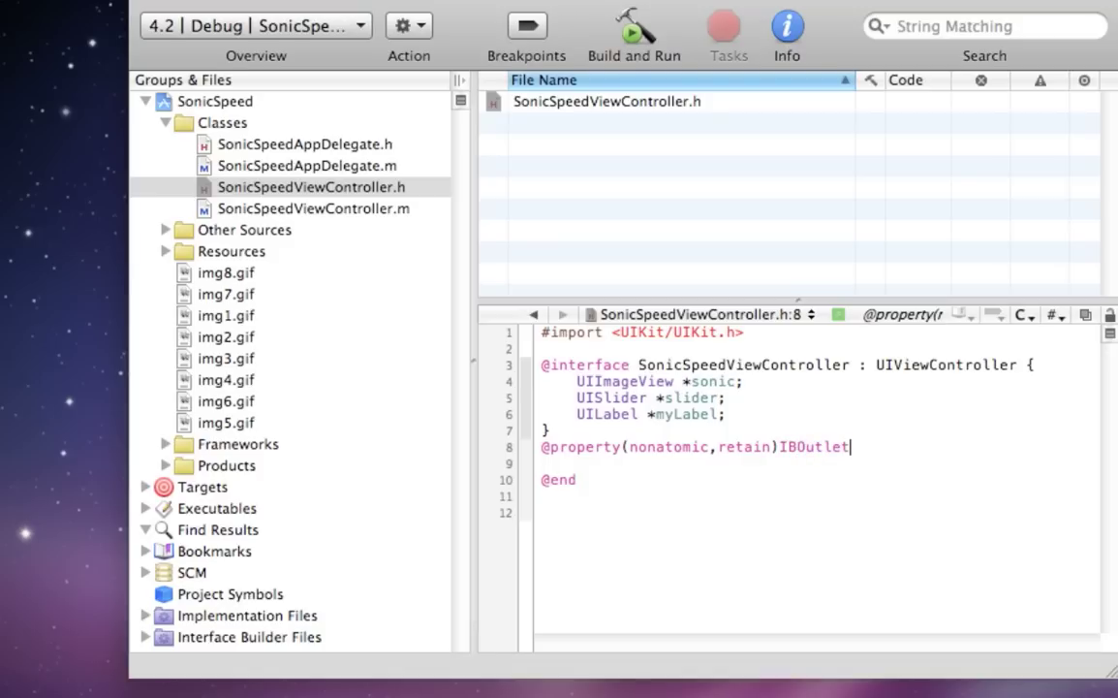
{"action": "mouse_move", "coordinate": [858, 450]}
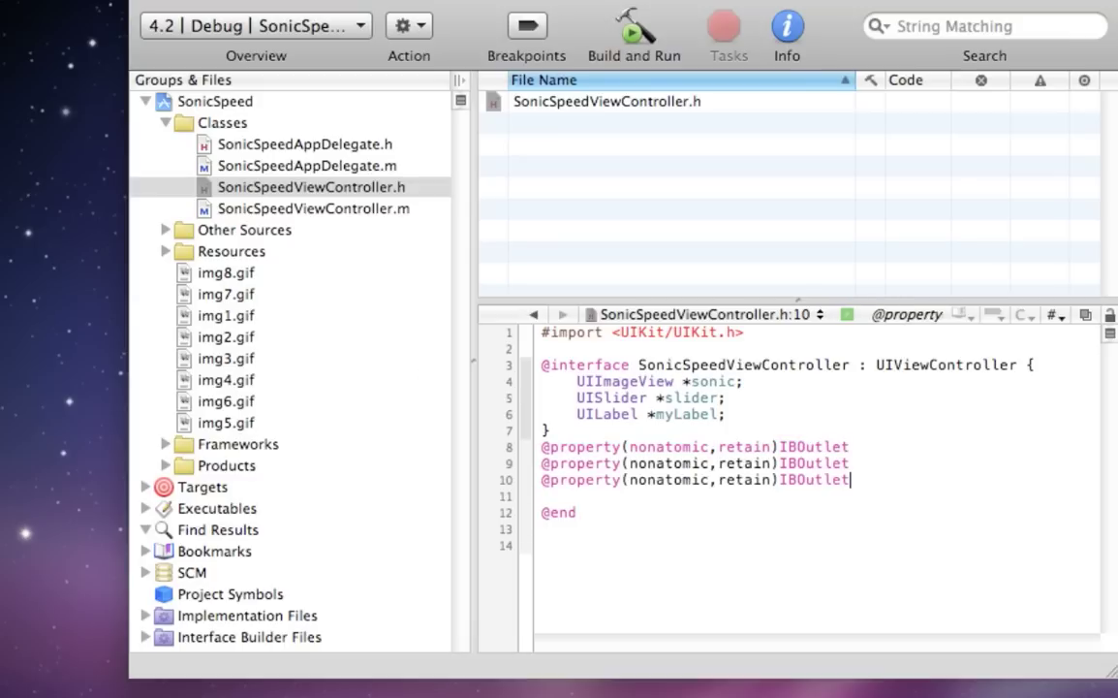
{"action": "mouse_move", "coordinate": [693, 426]}
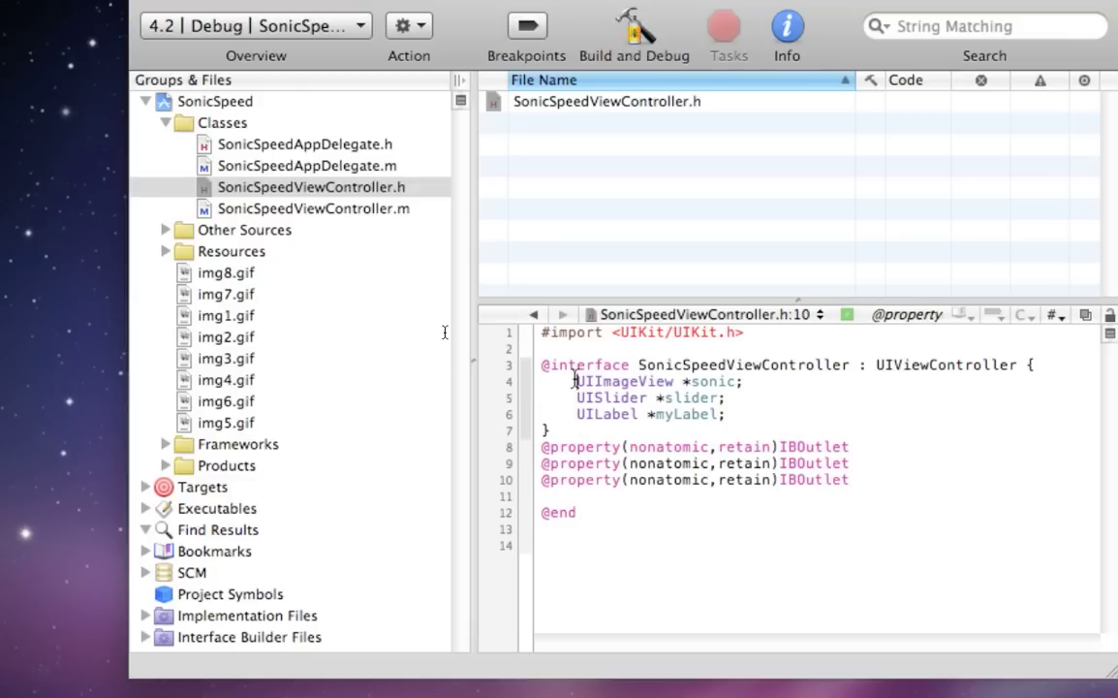
{"action": "left_click_drag", "start_coordinate": [575, 380], "coordinate": [725, 414]}
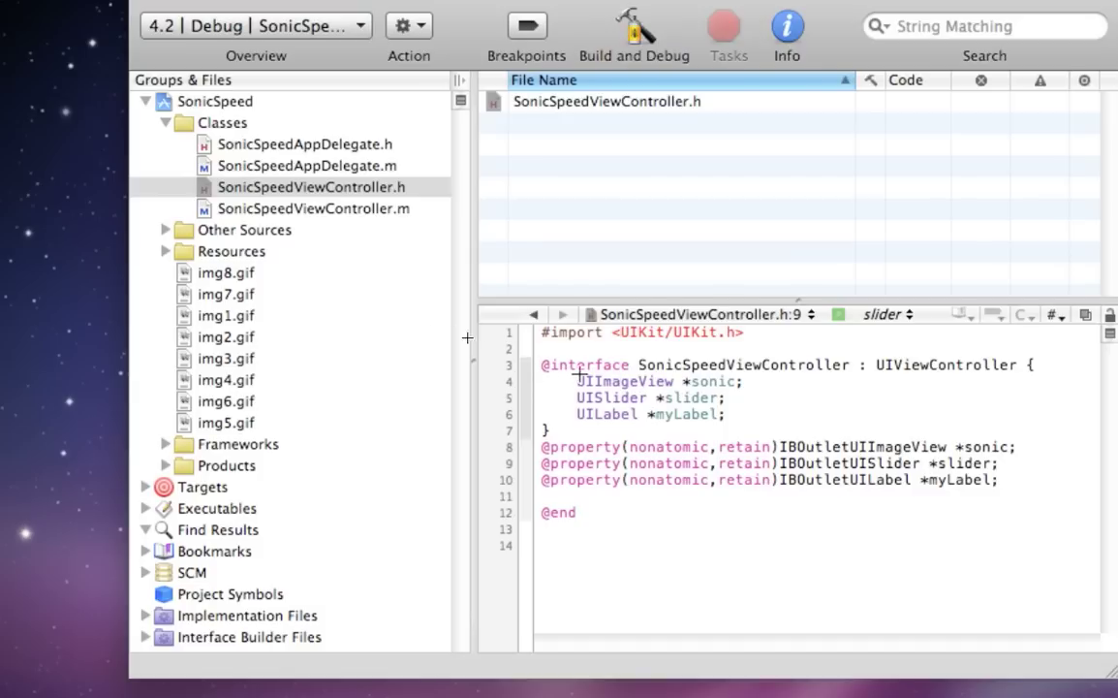
{"action": "left_click_drag", "start_coordinate": [577, 380], "coordinate": [726, 414]}
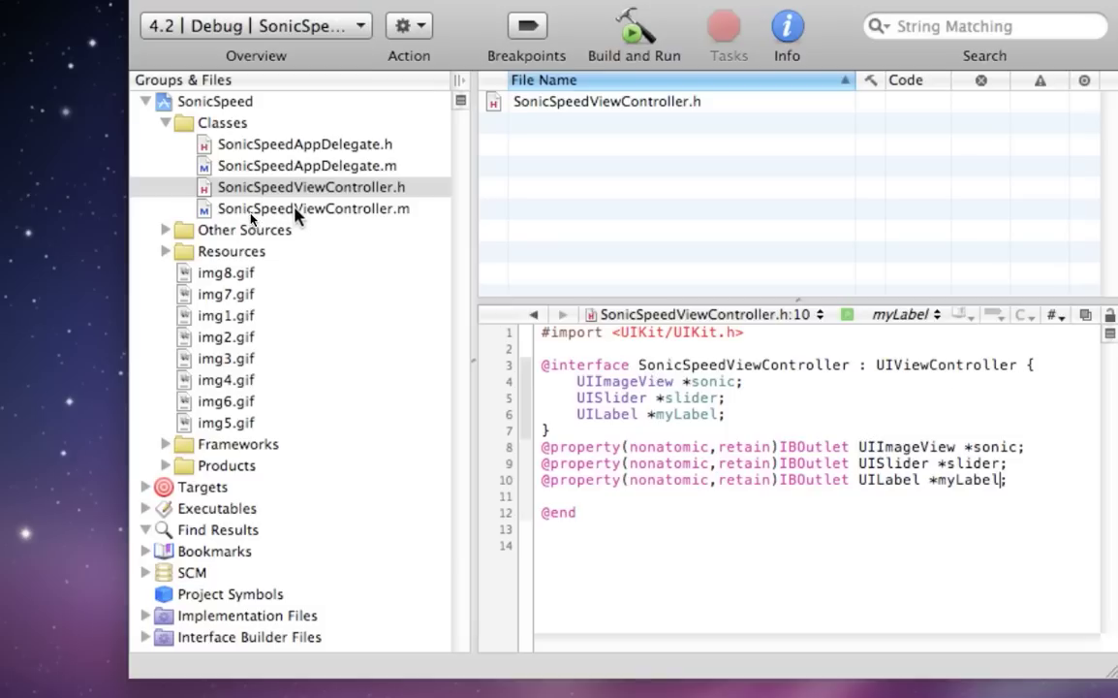
{"action": "left_click", "coordinate": [312, 208]}
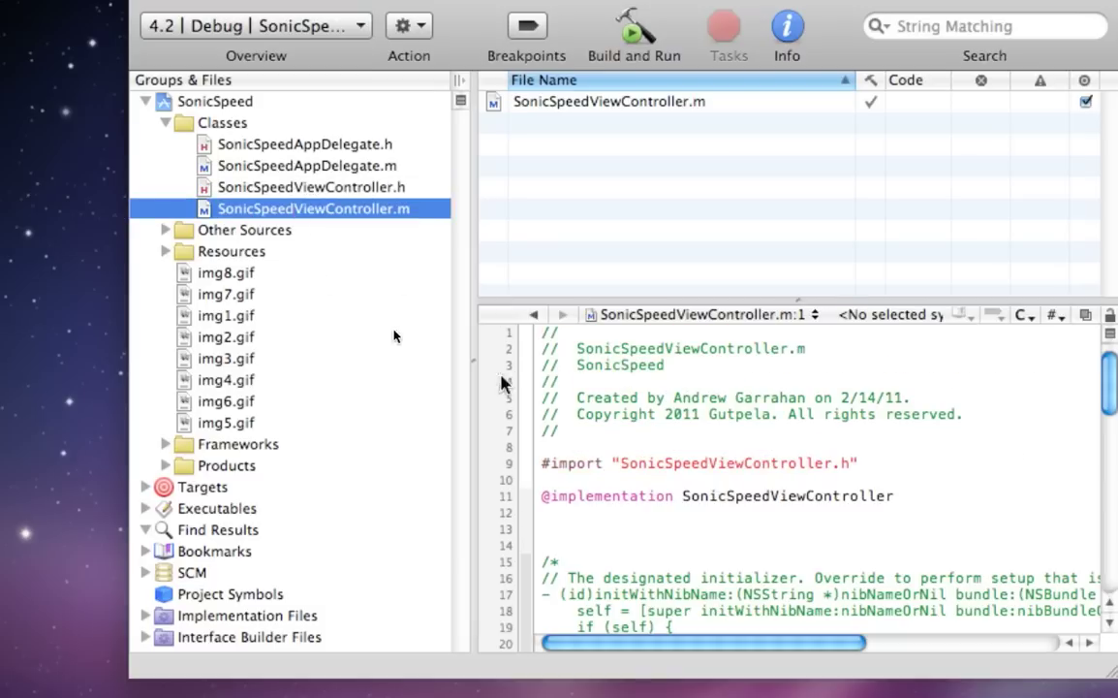
{"action": "scroll", "scroll_direction": "down", "scroll_amount": 3}
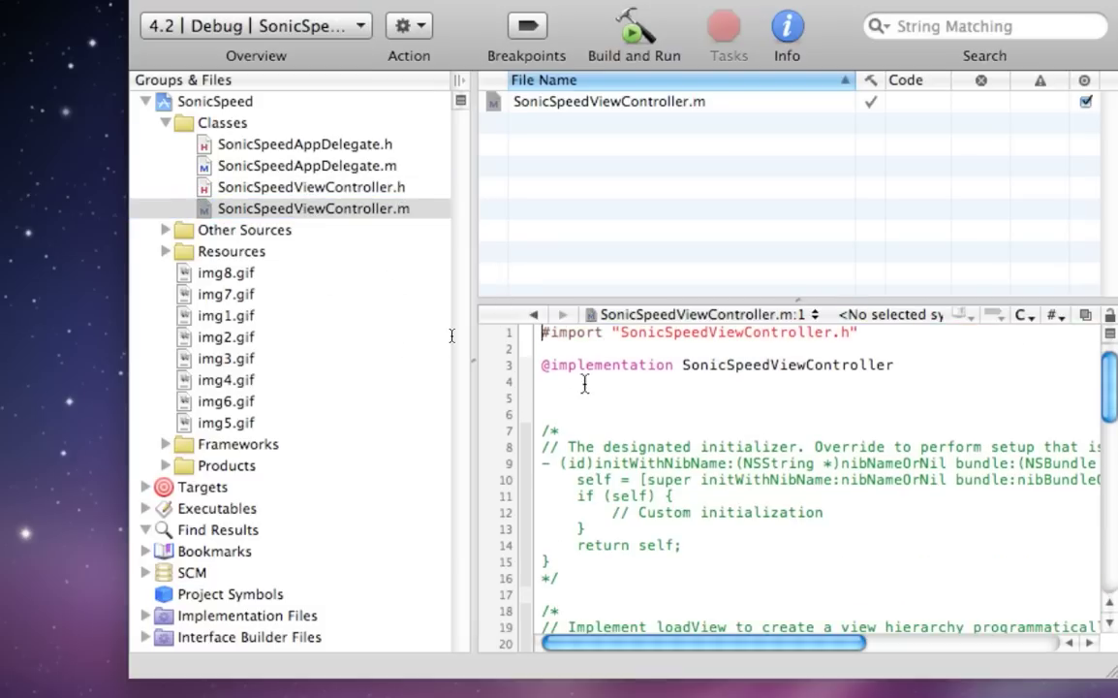
{"action": "type", "text": "@"}
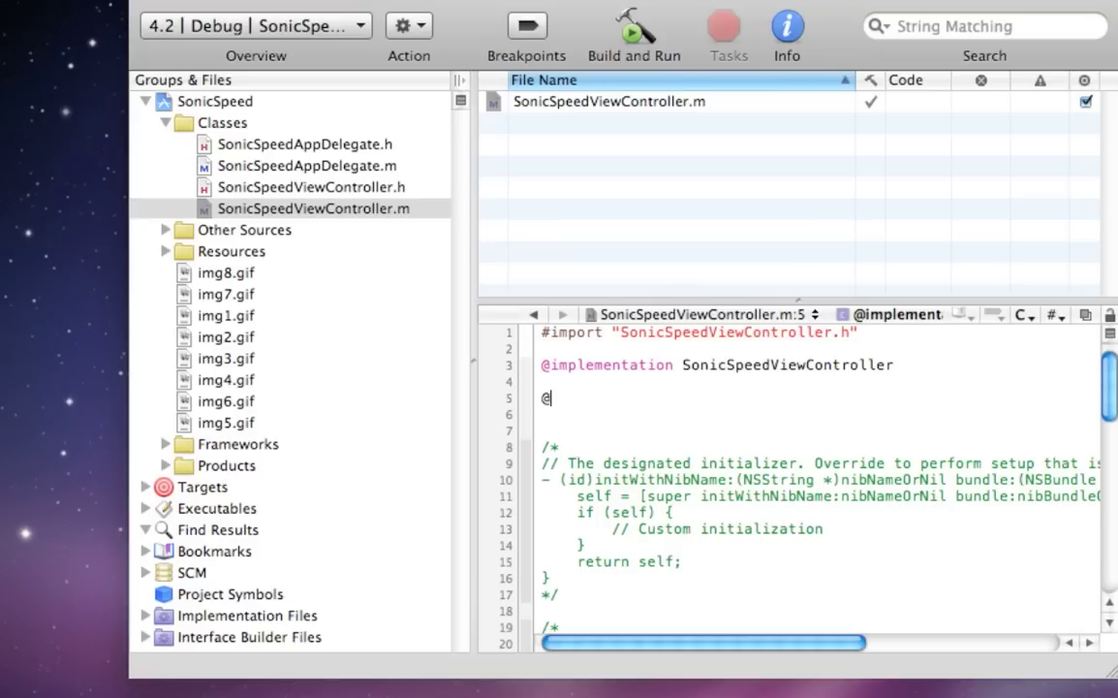
{"action": "type", "text": "synthesize c"}
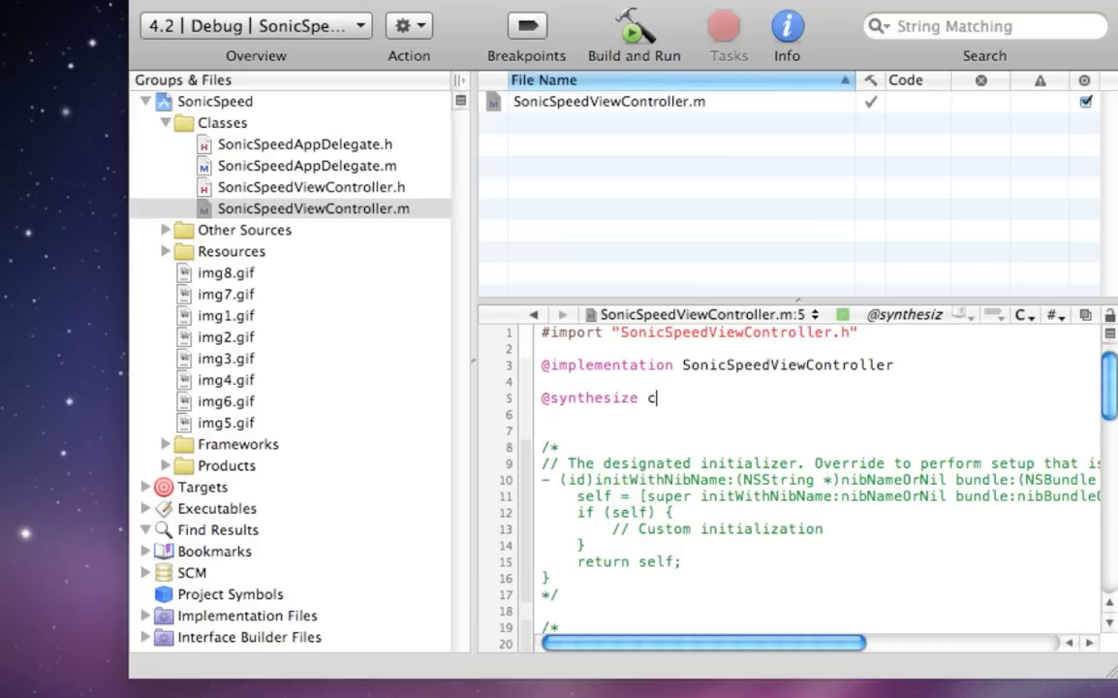
{"action": "type", "text": "onic"}
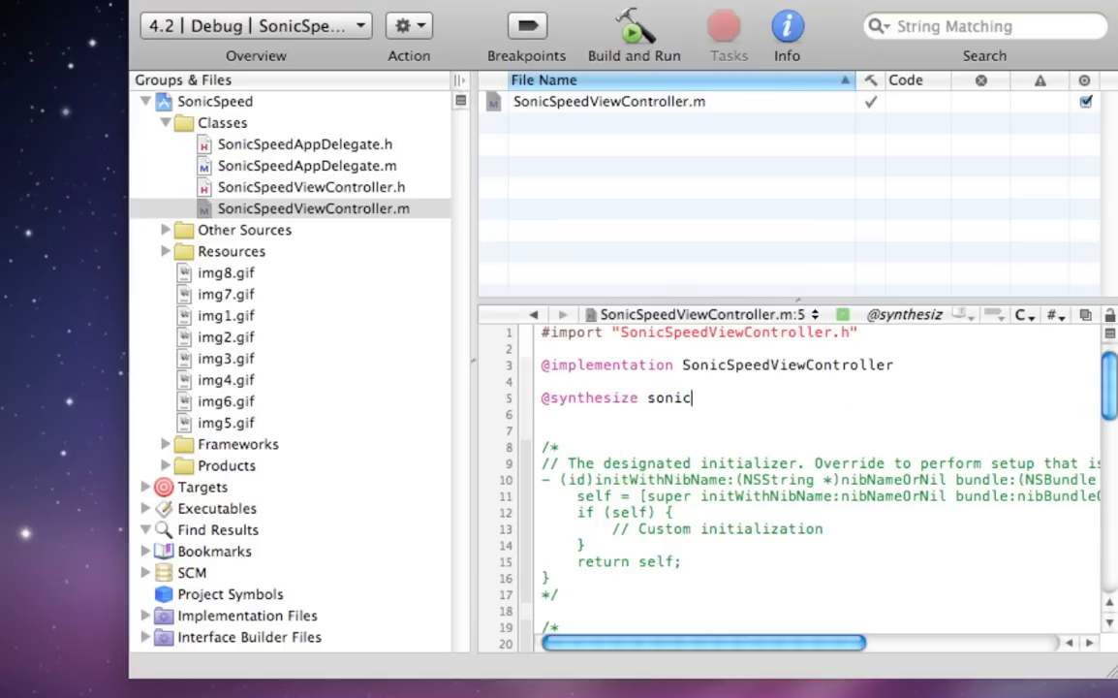
{"action": "type", "text": ","}
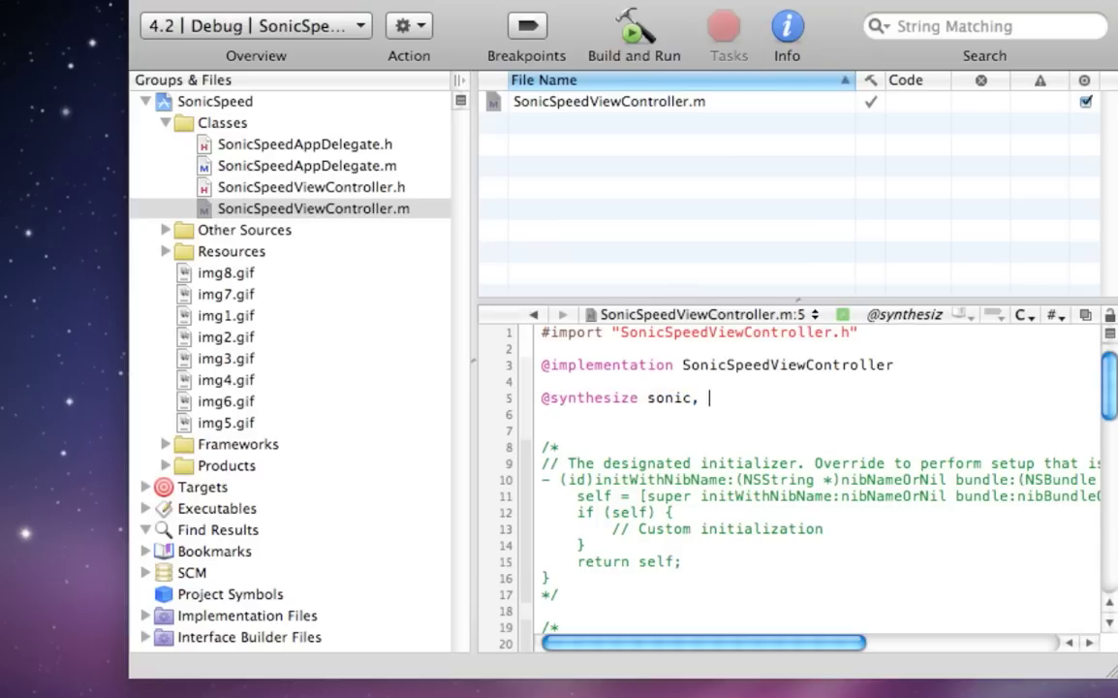
{"action": "type", "text": "myLabel"}
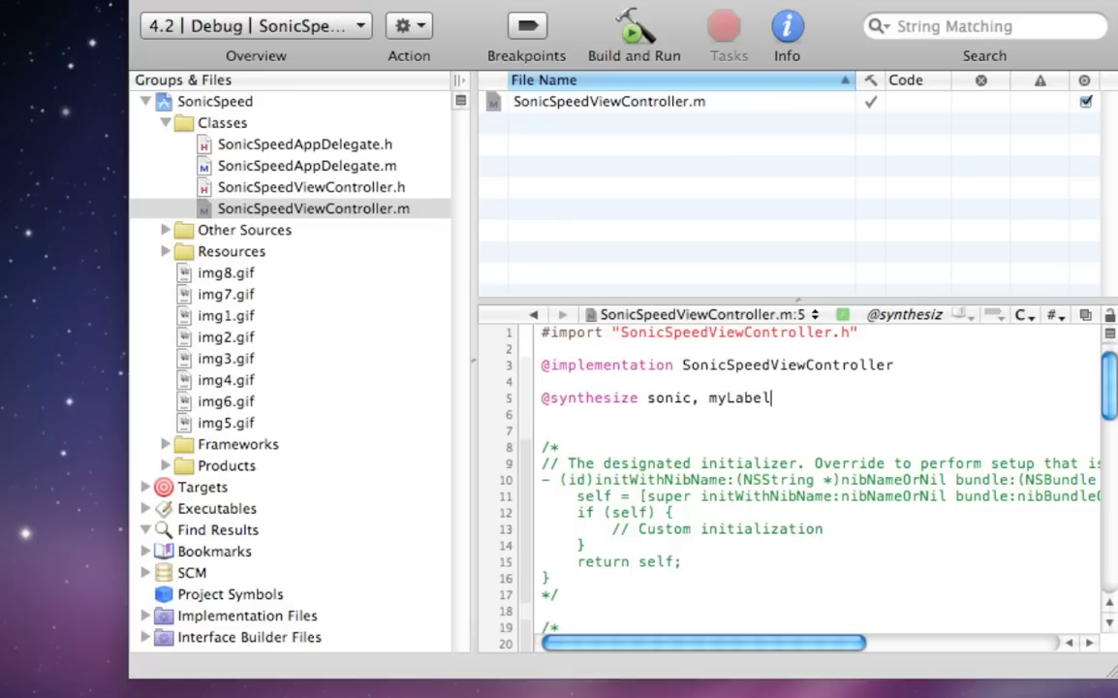
{"action": "type", "text": ","}
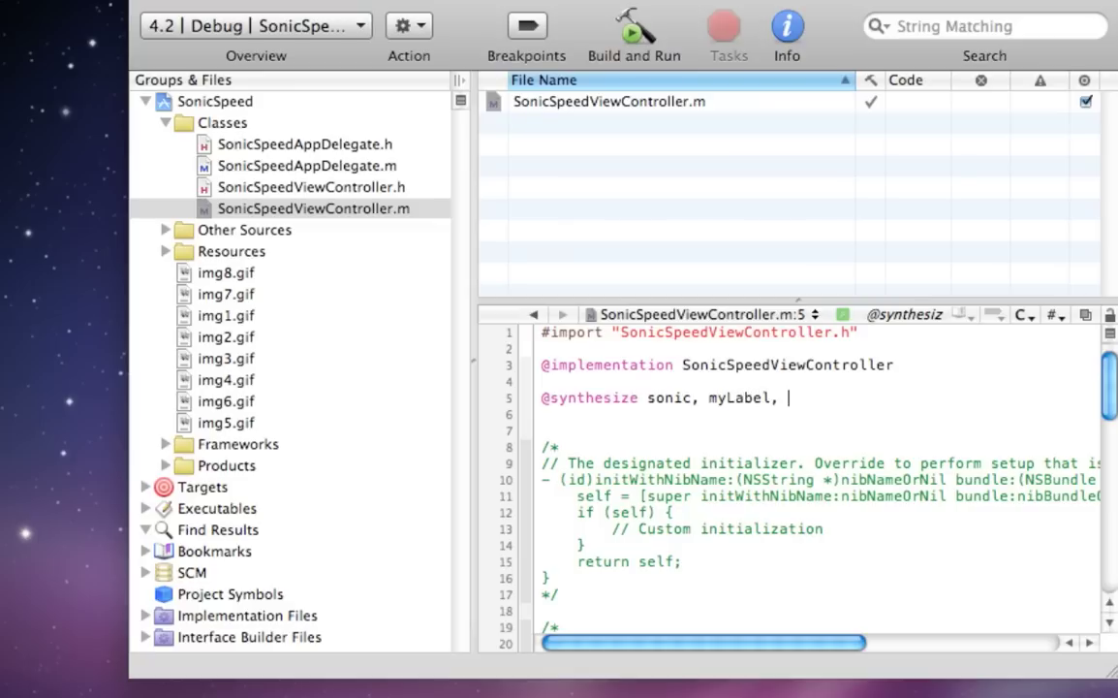
{"action": "mouse_move", "coordinate": [578, 386]}
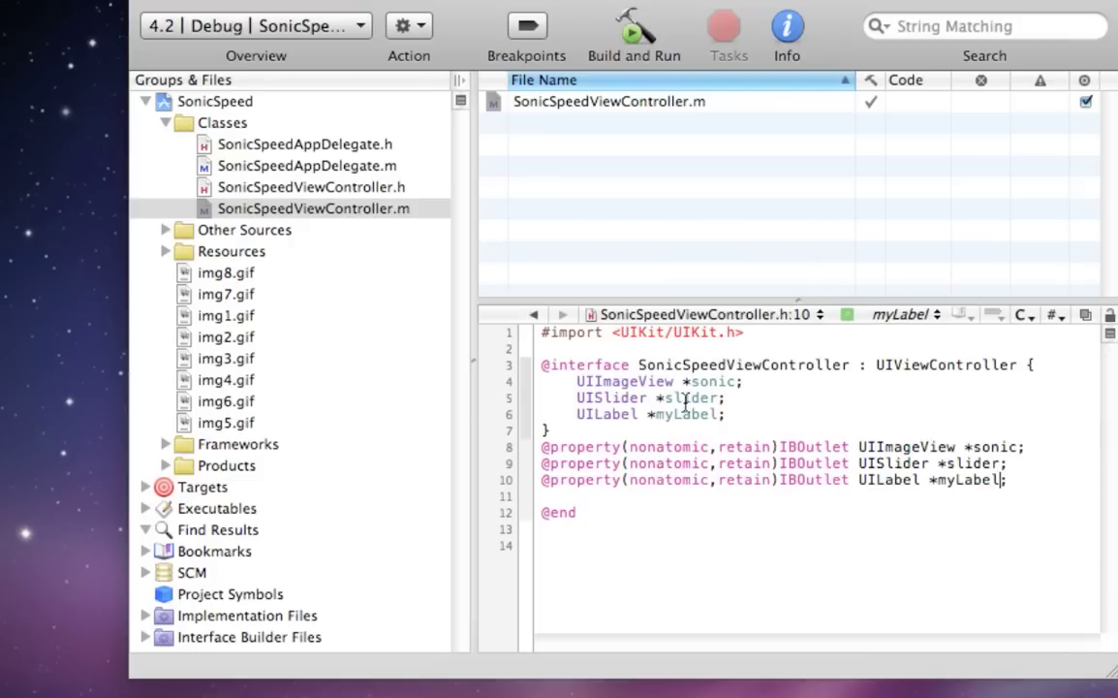
{"action": "double_click", "coordinate": [692, 397]}
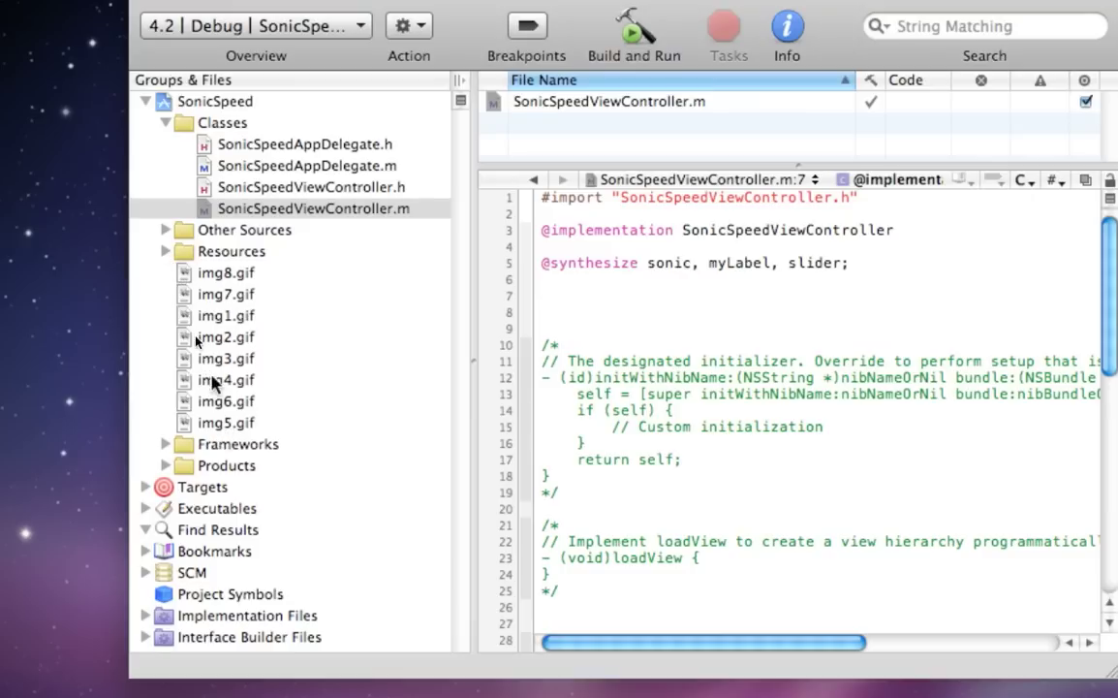
Move the GIF frames into the Resources group and open SonicSpeedViewController.xib
{"action": "left_click", "coordinate": [165, 251]}
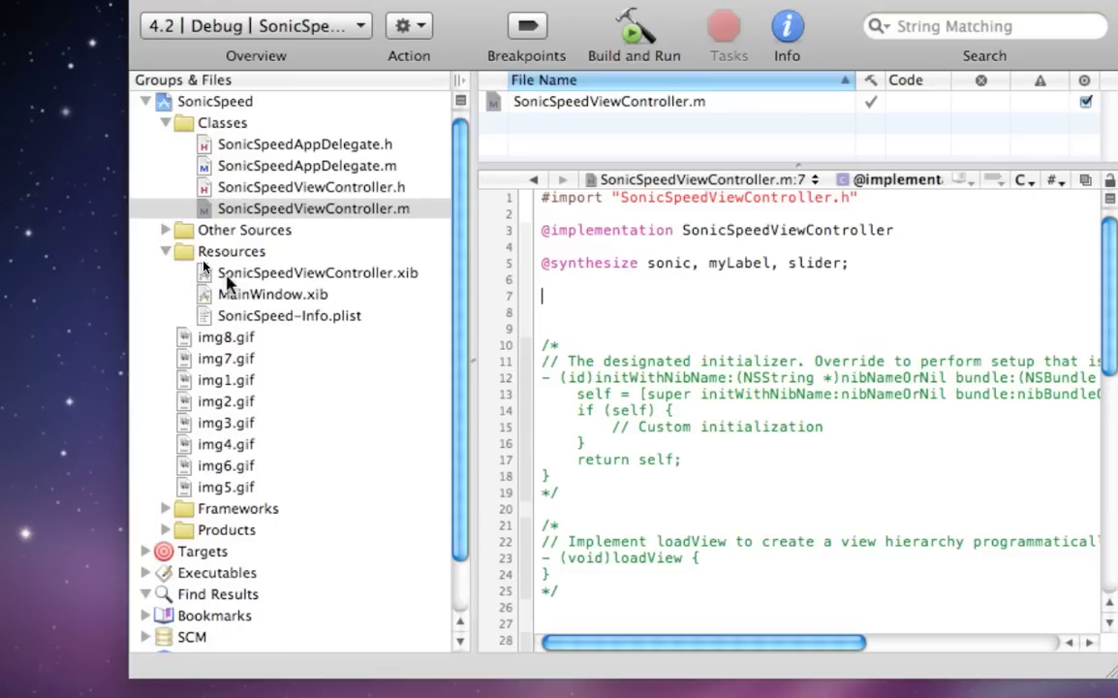
{"action": "left_click", "coordinate": [316, 272]}
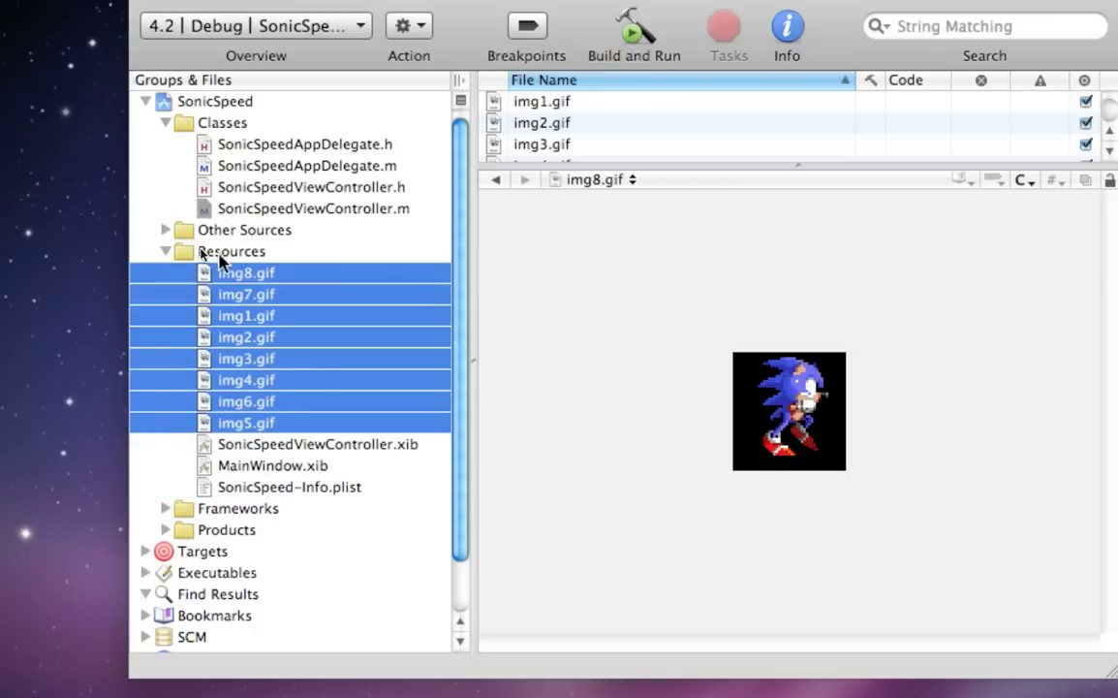
{"action": "left_click", "coordinate": [317, 444]}
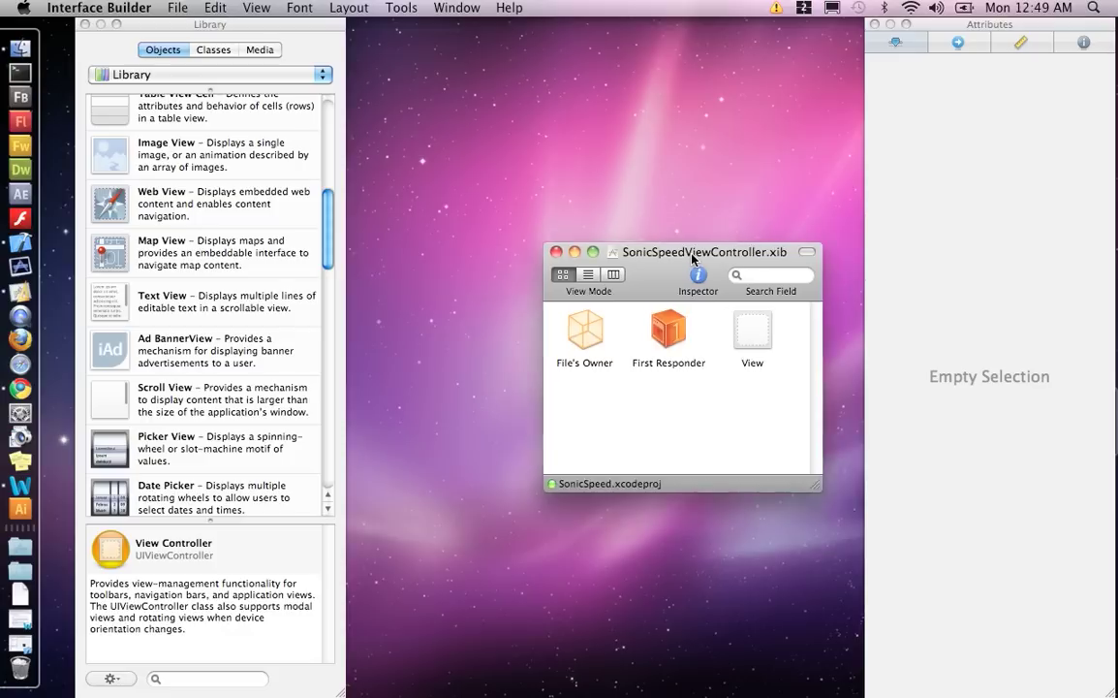
Place a square image view at the top, a label beneath it, and a slider lower down
{"action": "left_click", "coordinate": [752, 330]}
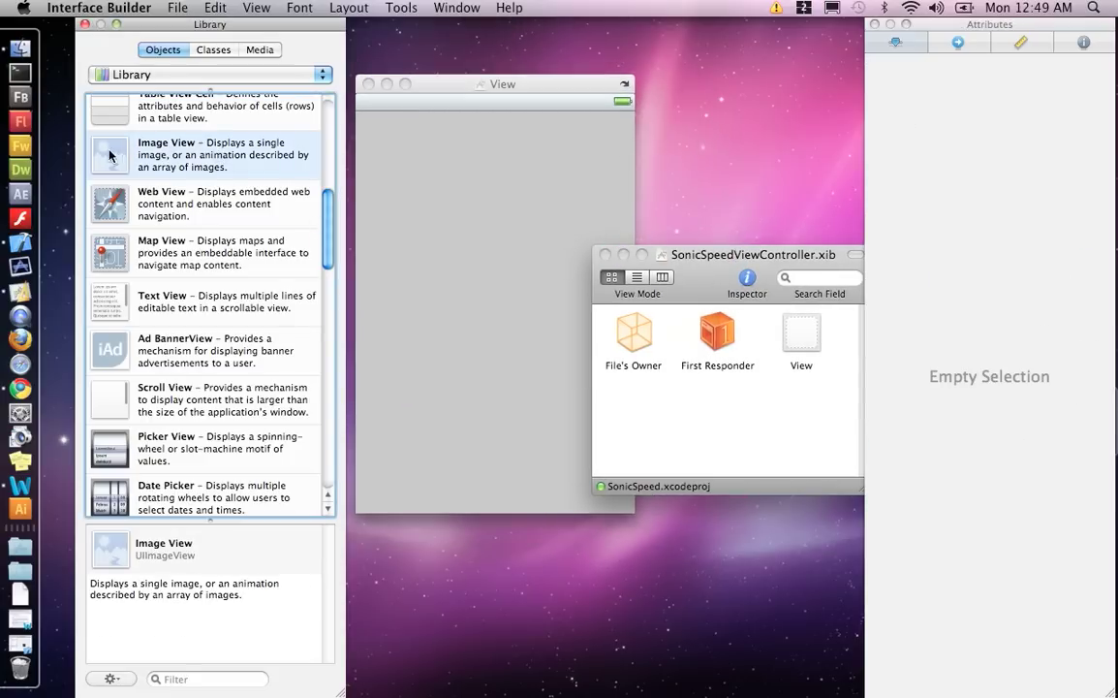
{"action": "left_click_drag", "start_coordinate": [109, 155], "coordinate": [489, 281]}
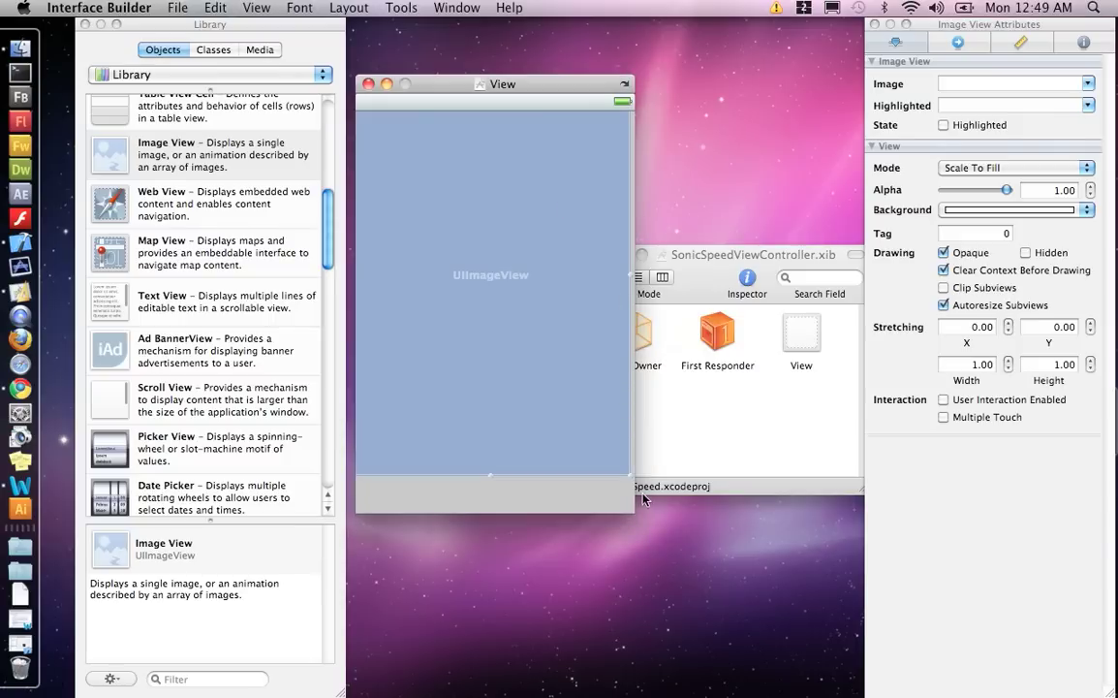
{"action": "left_click_drag", "start_coordinate": [631, 475], "coordinate": [516, 231]}
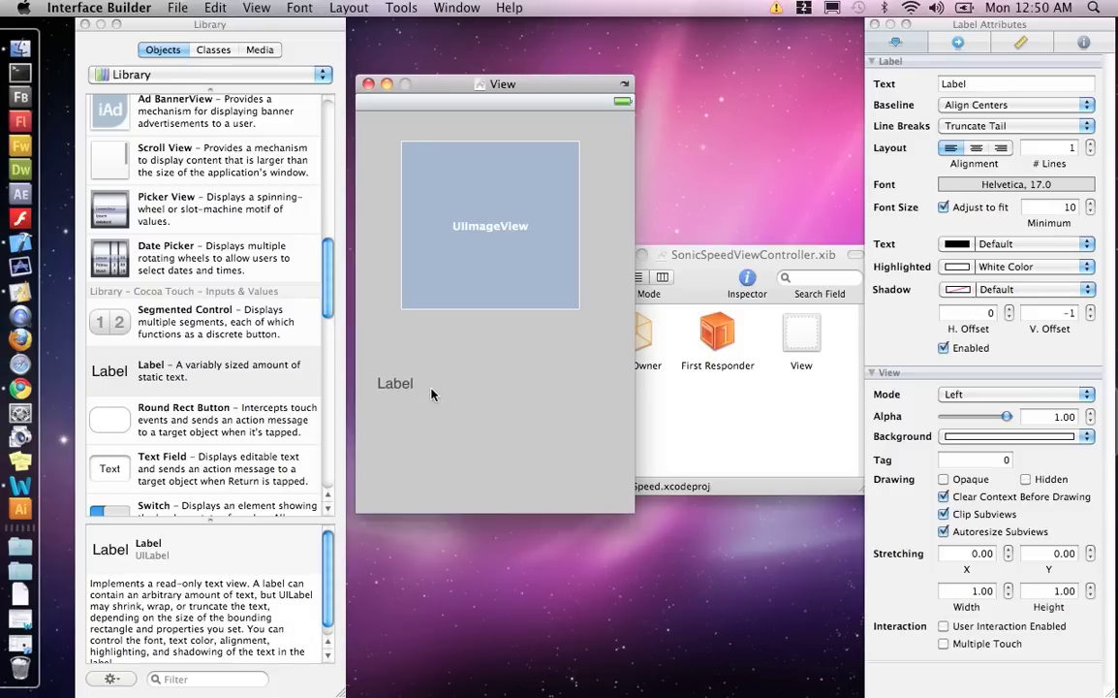
{"action": "scroll", "scroll_direction": "down", "scroll_amount": 3}
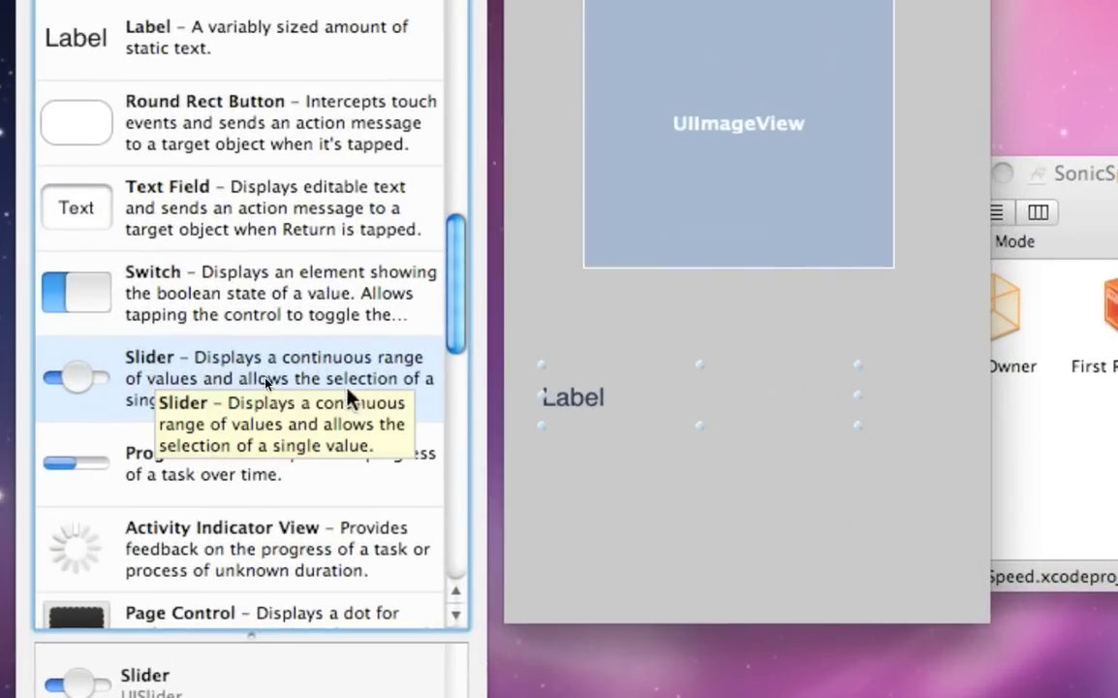
{"action": "mouse_move", "coordinate": [364, 487]}
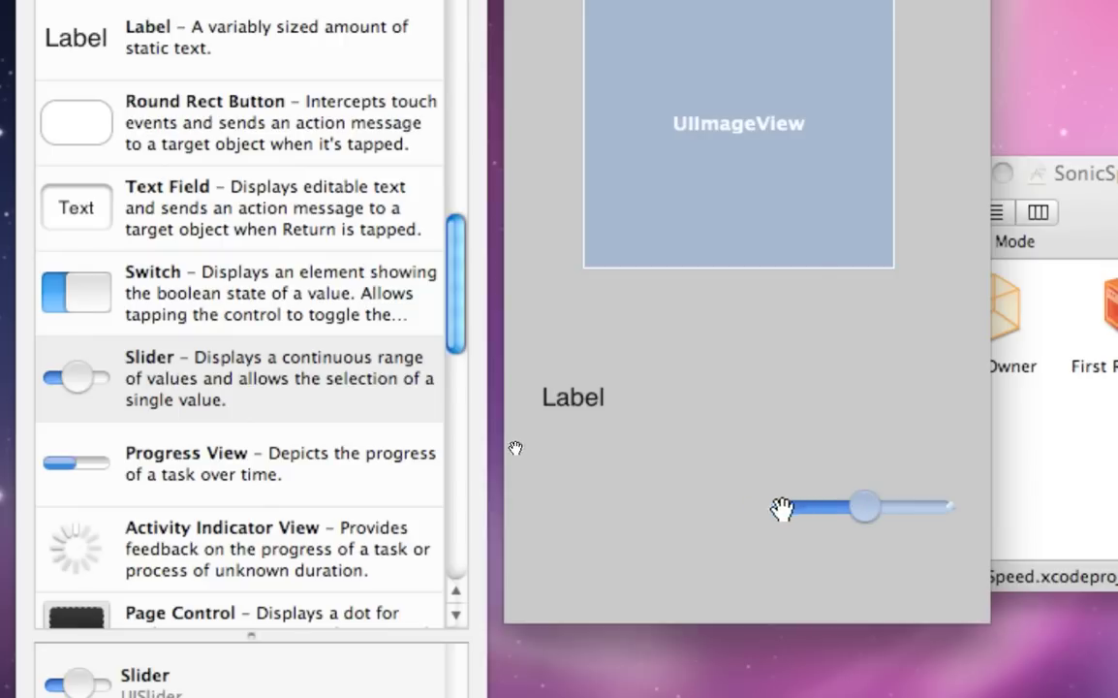
{"action": "left_click_drag", "start_coordinate": [862, 507], "coordinate": [742, 507]}
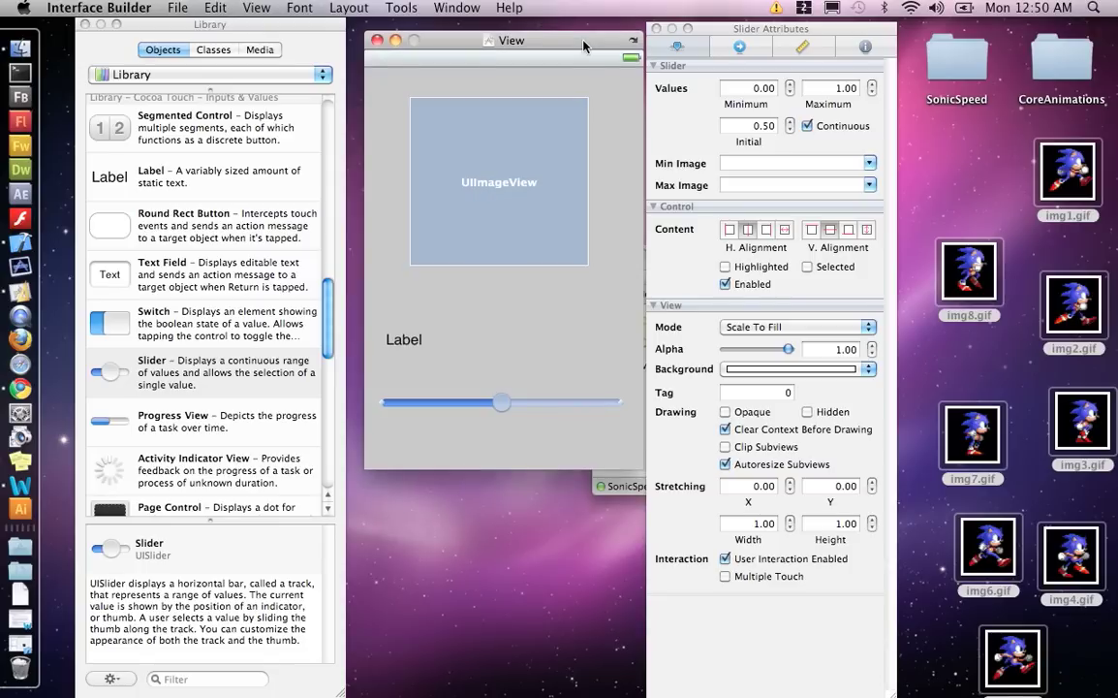
{"action": "mouse_move", "coordinate": [745, 87]}
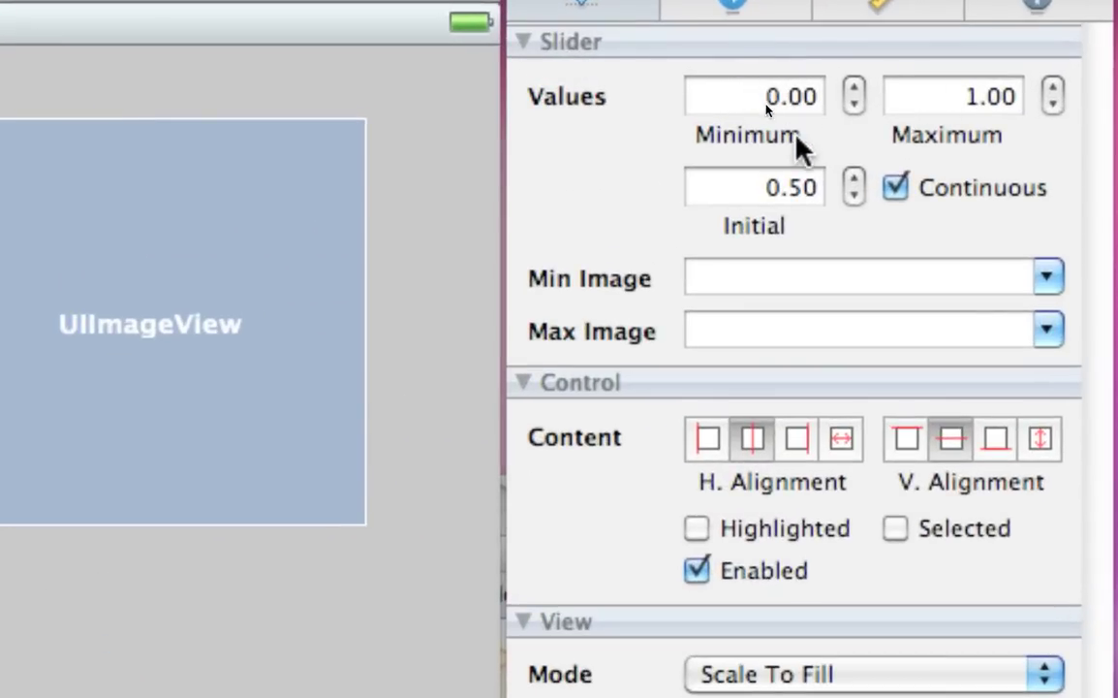
{"action": "mouse_move", "coordinate": [770, 213]}
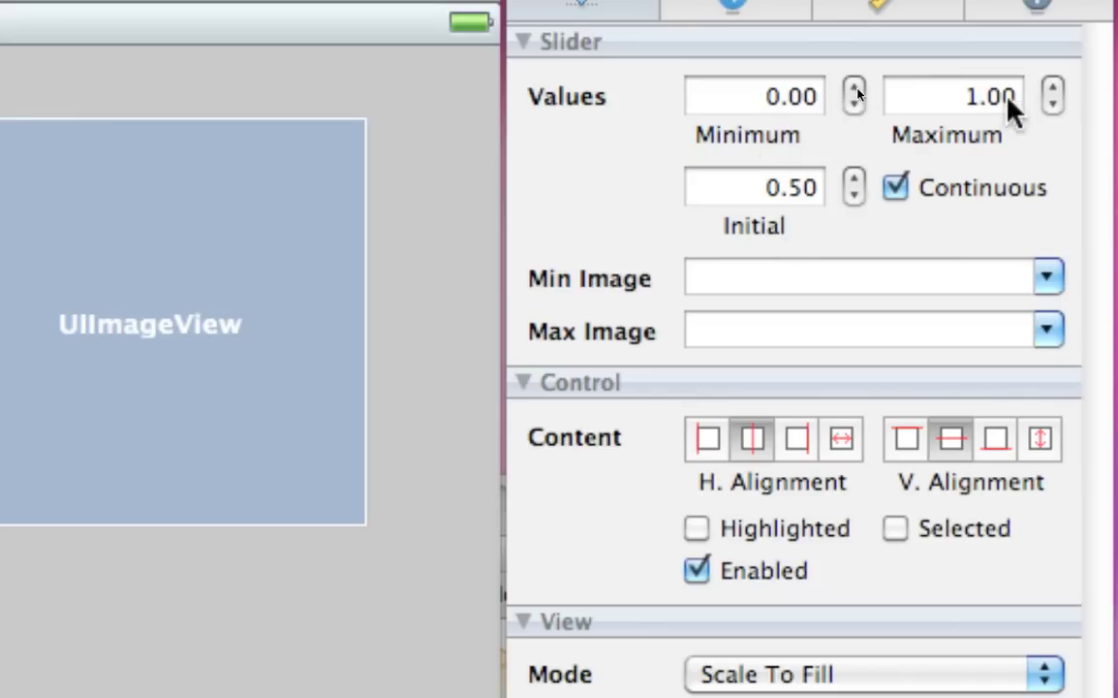
Set the slider's maximum to 2.00 and minimum to 0.05, keeping initial value 0.50
{"action": "left_click", "coordinate": [1053, 88]}
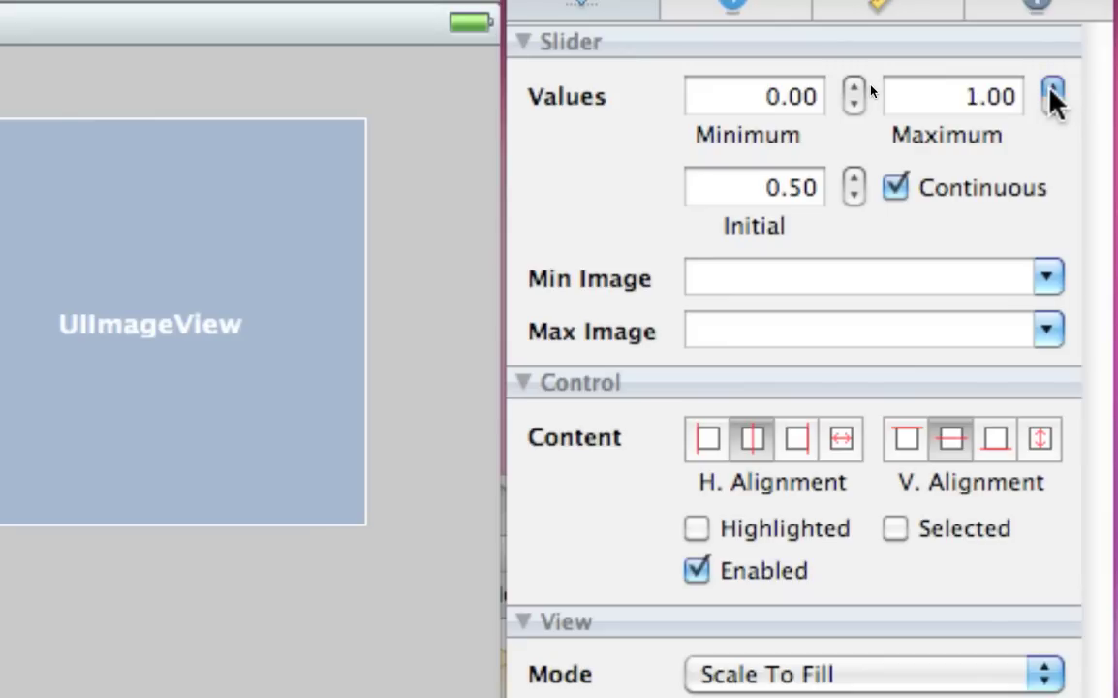
{"action": "left_click", "coordinate": [1054, 87]}
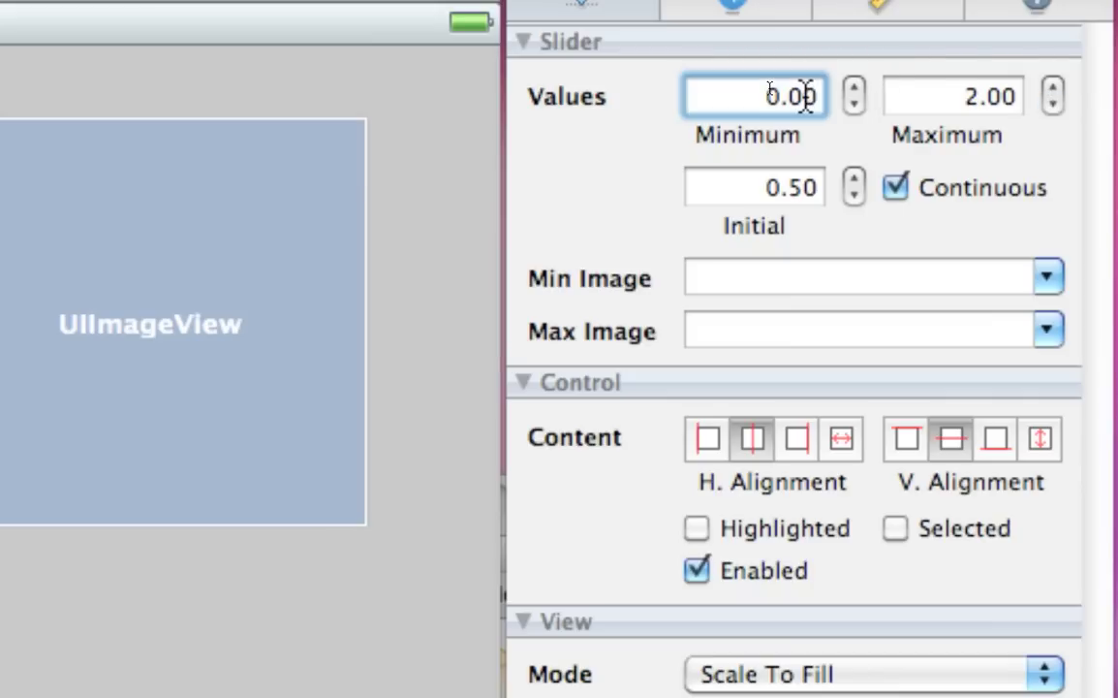
{"action": "key", "text": "Backspace"}
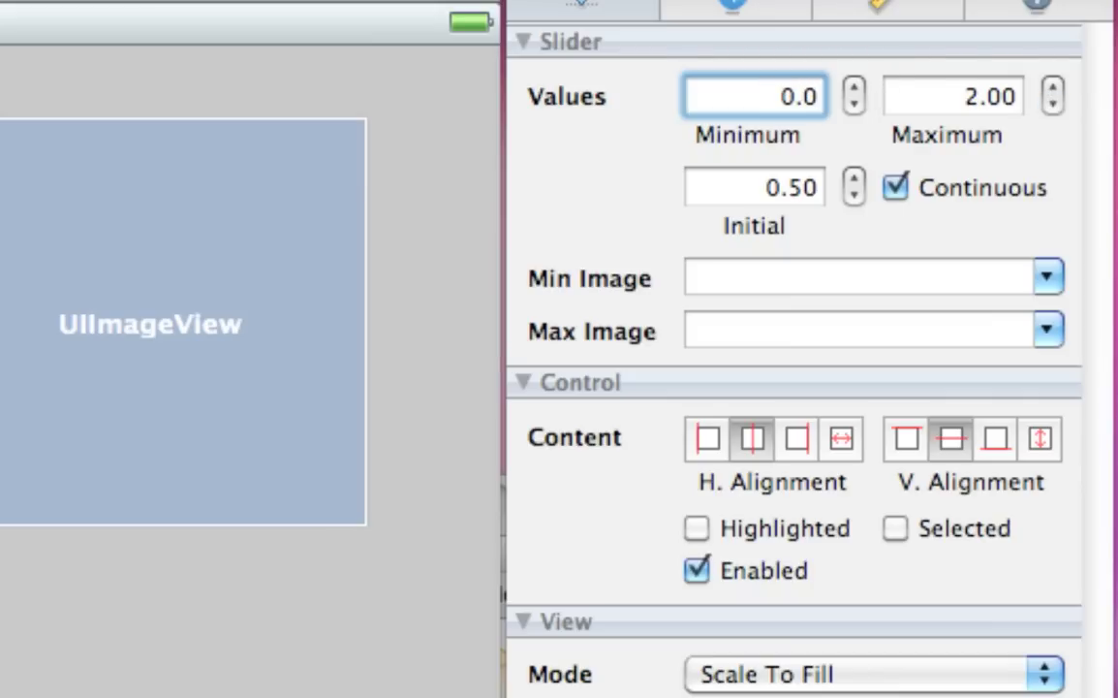
{"action": "type", "text": "0.05"}
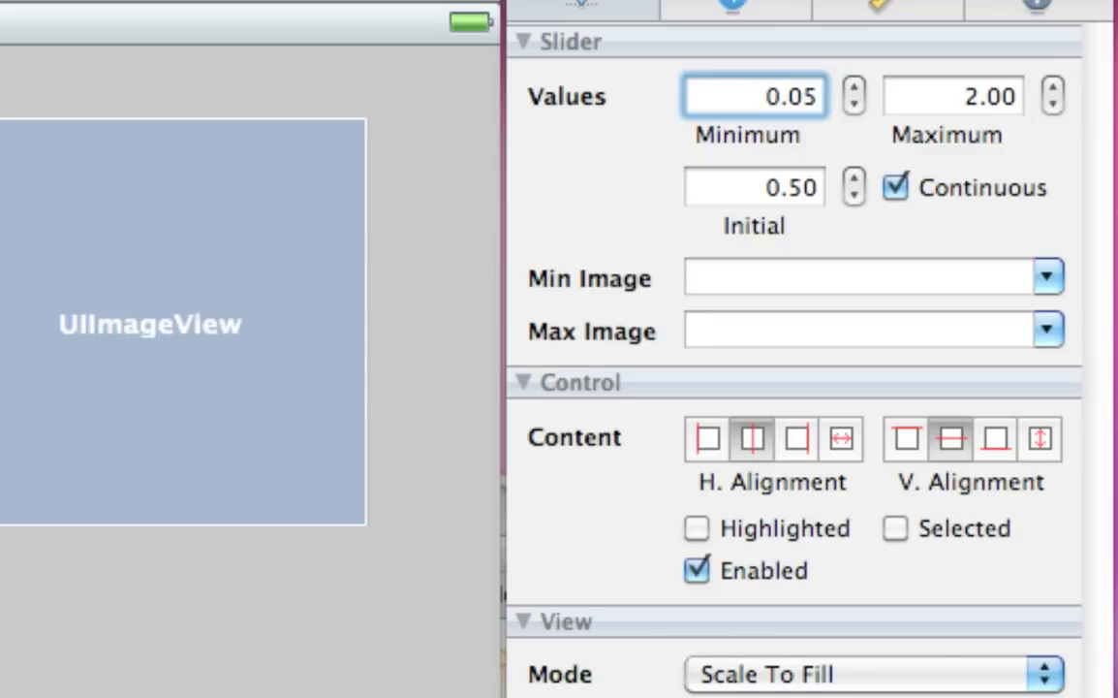
{"action": "left_click", "coordinate": [755, 95]}
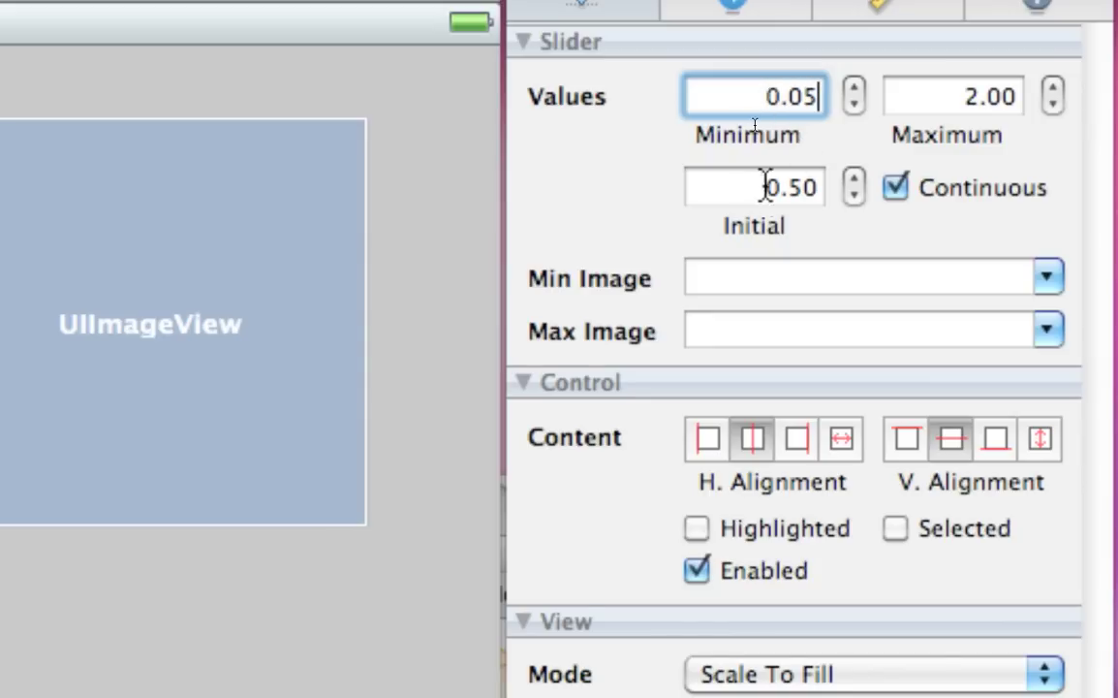
{"action": "left_click", "coordinate": [754, 187]}
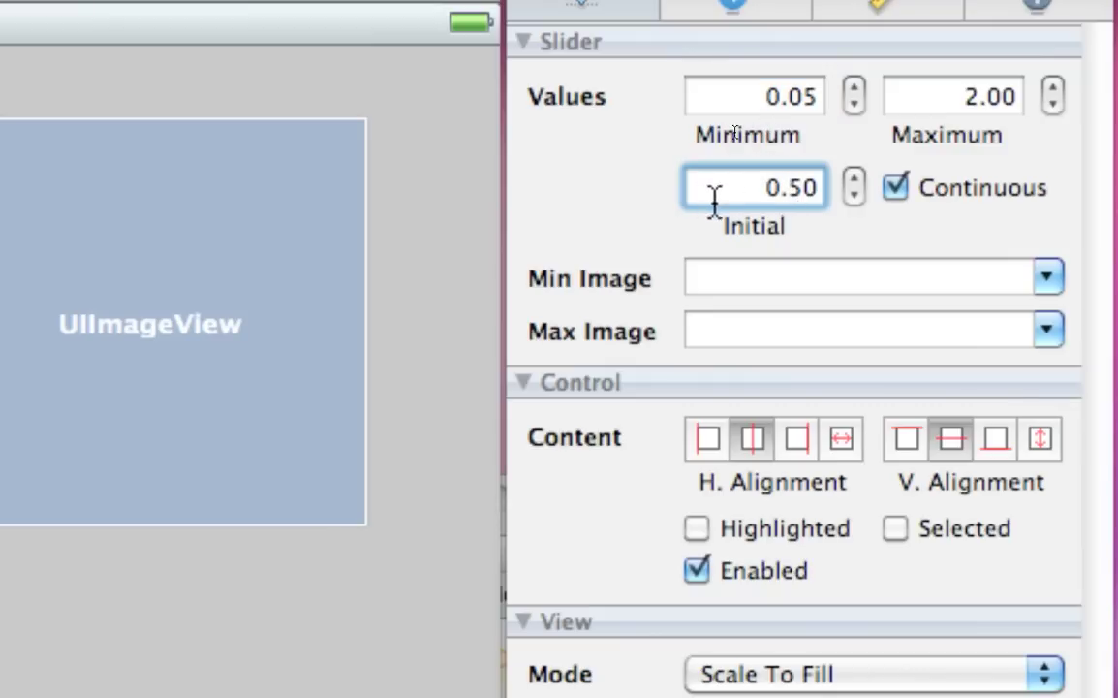
{"action": "mouse_move", "coordinate": [804, 233]}
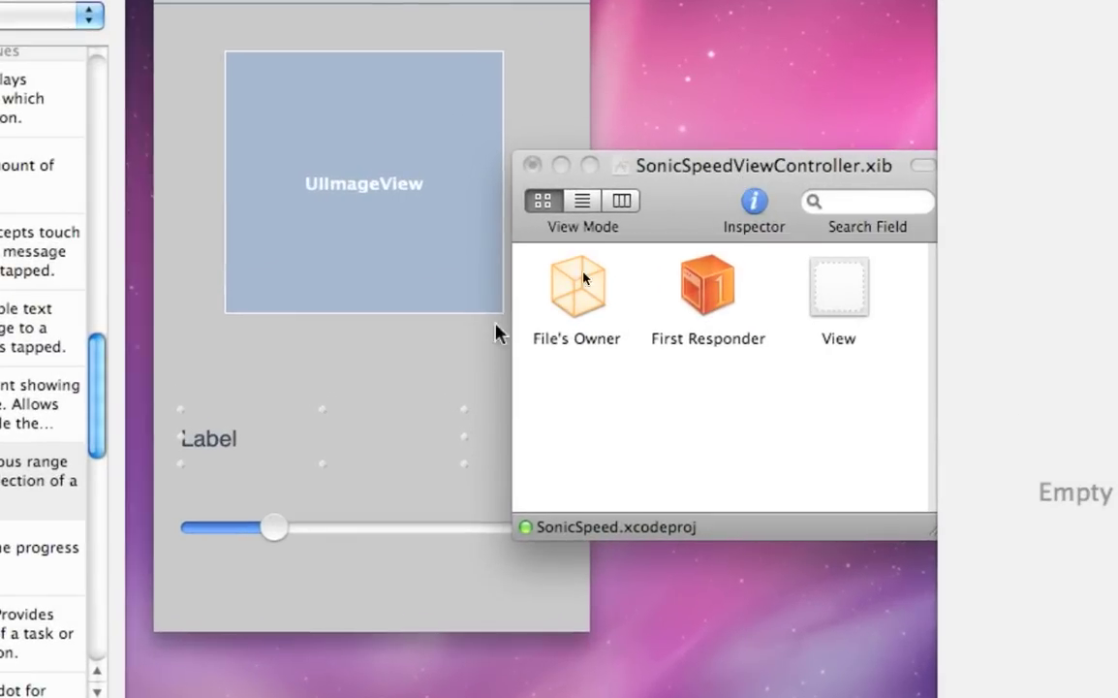
Connect File's Owner's sonic outlet to the UIImageView and close the interface editor
{"action": "left_click", "coordinate": [577, 287]}
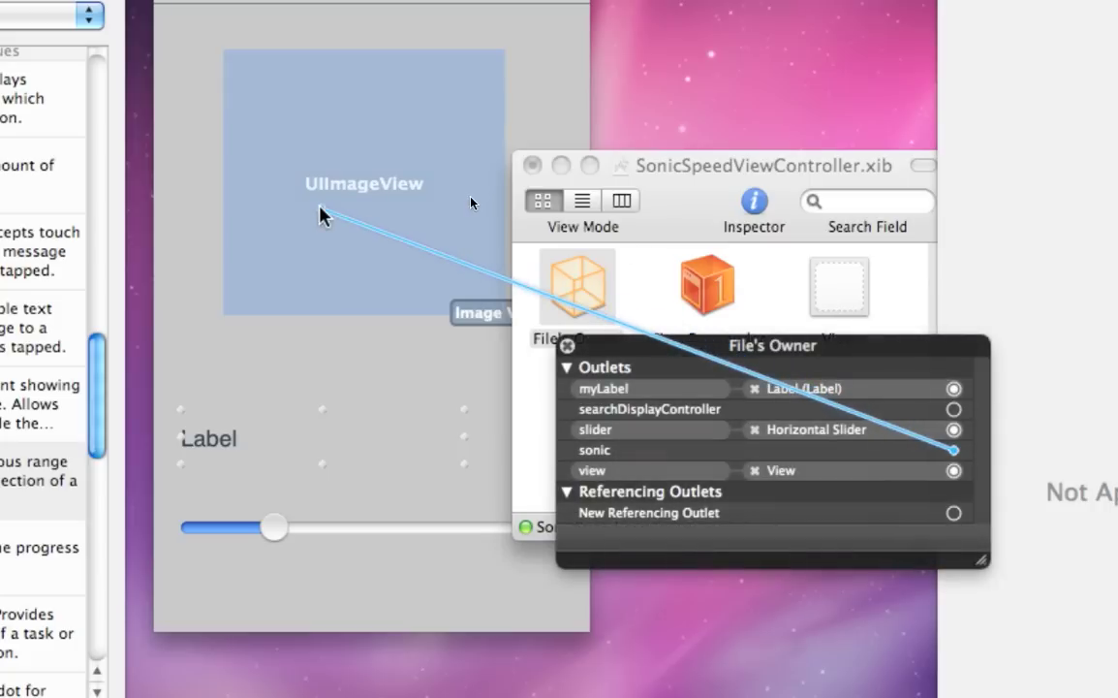
{"action": "left_click_drag", "start_coordinate": [325, 213], "coordinate": [953, 448]}
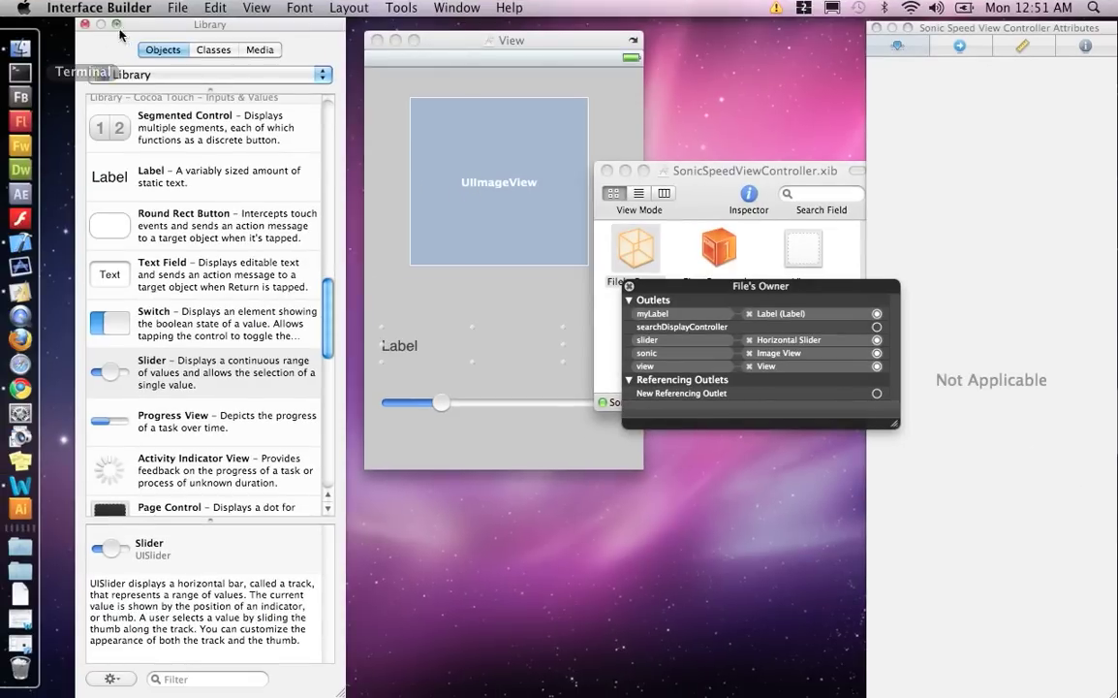
{"action": "left_click", "coordinate": [177, 7]}
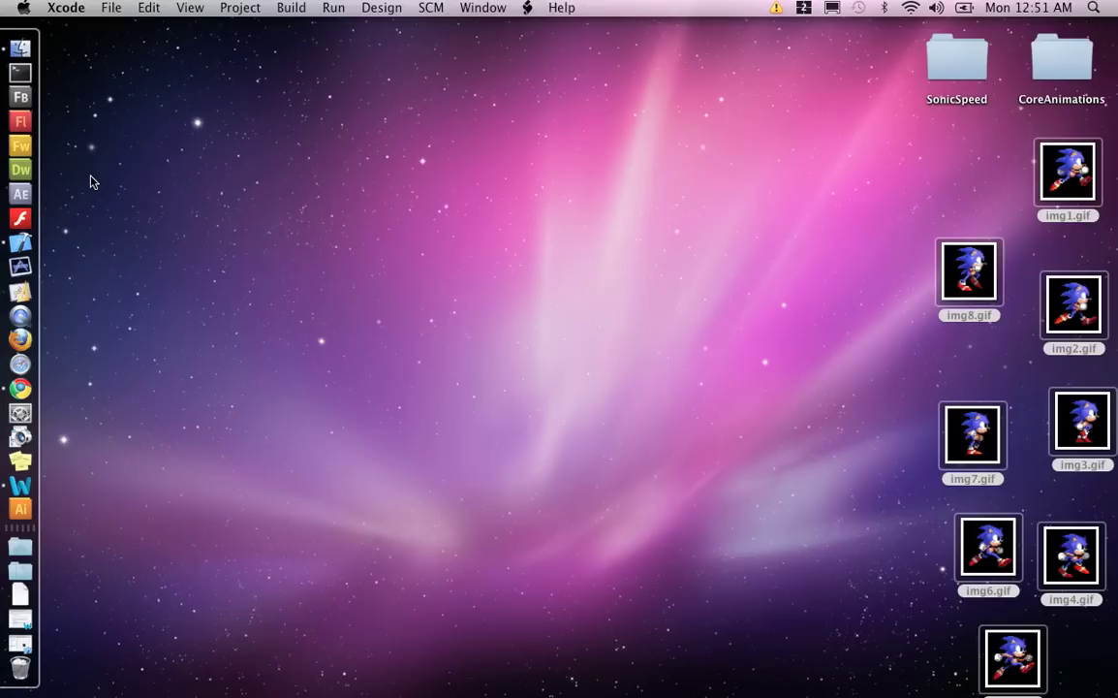
Return to the SonicSpeed project and view SonicSpeedViewController.m down to dealloc
{"action": "left_click", "coordinate": [21, 253]}
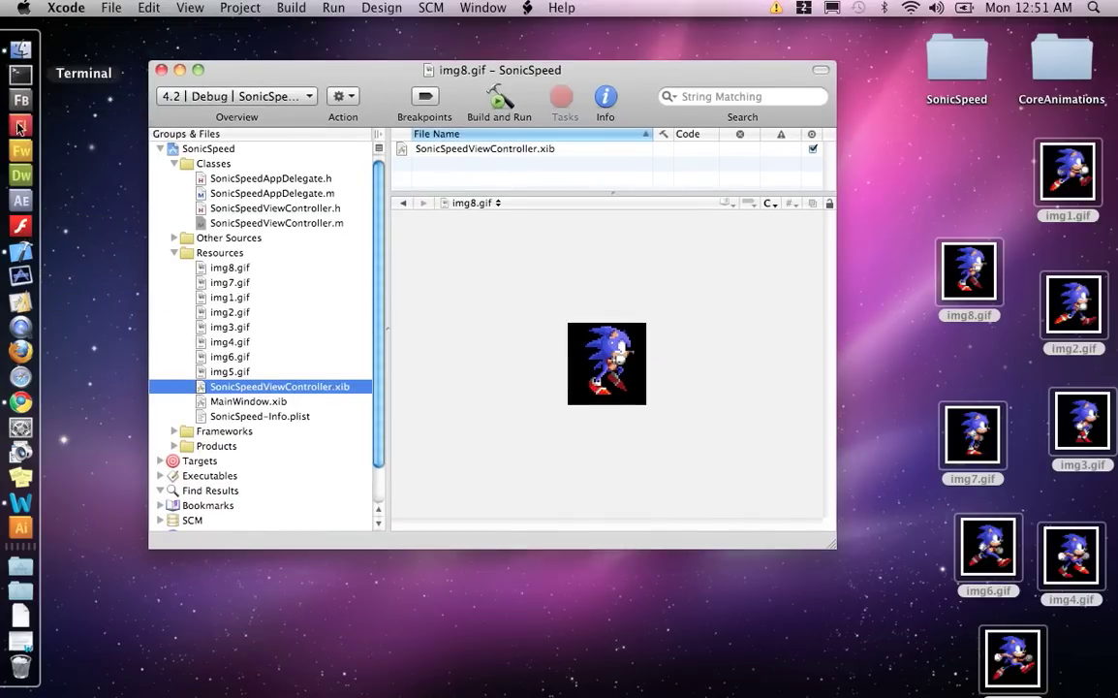
{"action": "mouse_move", "coordinate": [20, 251]}
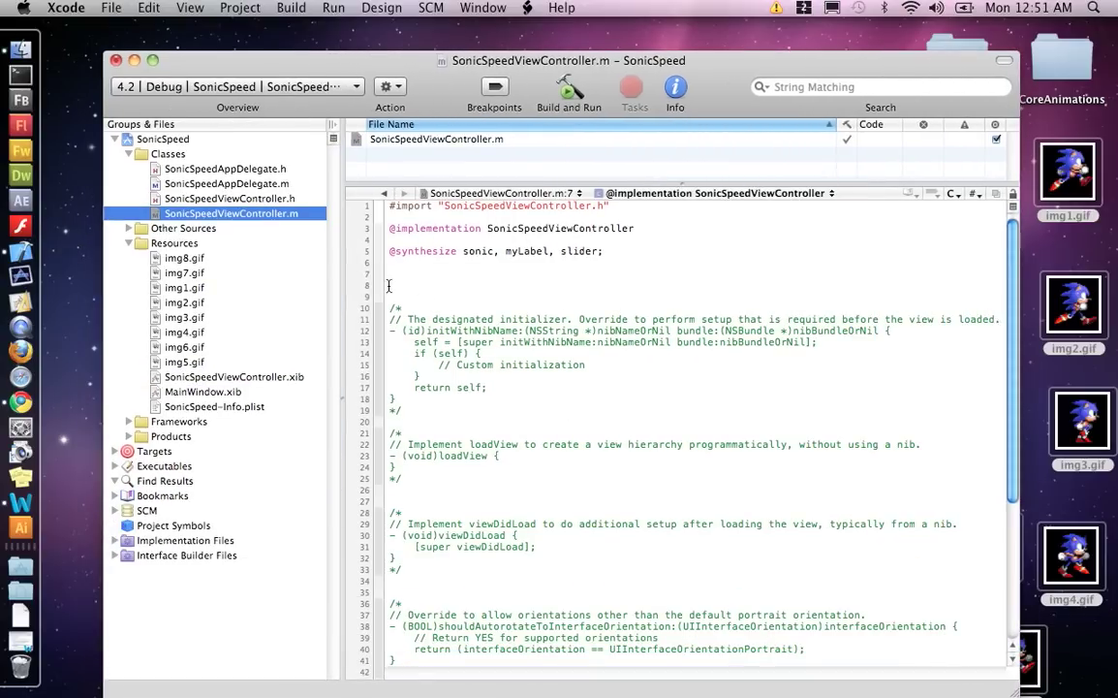
{"action": "scroll", "scroll_direction": "down", "scroll_amount": 3}
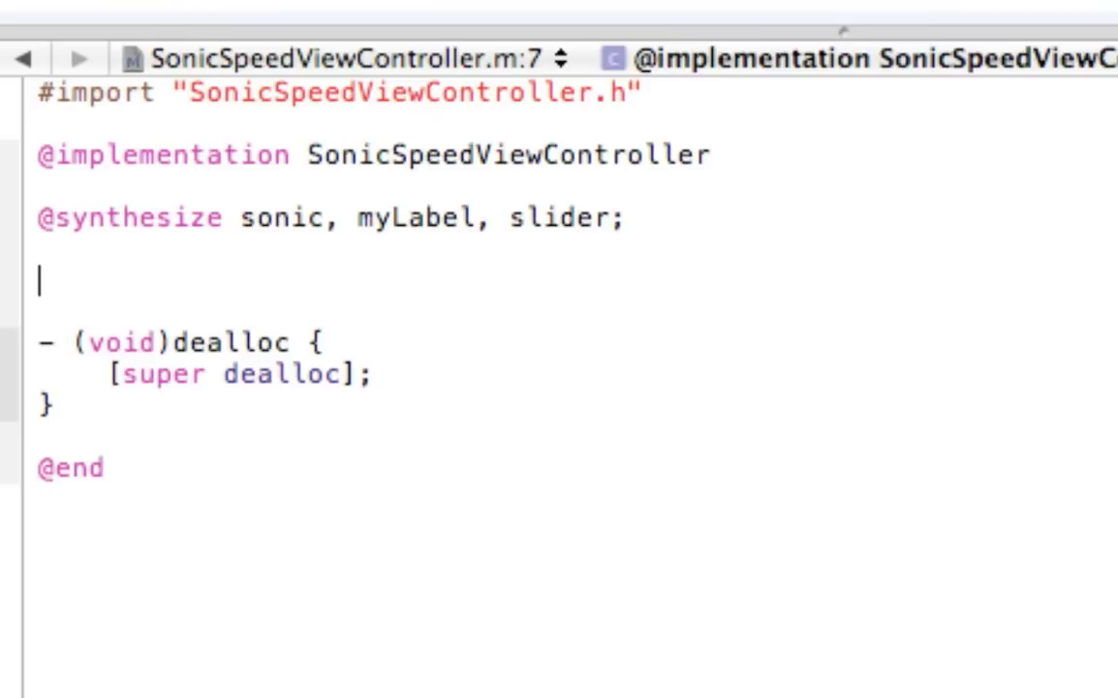
{"action": "type", "text": "-("}
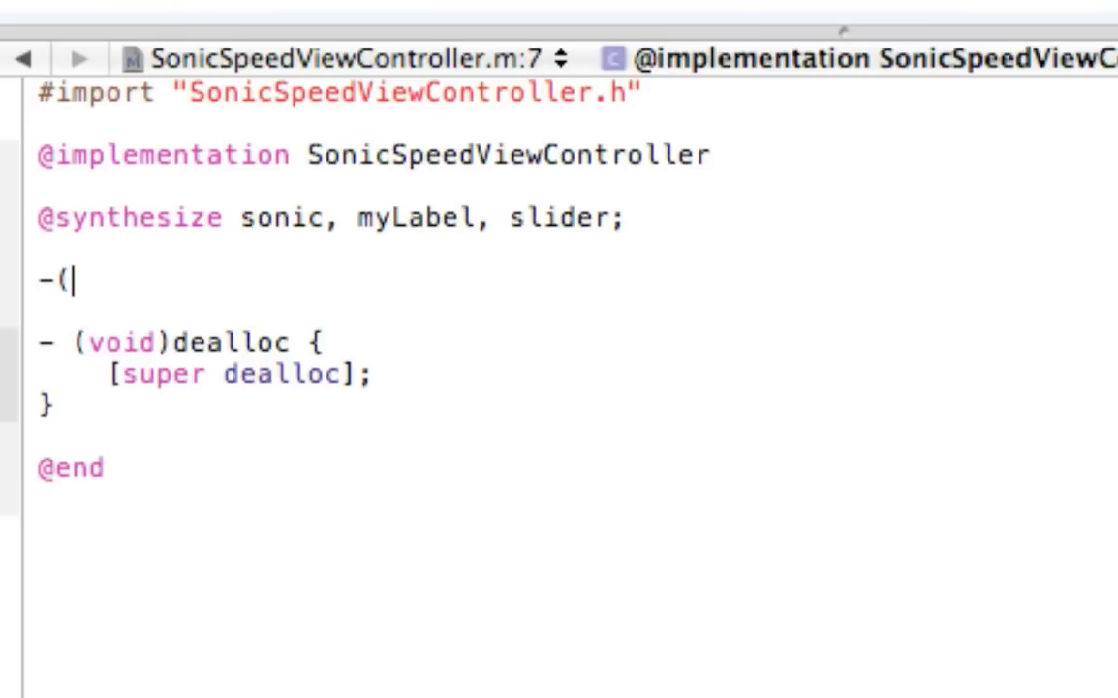
{"action": "type", "text": "void)v"}
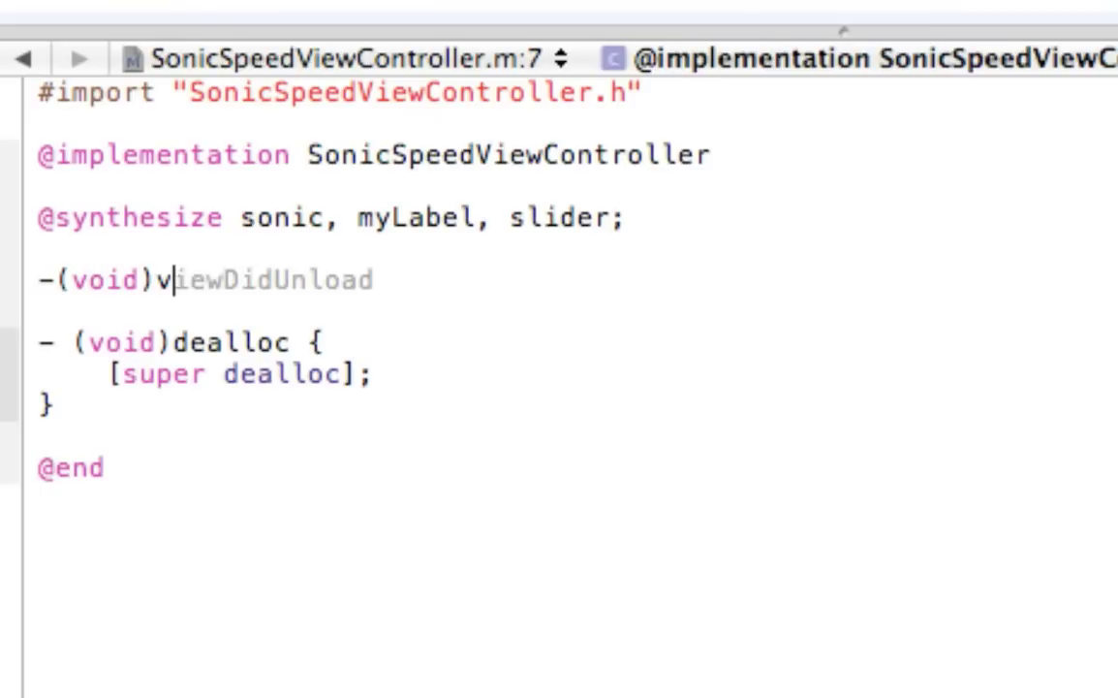
{"action": "type", "text": "iewDidLoad"}
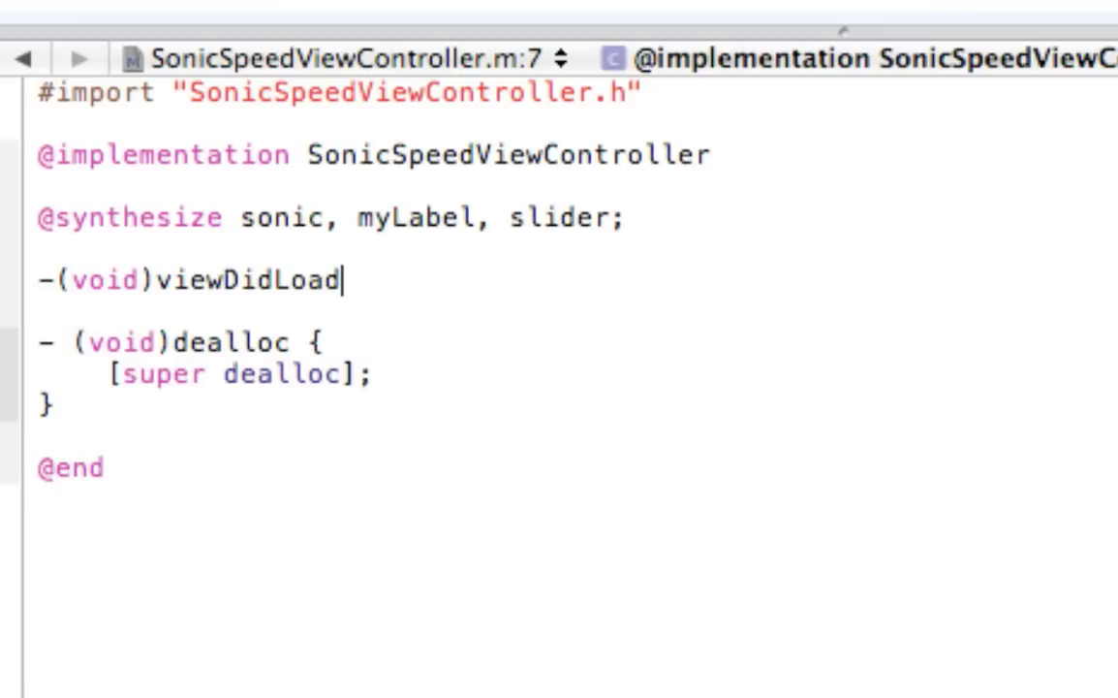
{"action": "type", "text": "{"}
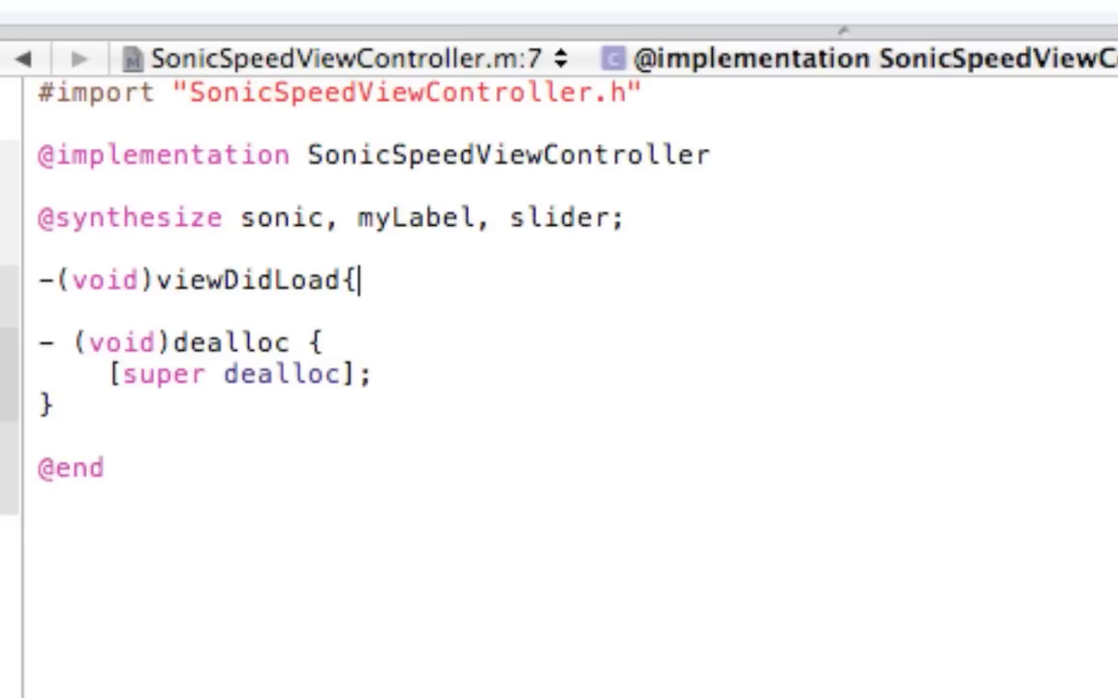
{"action": "key", "text": "Return"}
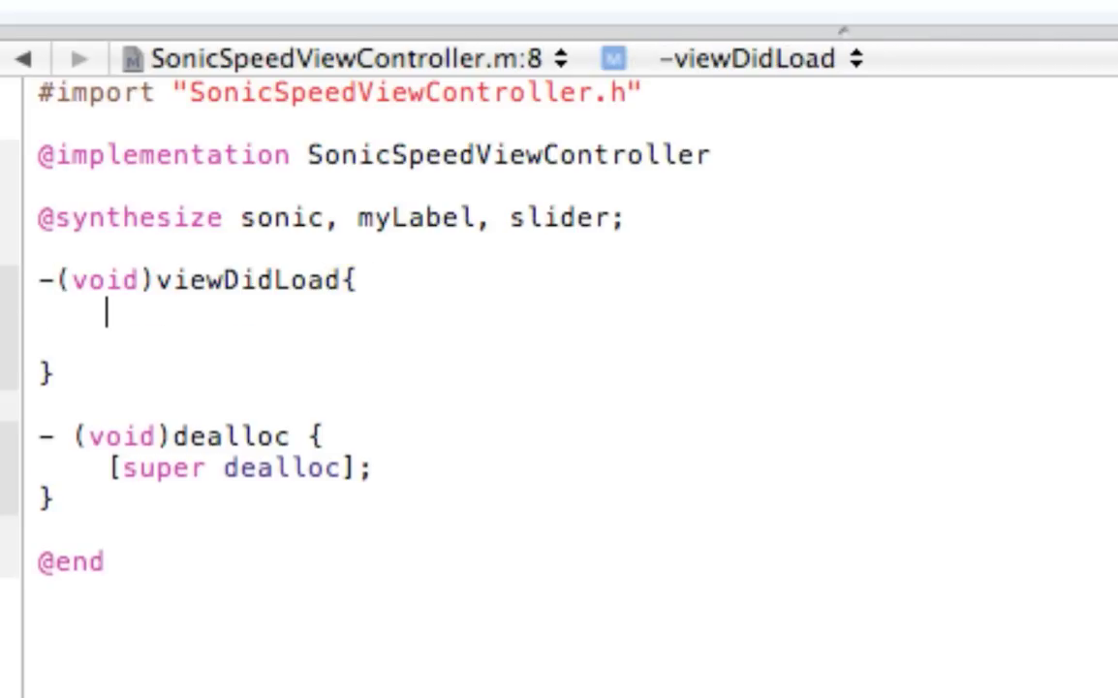
{"action": "mouse_move", "coordinate": [355, 353]}
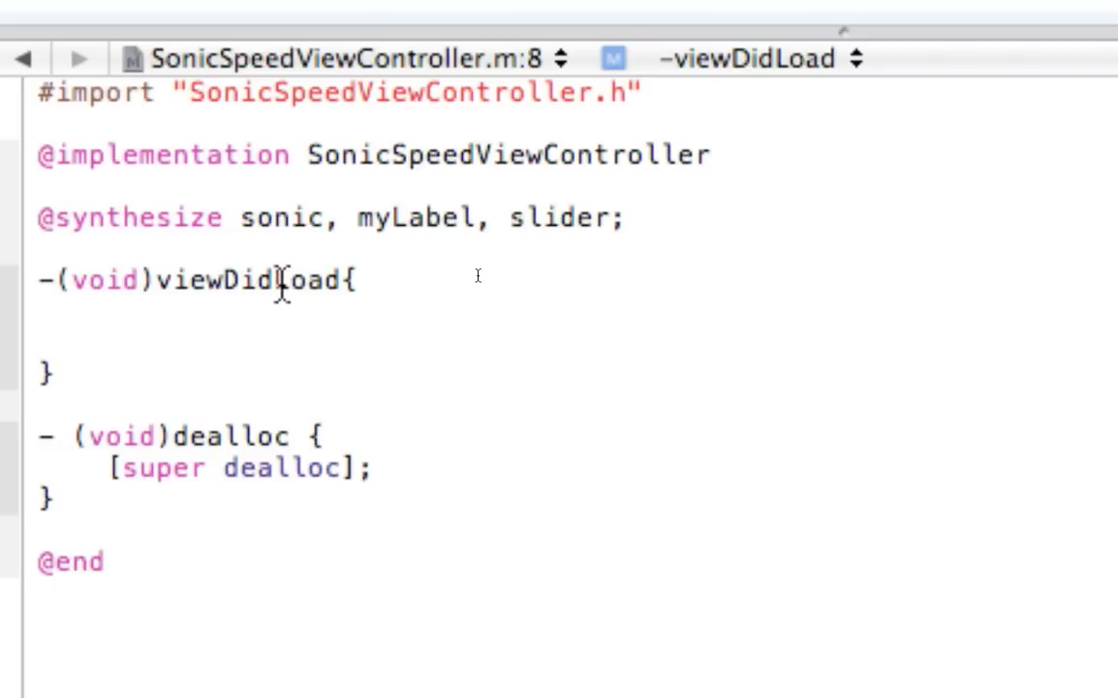
{"action": "double_click", "coordinate": [252, 282]}
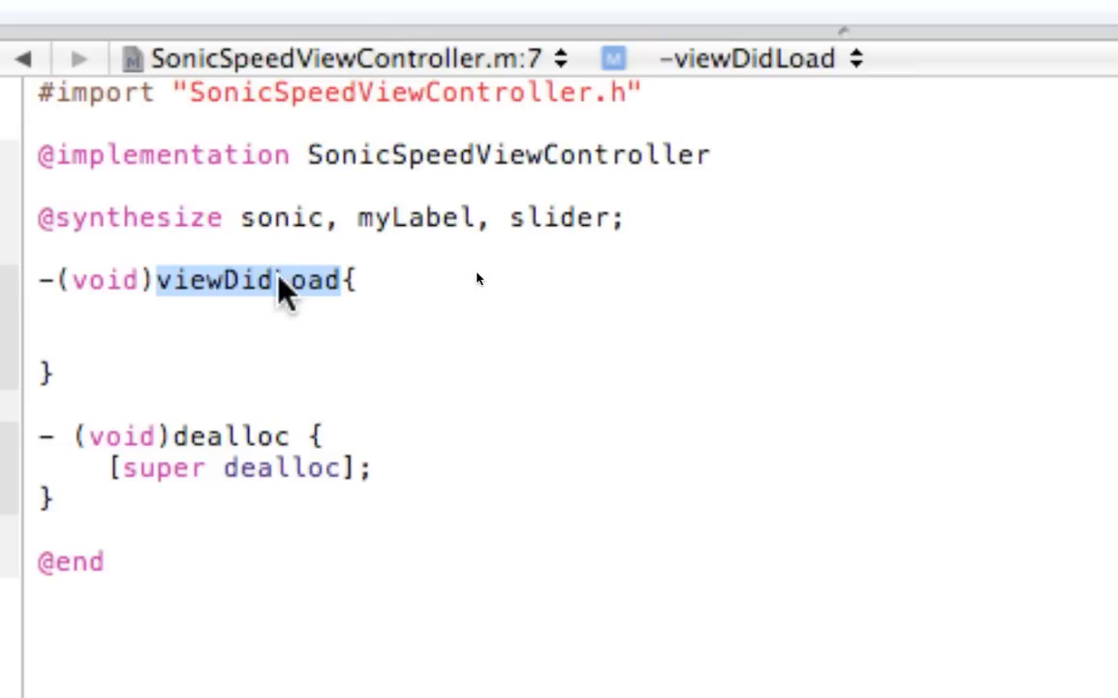
{"action": "left_click", "coordinate": [250, 280]}
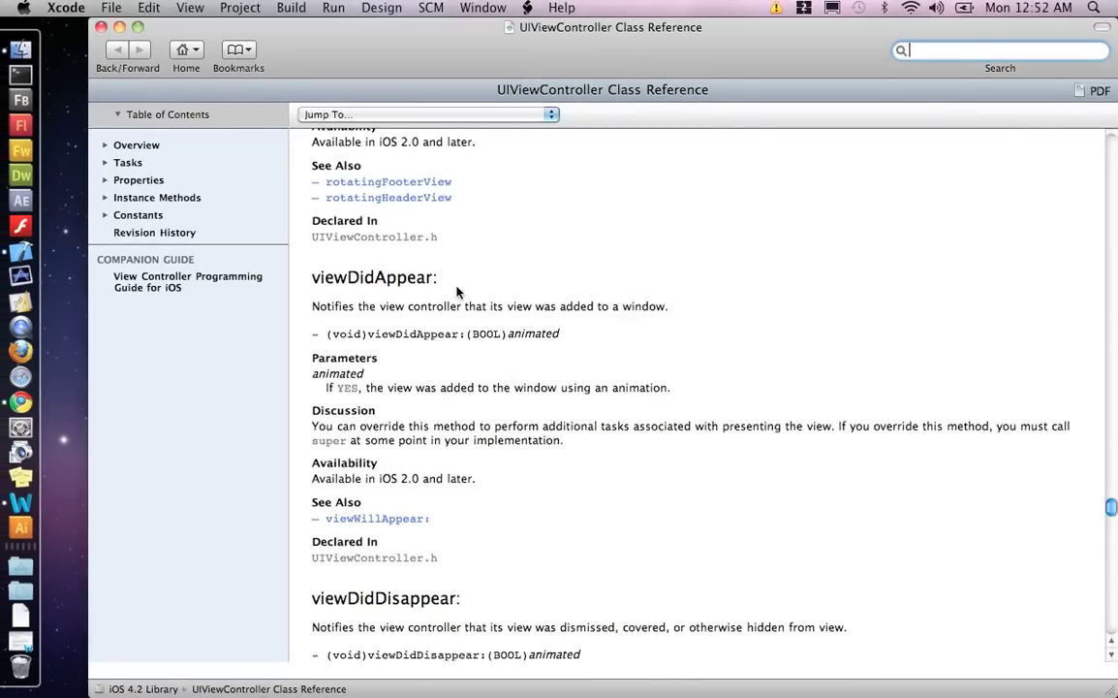
Scroll the UIViewController Class Reference past viewWillAppear: and viewWillDisappear: to viewDidDisappear:
{"action": "scroll", "scroll_direction": "down", "scroll_amount": 3}
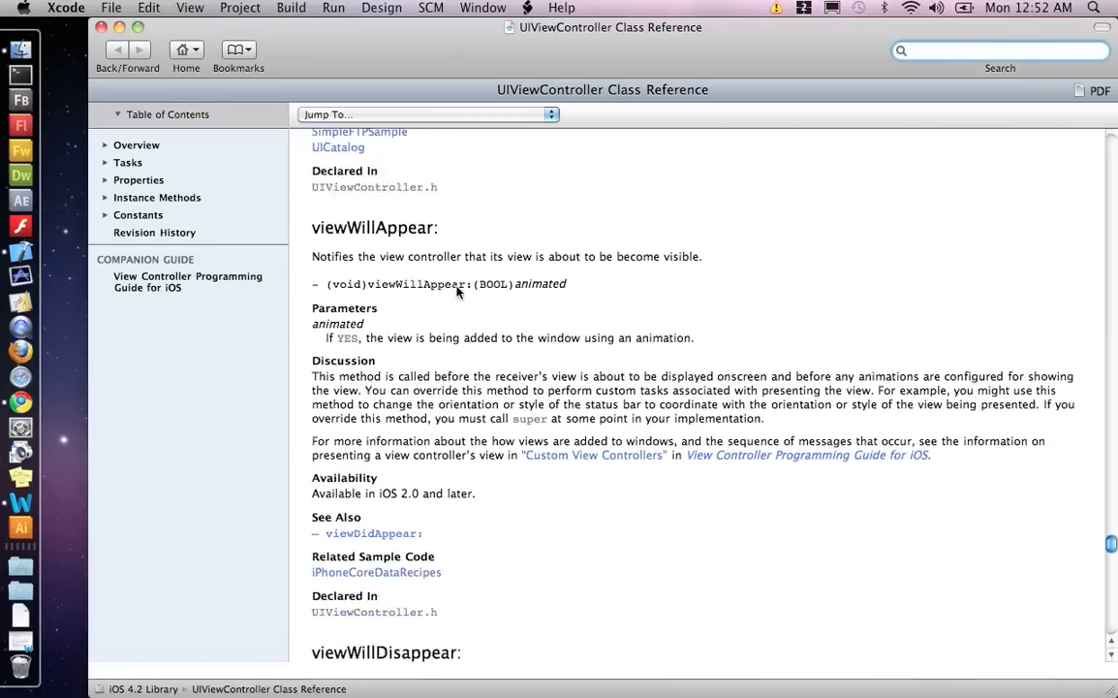
{"action": "scroll", "scroll_direction": "down", "scroll_amount": 3}
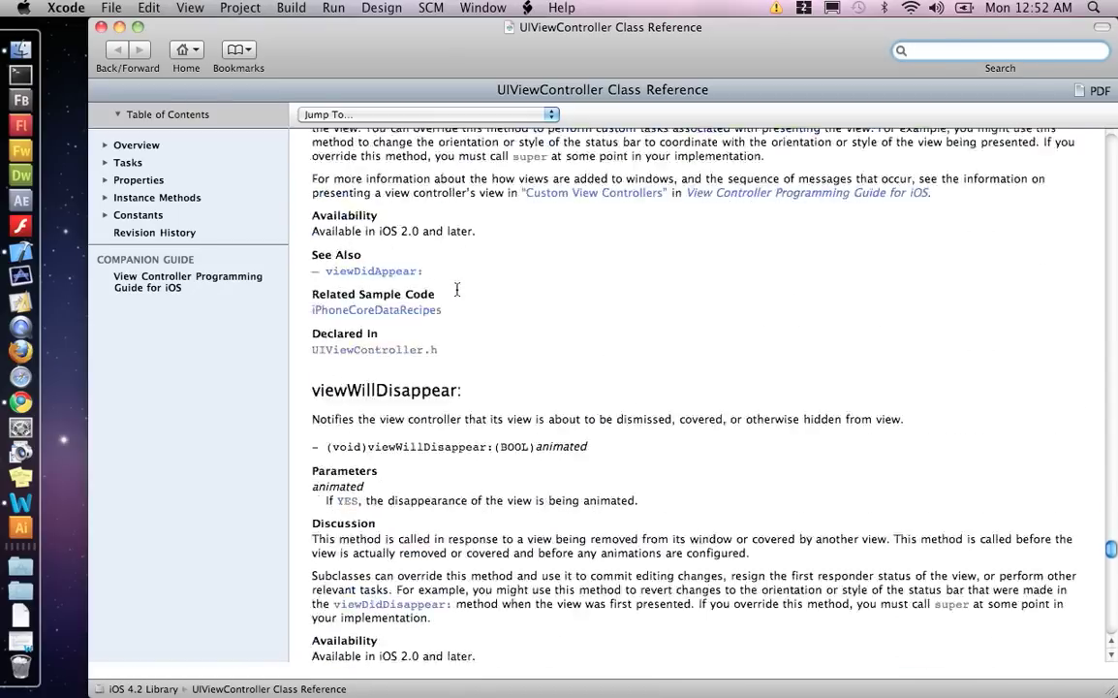
{"action": "scroll", "scroll_direction": "down", "scroll_amount": 3}
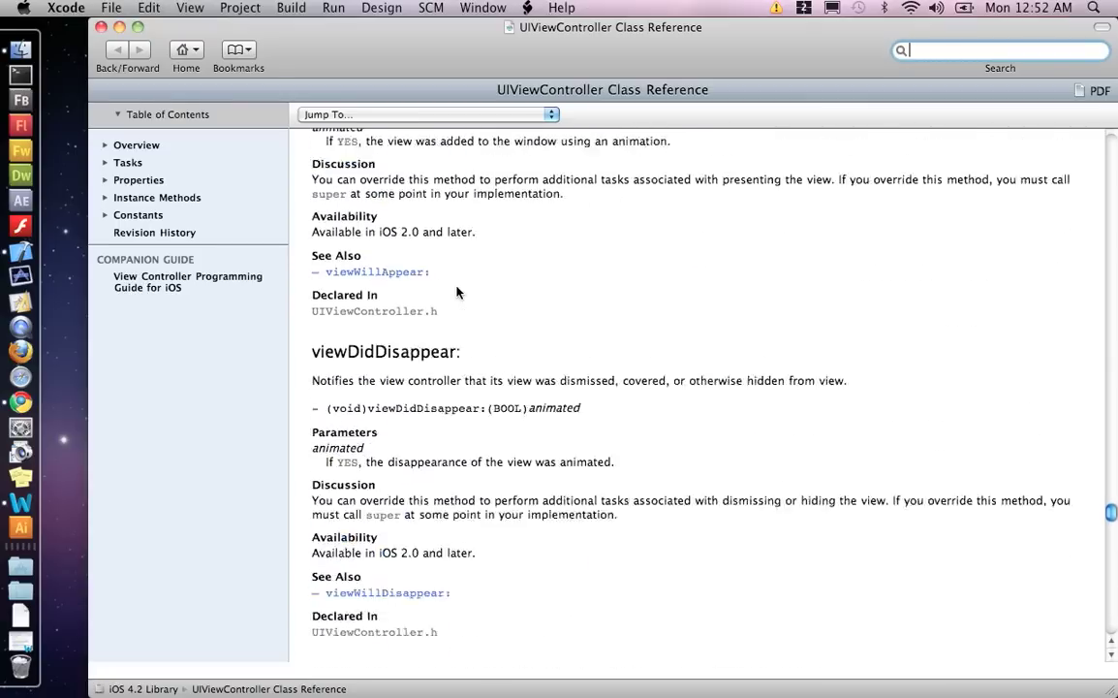